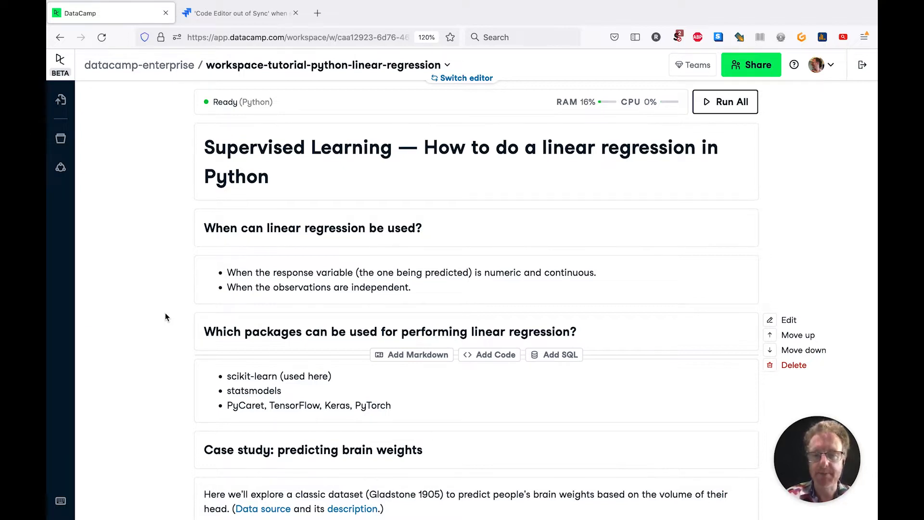
# Scroll through the notebook introduction and highlight the year 1905
pyautogui.scroll(-3)
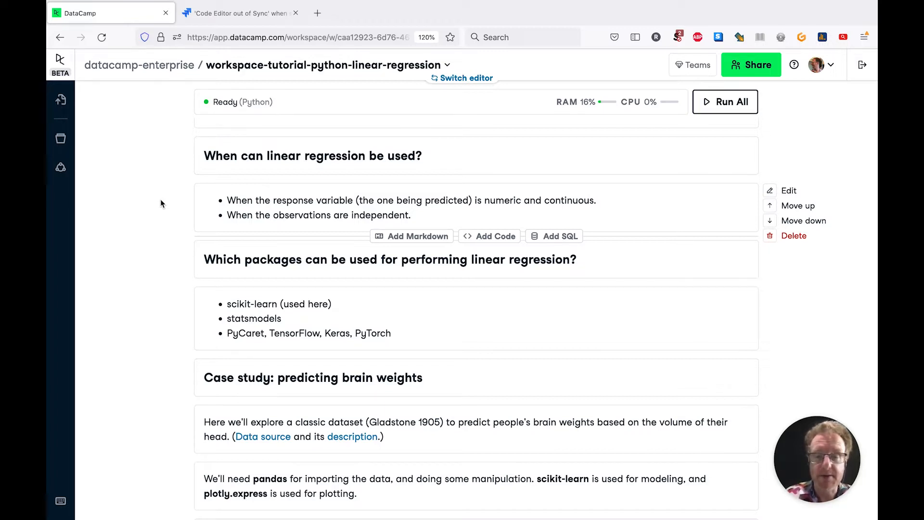
pyautogui.scroll(-3)
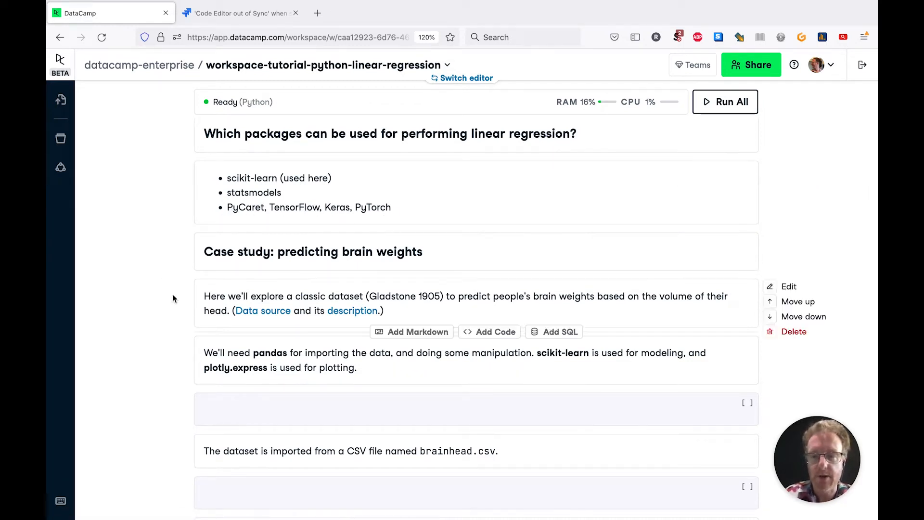
pyautogui.scroll(-3)
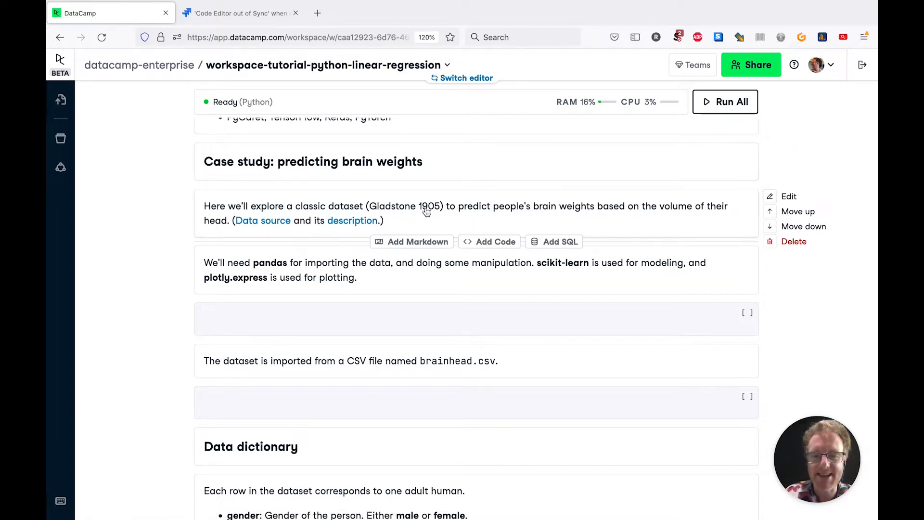
pyautogui.doubleClick(430, 205)
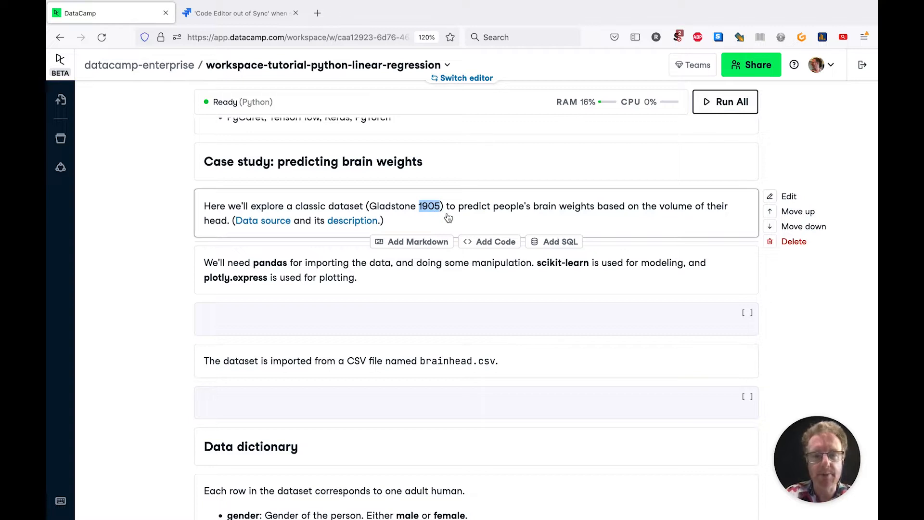
pyautogui.moveTo(686, 213)
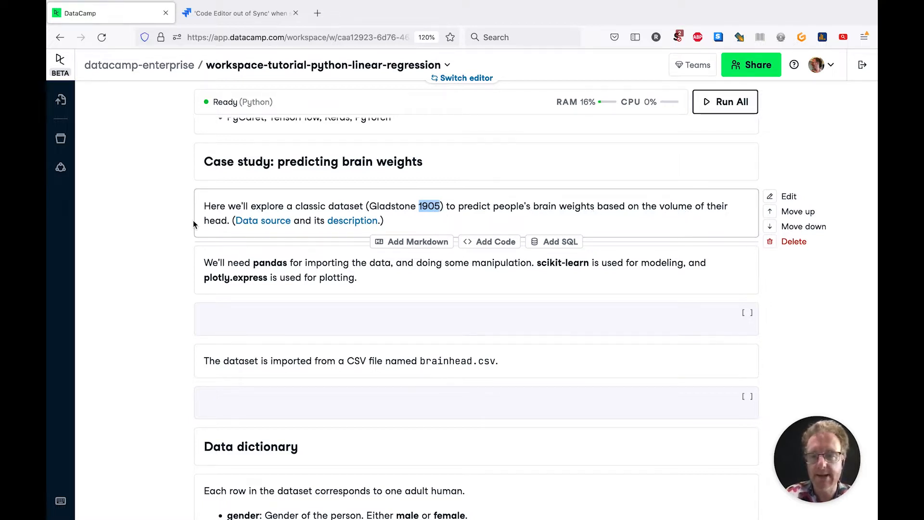
pyautogui.moveTo(352, 221)
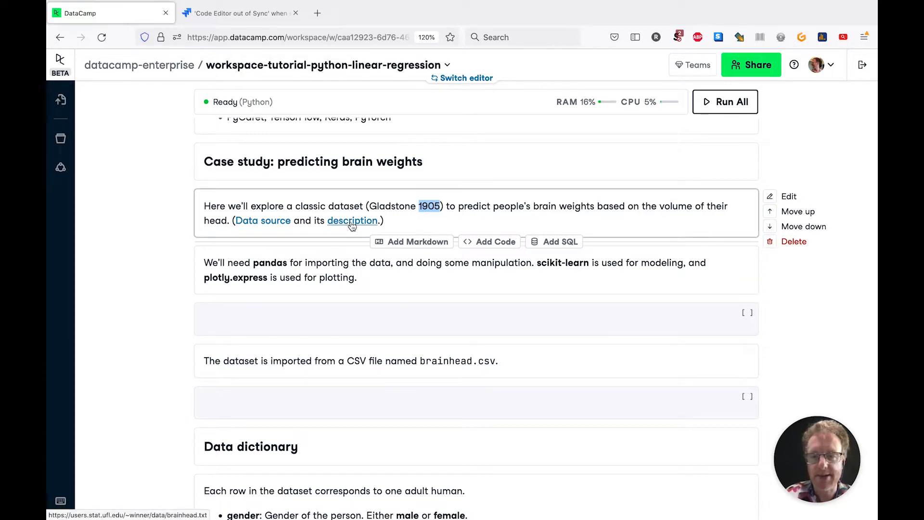
pyautogui.scroll(-3)
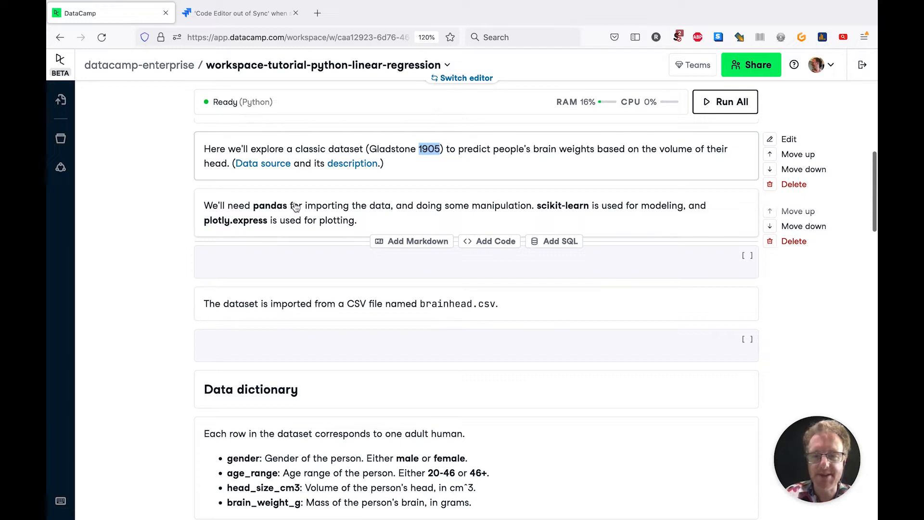
pyautogui.moveTo(243, 235)
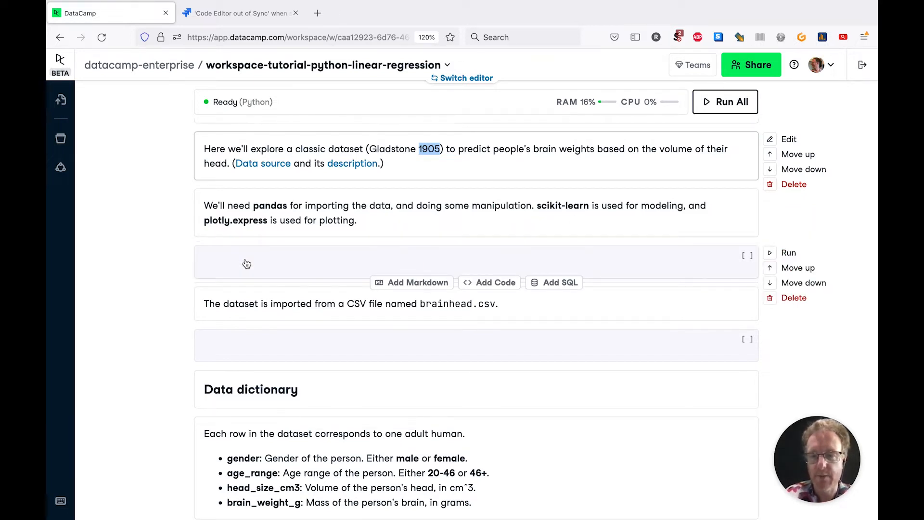
# Import pandas as pd and train_test_split from sklearn.model_selection
pyautogui.write('import')
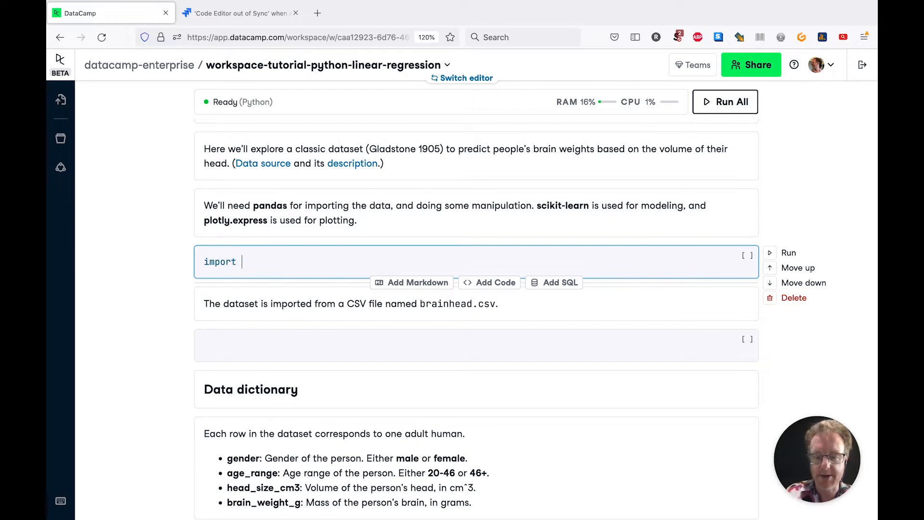
pyautogui.write('pandas')
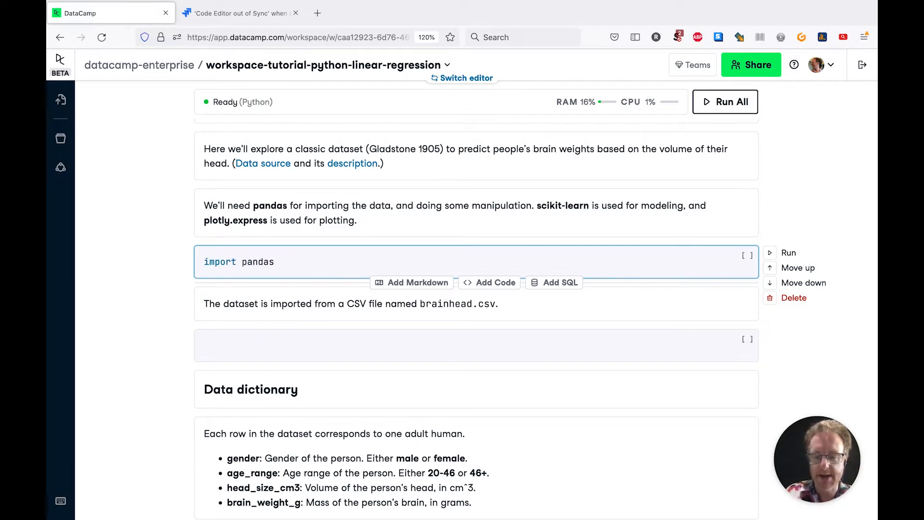
pyautogui.write('as pd')
pyautogui.write('from sklean')
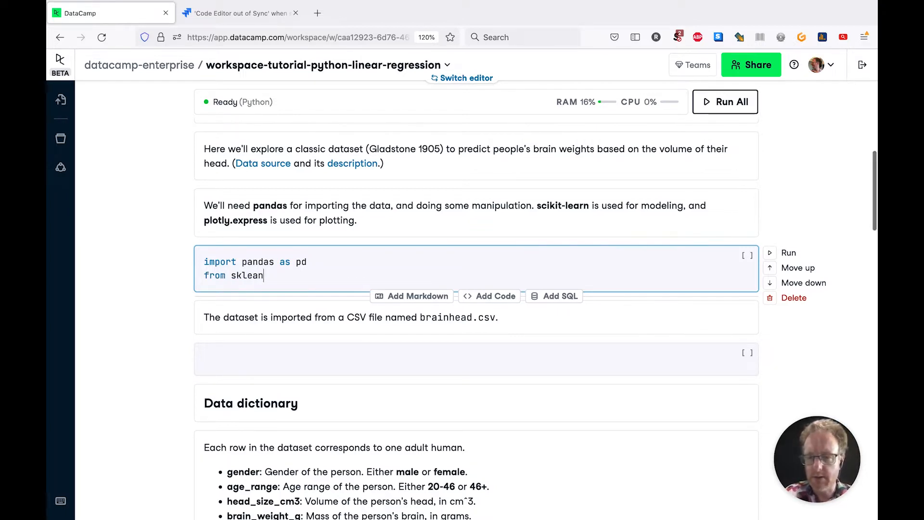
pyautogui.write('.model_sel')
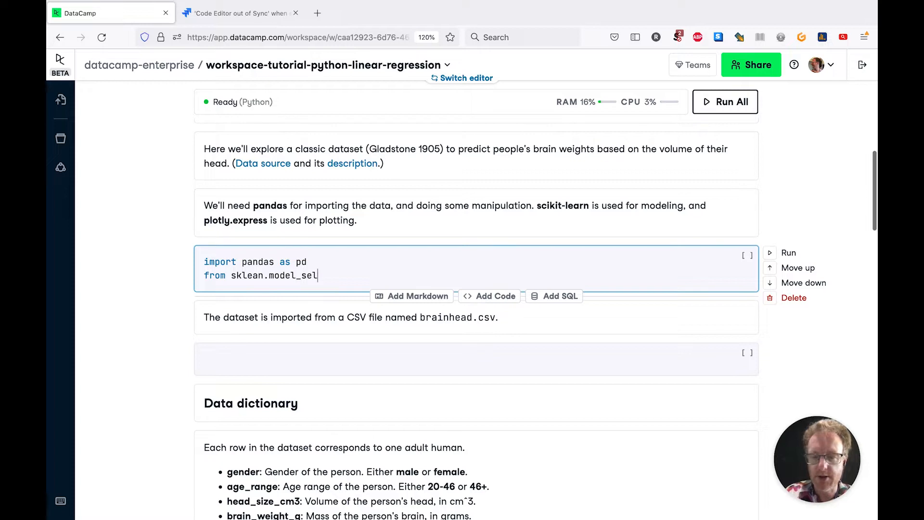
pyautogui.write('ection')
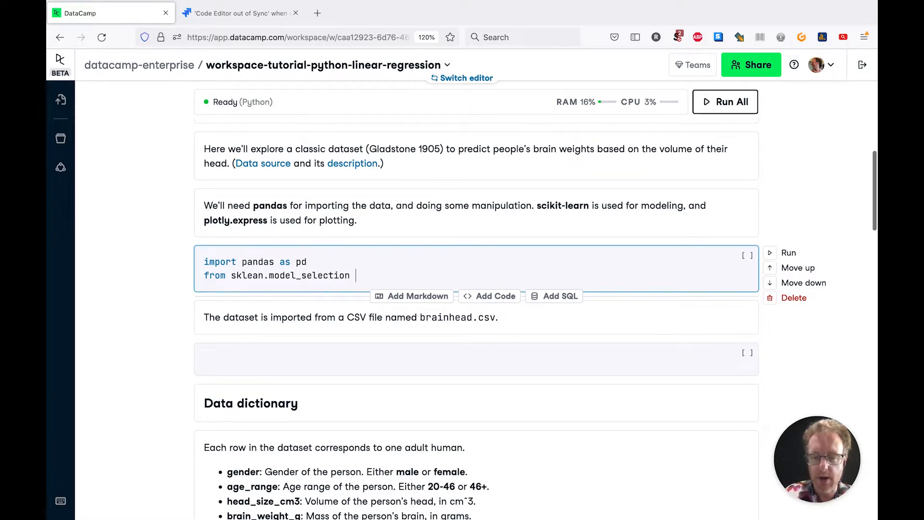
pyautogui.write('import tr')
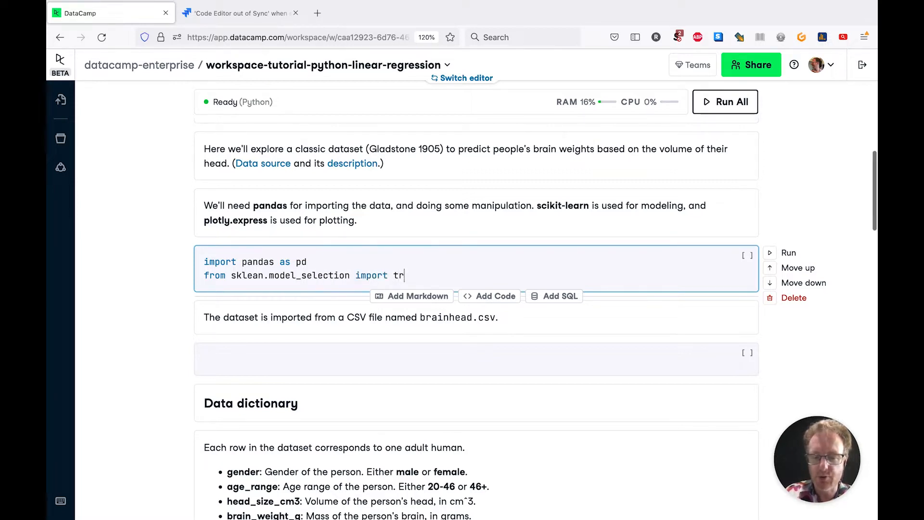
pyautogui.write('ain_test_split')
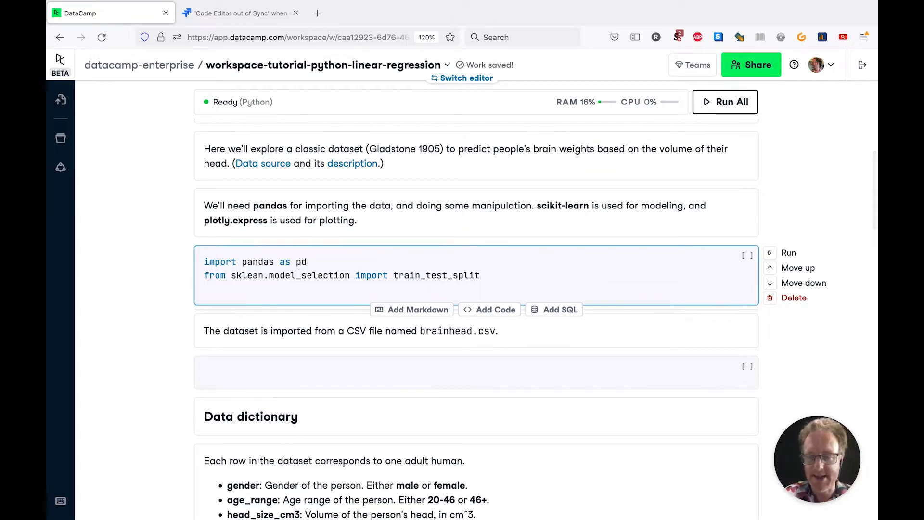
# Import LinearRegression and plotly.express as px, then run the import cell
pyautogui.write('from skl')
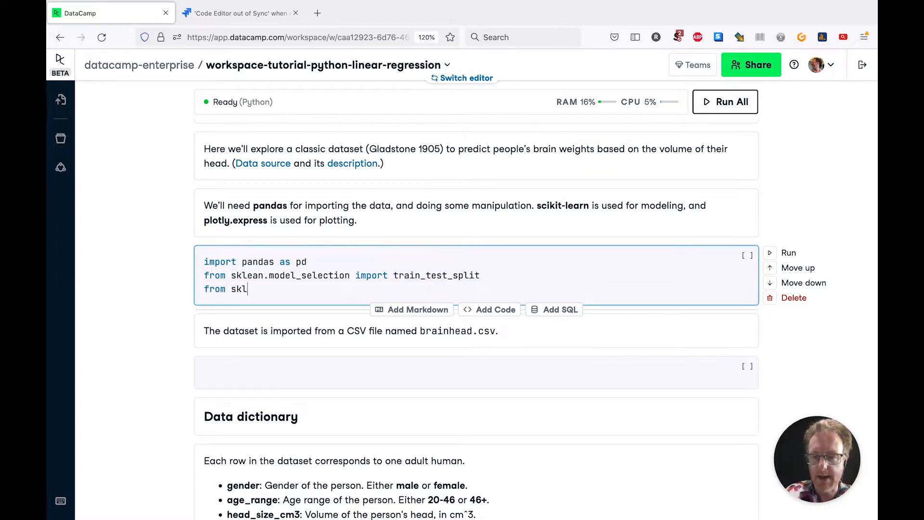
pyautogui.write('earn.l')
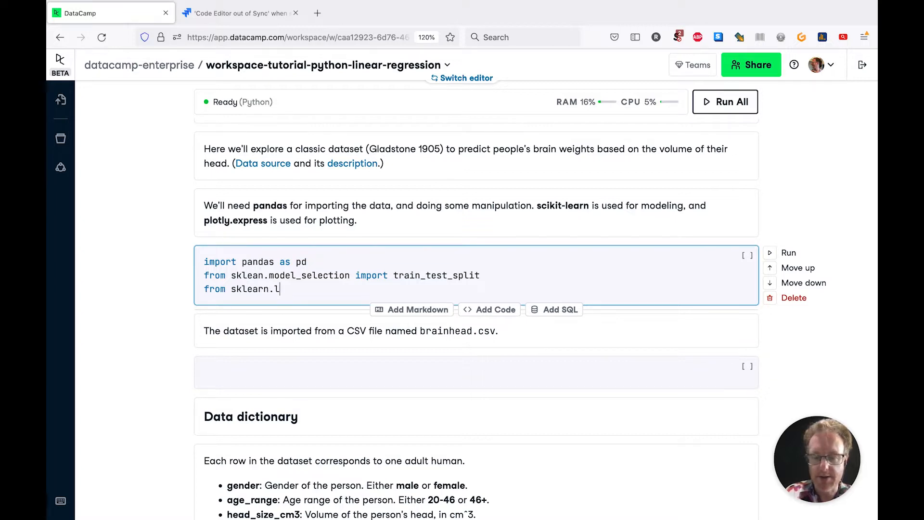
pyautogui.write('inear_model')
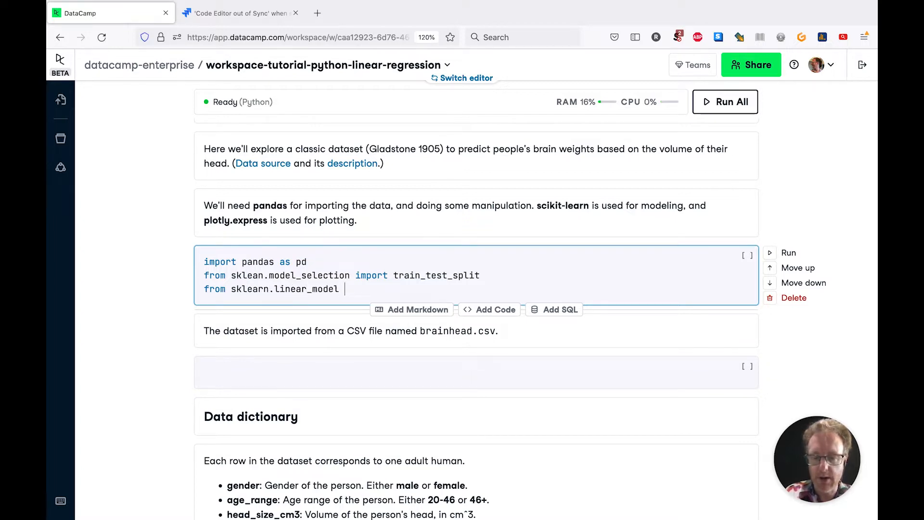
pyautogui.write('import Linear')
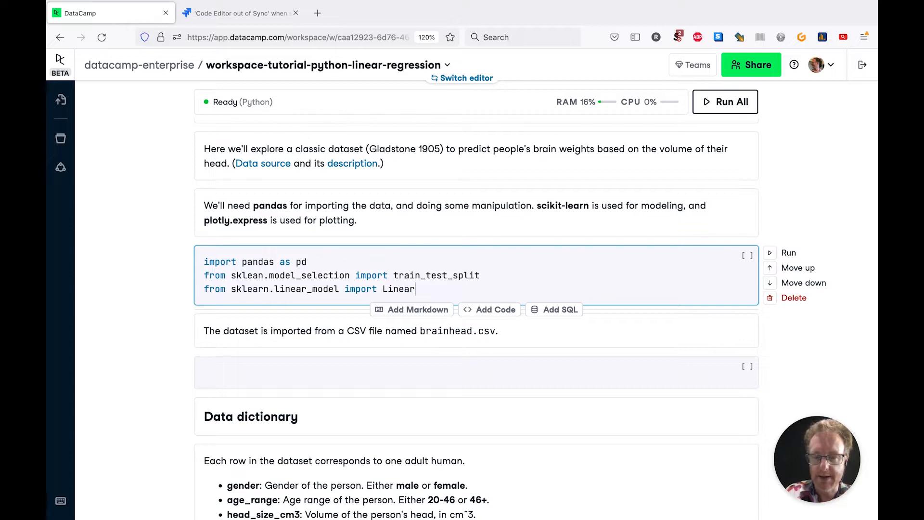
pyautogui.write('Regression')
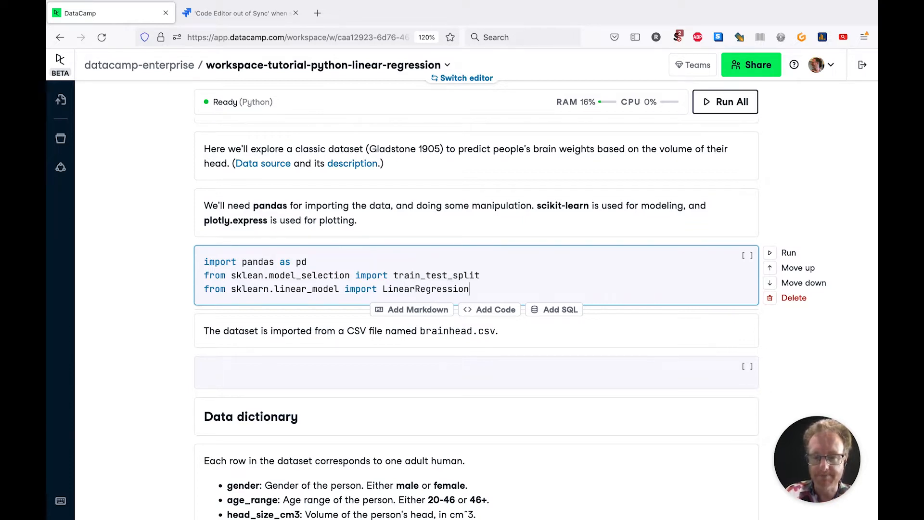
pyautogui.write('import pl')
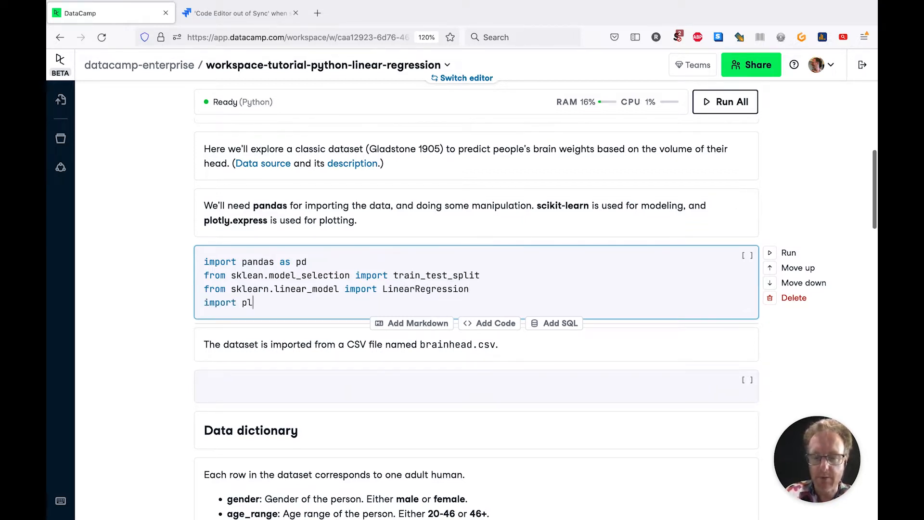
pyautogui.write('otly.e')
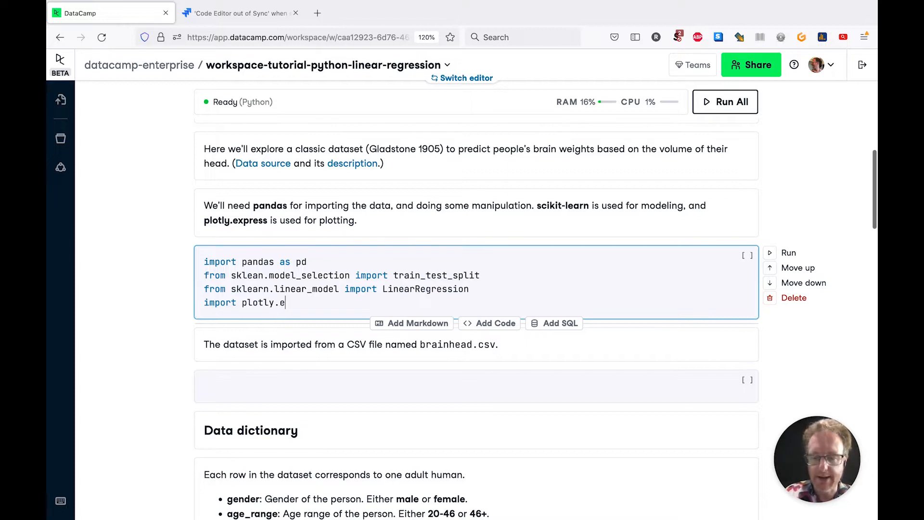
pyautogui.write('xpress as px')
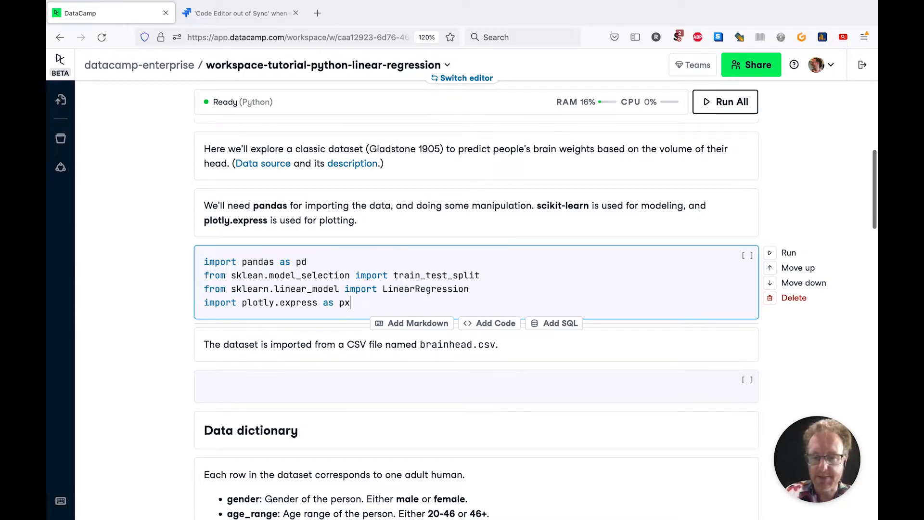
pyautogui.click(788, 252)
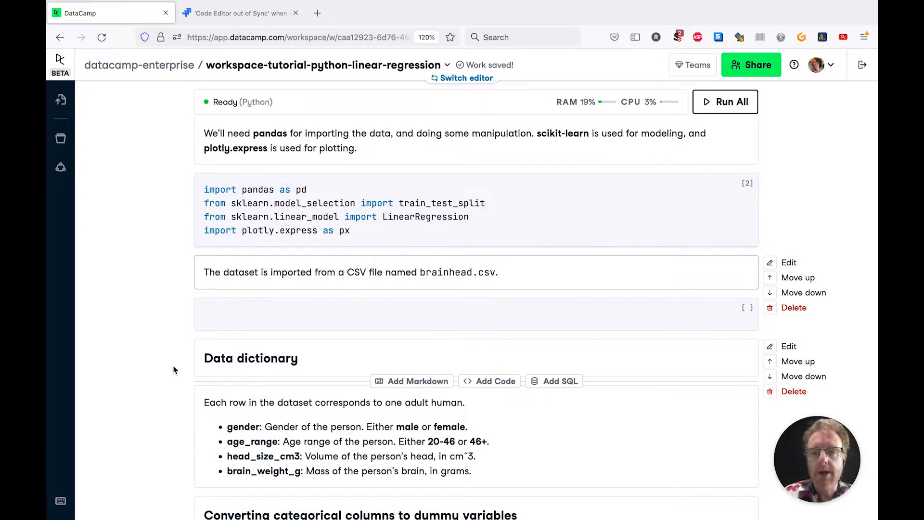
pyautogui.moveTo(352, 271)
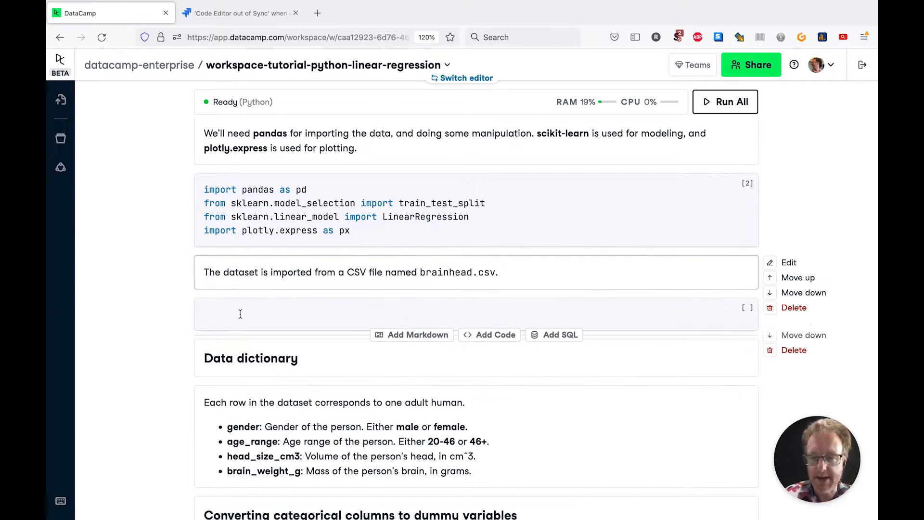
pyautogui.write('b')
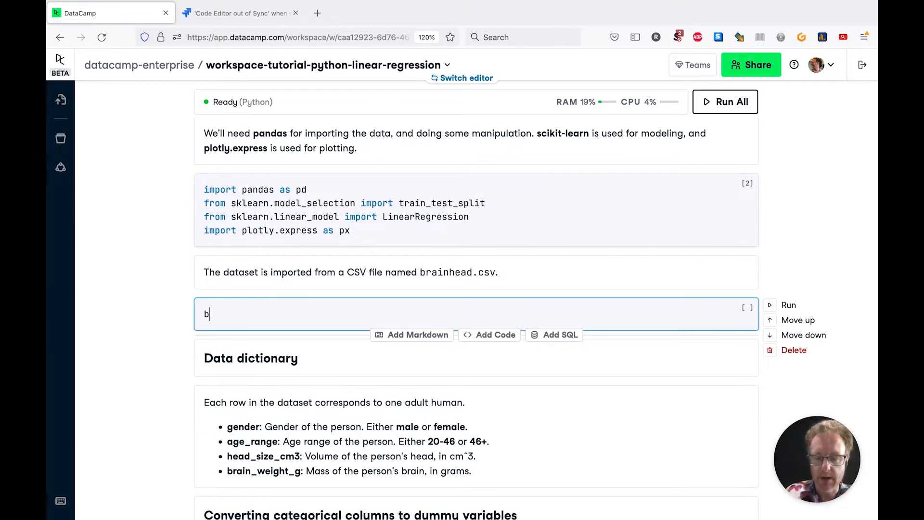
pyautogui.write('rainhead = pd.')
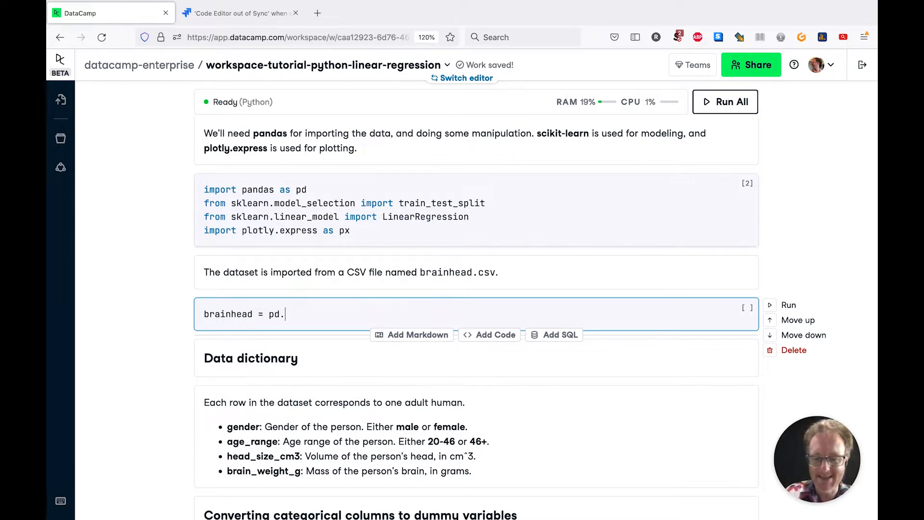
pyautogui.write('read_csv()')
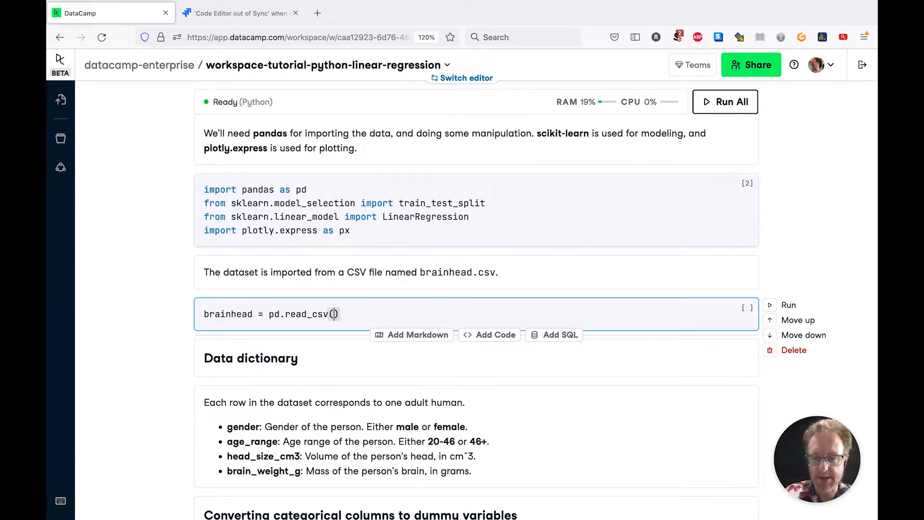
pyautogui.write('"brainhead.csv')
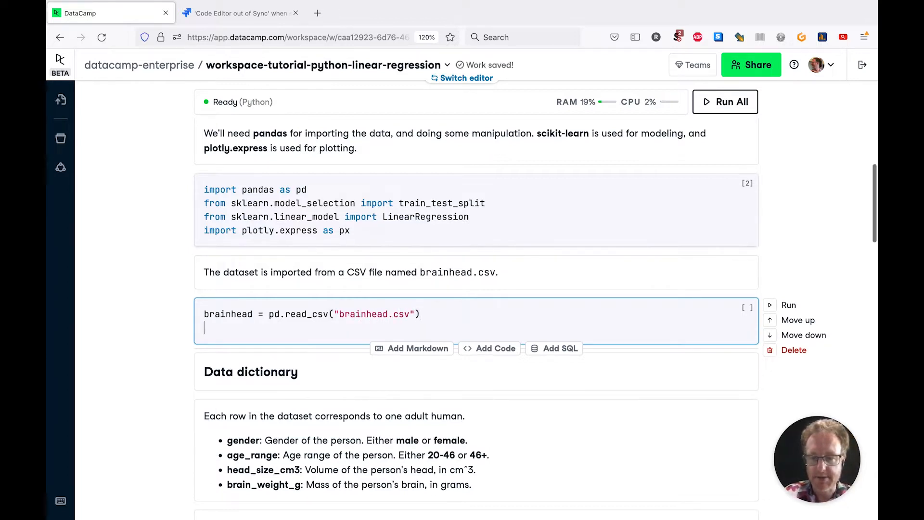
pyautogui.write('brainhead')
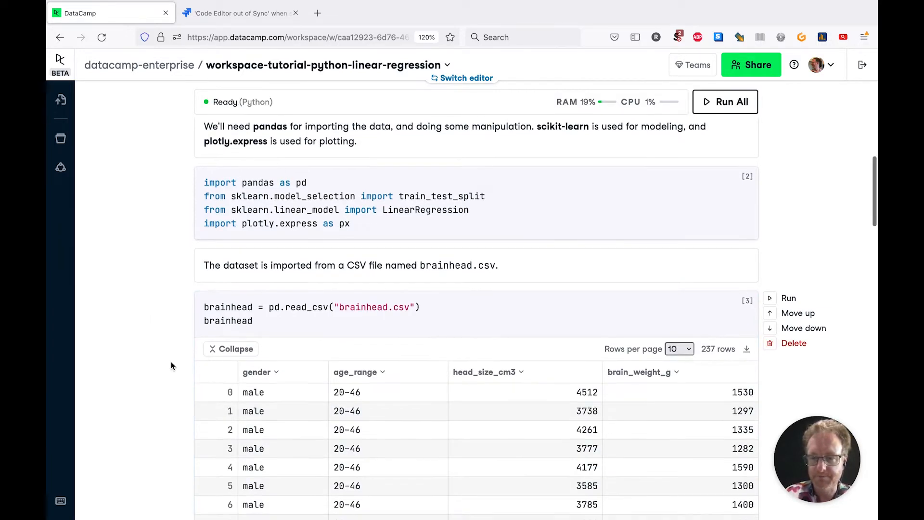
pyautogui.scroll(-3)
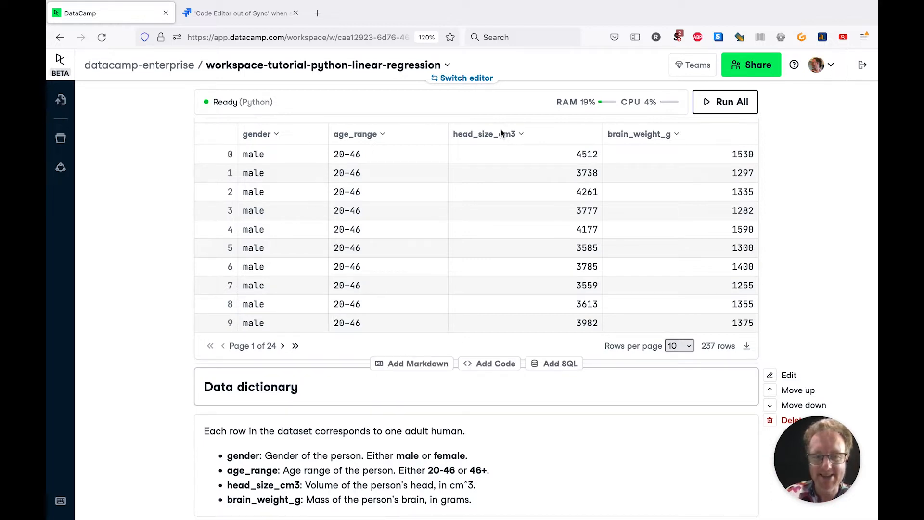
pyautogui.moveTo(517, 198)
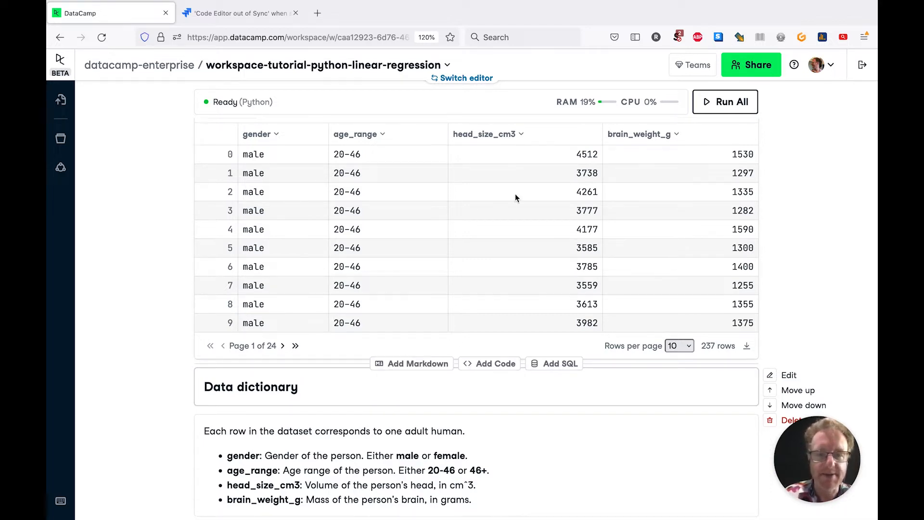
pyautogui.moveTo(576, 151)
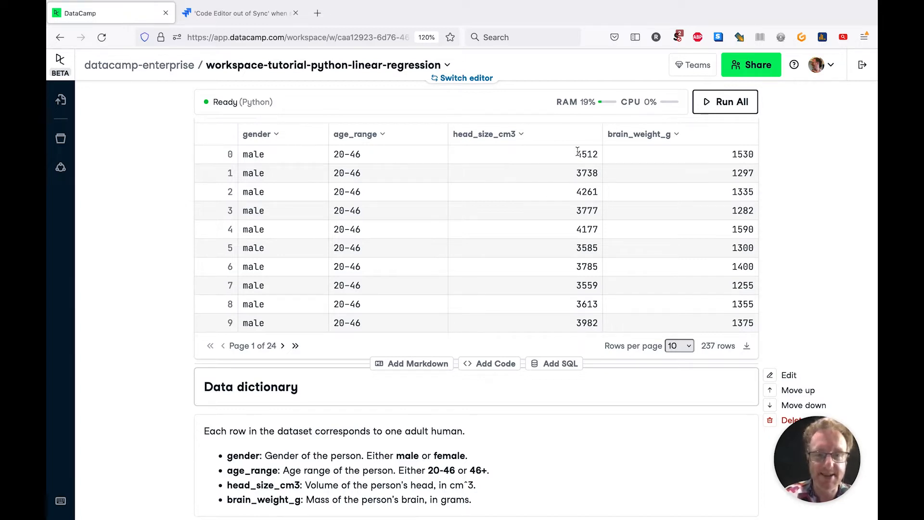
pyautogui.moveTo(600, 221)
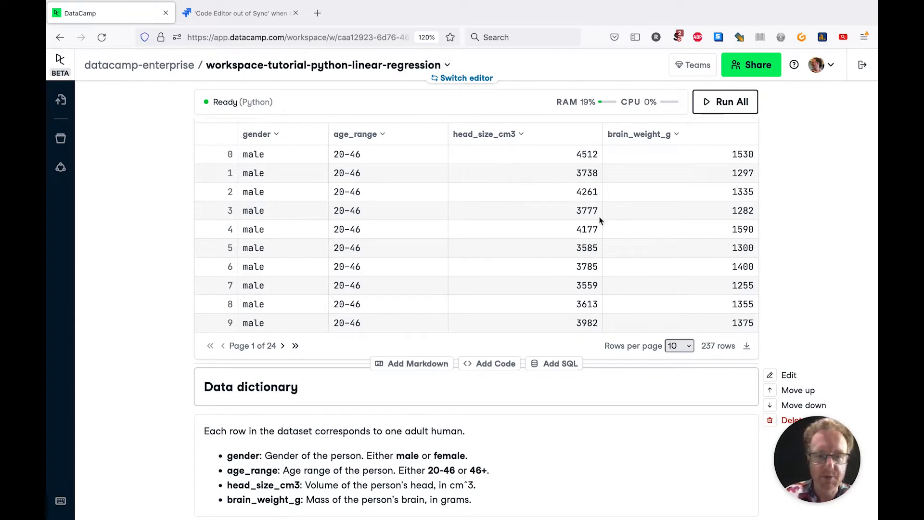
pyautogui.moveTo(589, 280)
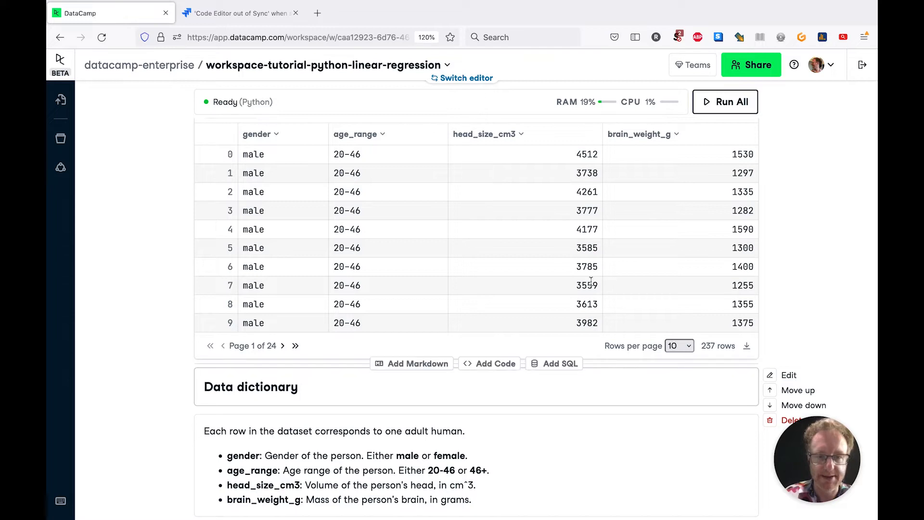
pyautogui.moveTo(639, 143)
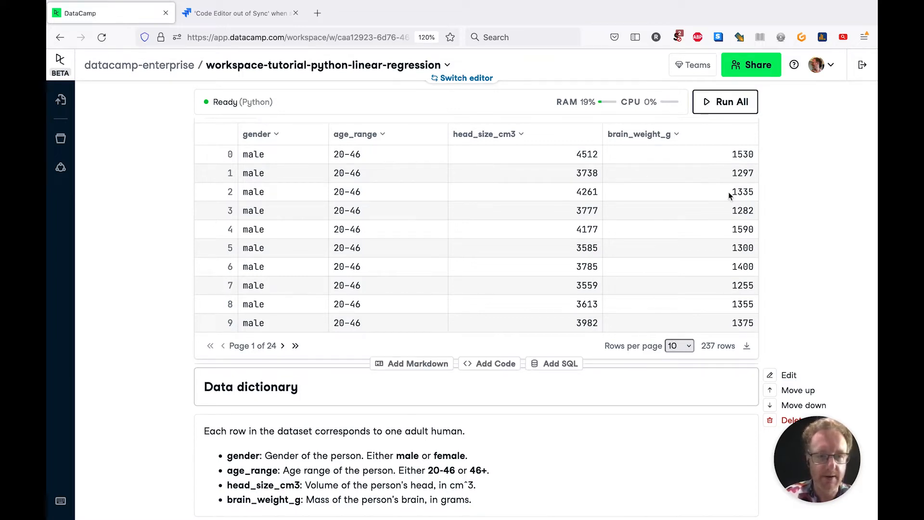
pyautogui.moveTo(744, 282)
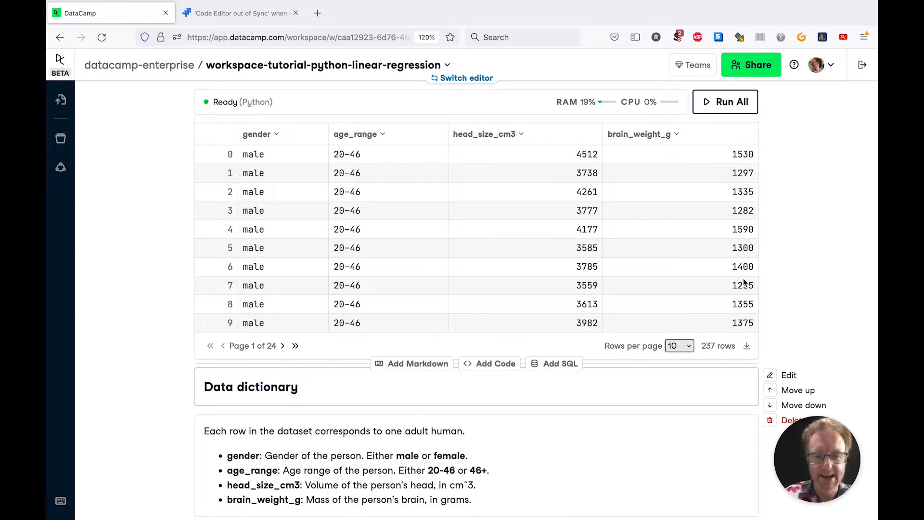
pyautogui.scroll(-3)
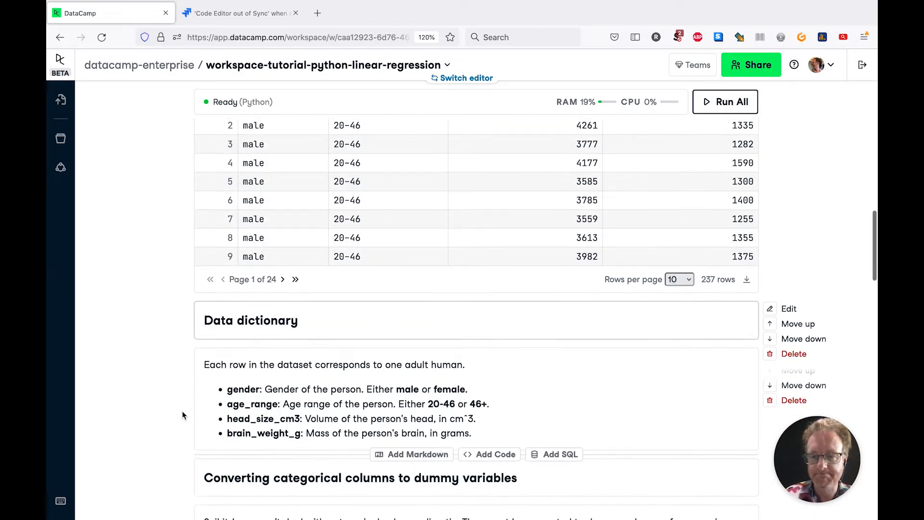
# Scroll down to the empty cell under 'Converting categorical columns to dummy variables'
pyautogui.scroll(-3)
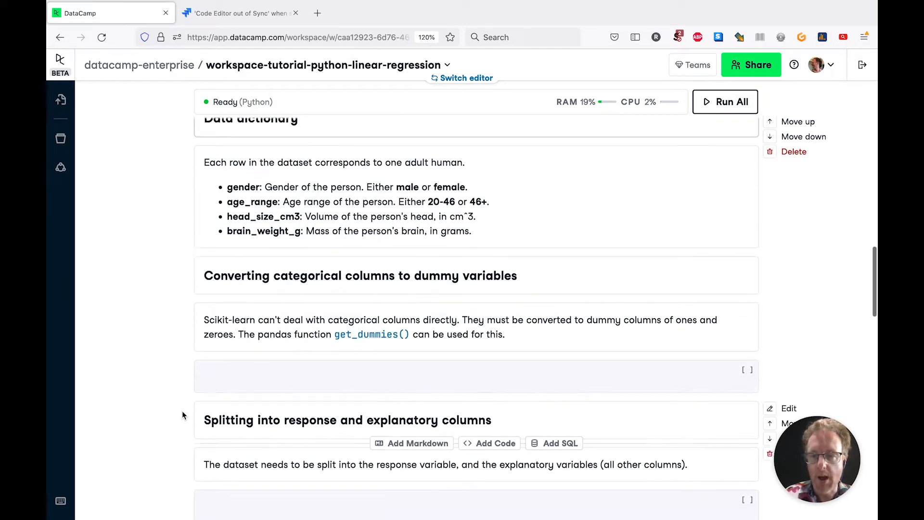
pyautogui.scroll(-3)
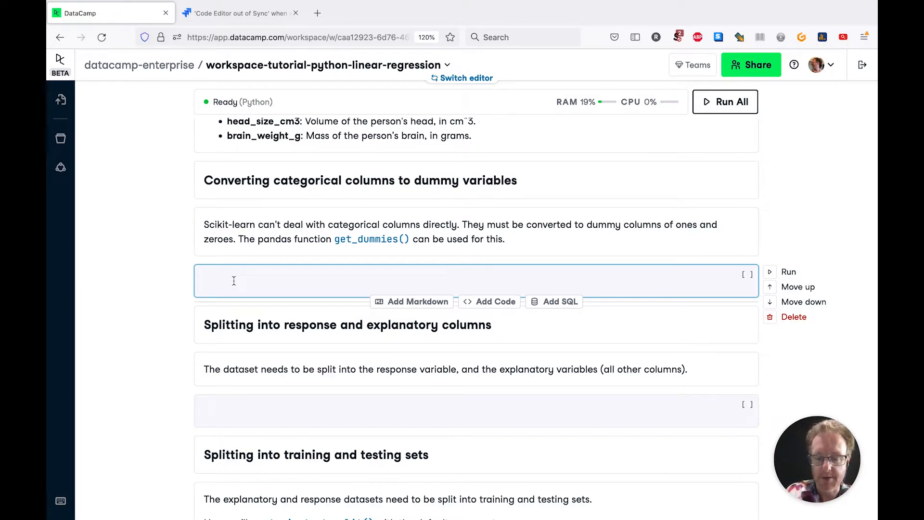
# Create brainhead_dum with pd.get_dummies(brainhead), display it, and run the cell
pyautogui.write('pd.get_')
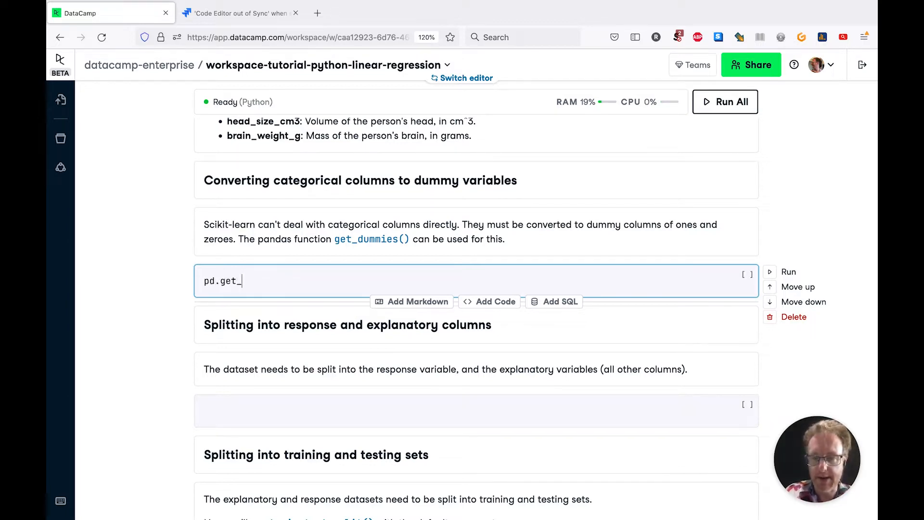
pyautogui.write('dummies')
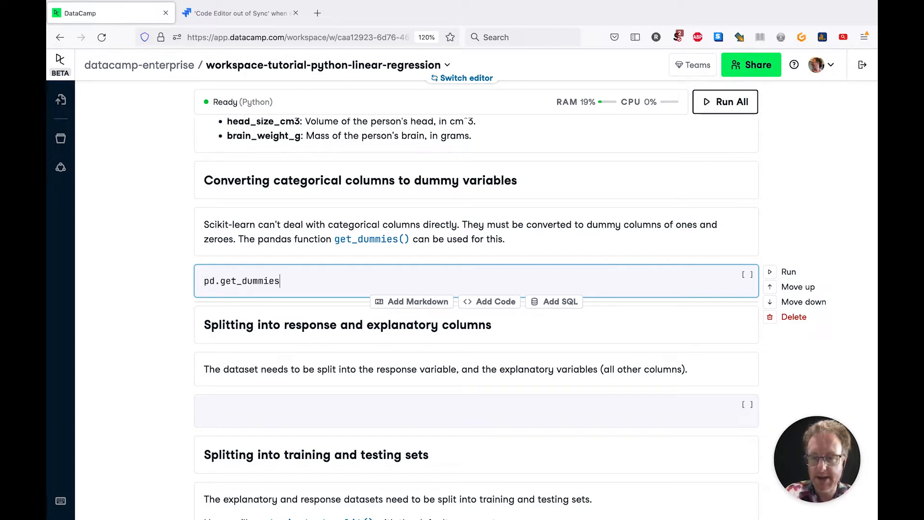
pyautogui.write('()')
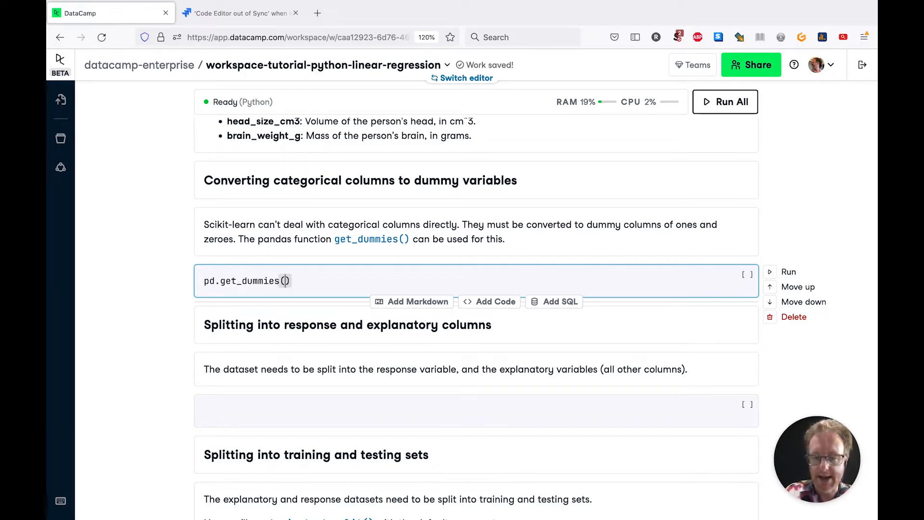
pyautogui.write('brainhead_dum =')
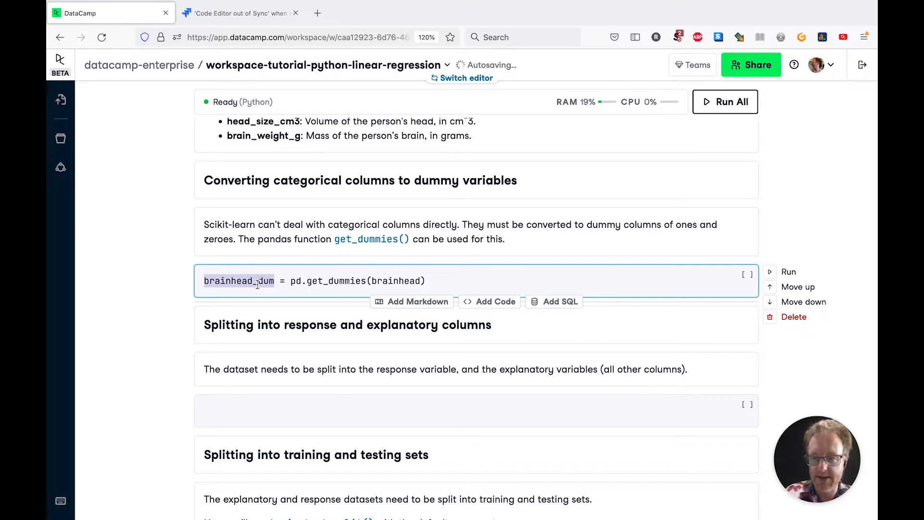
pyautogui.write('brainhead_dum')
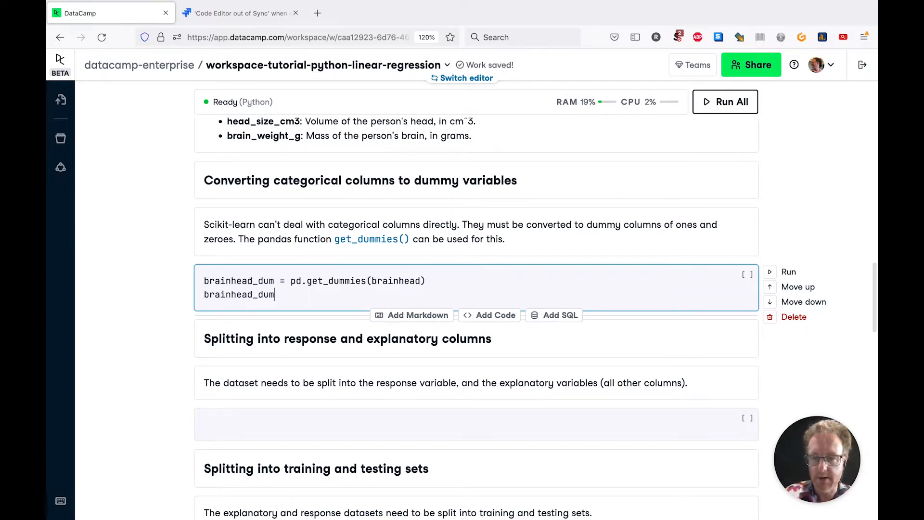
pyautogui.click(788, 271)
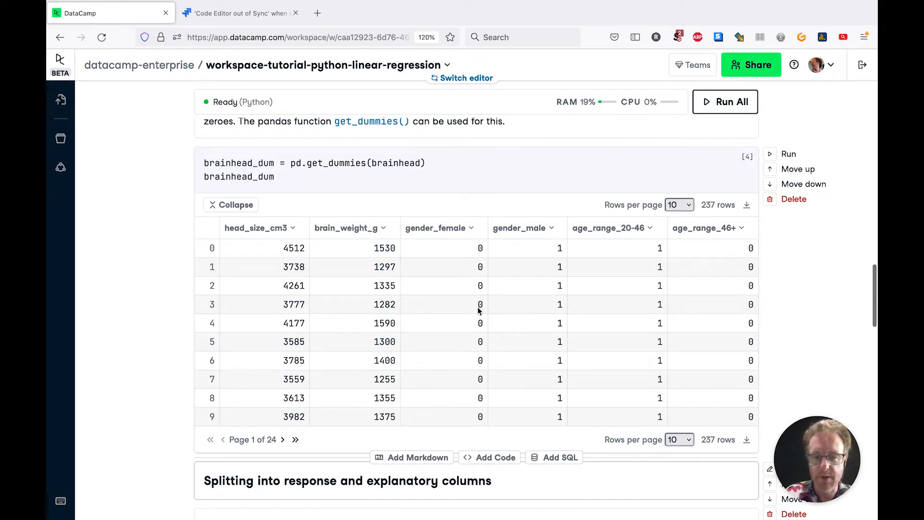
pyautogui.moveTo(613, 213)
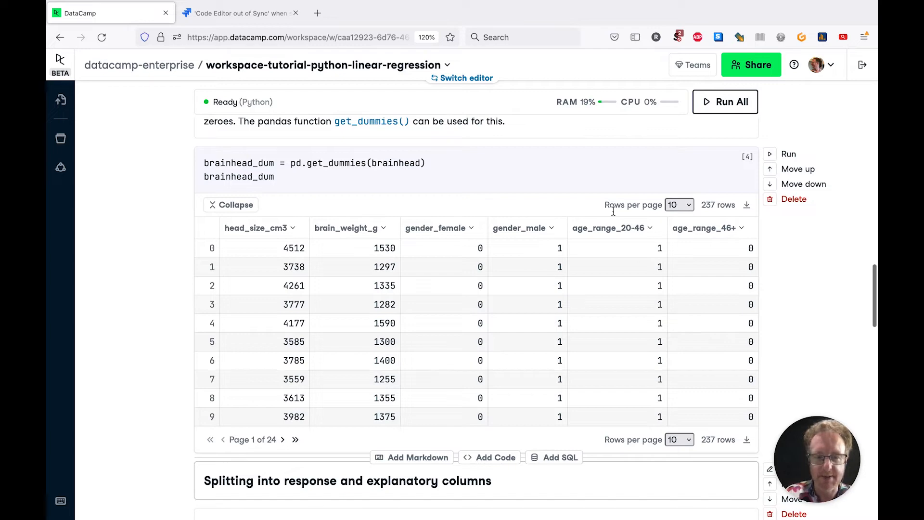
pyautogui.moveTo(176, 396)
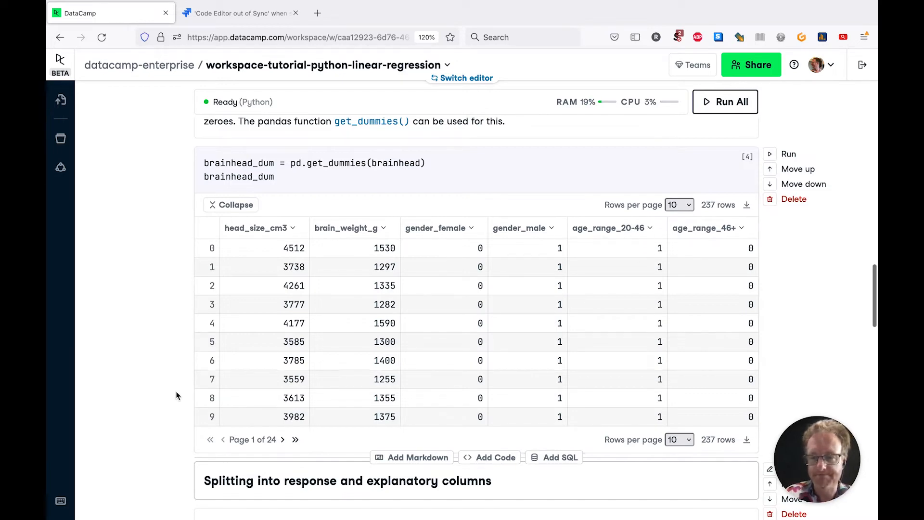
# Assign response as the brain_weight_g column of brainhead_dum
pyautogui.scroll(-3)
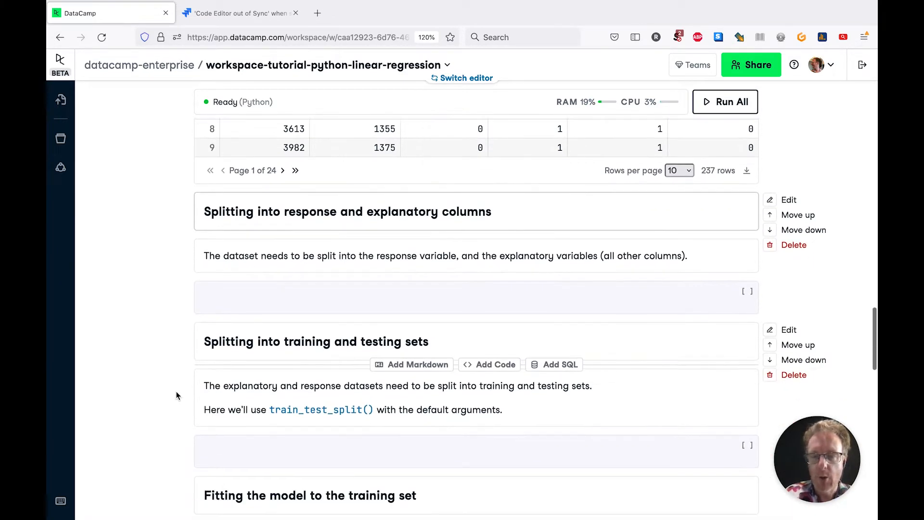
pyautogui.write('res')
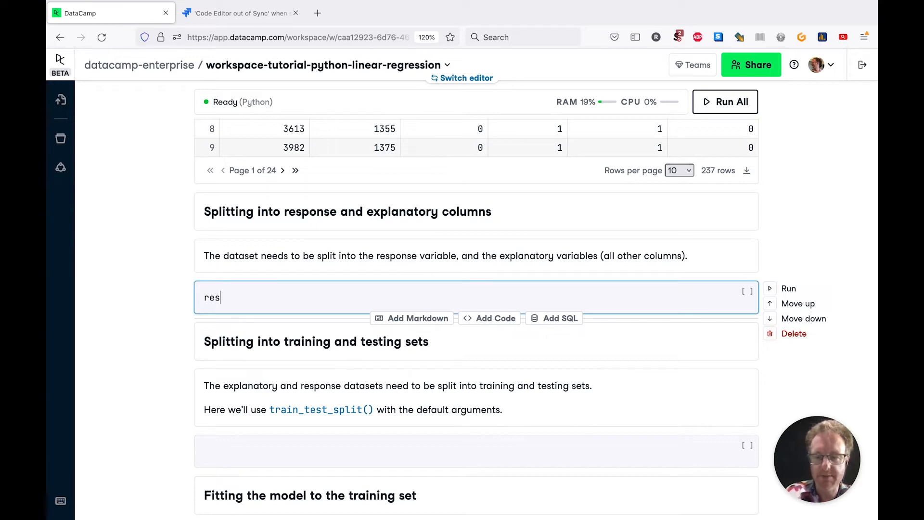
pyautogui.write('ponse =')
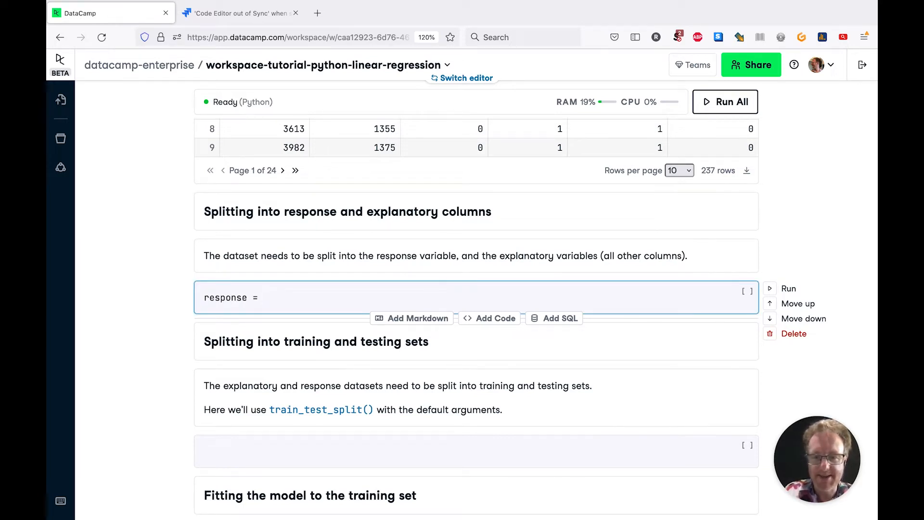
pyautogui.write('brainhe')
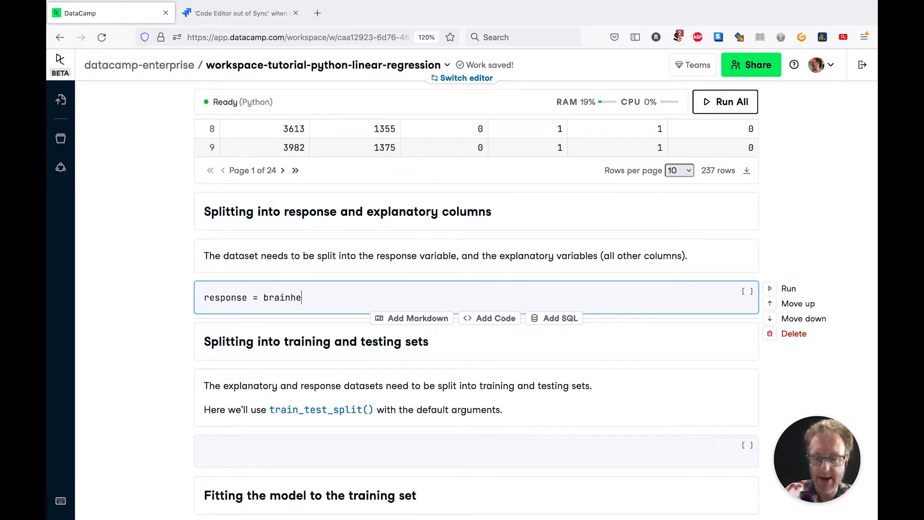
pyautogui.write('d_dum[""]')
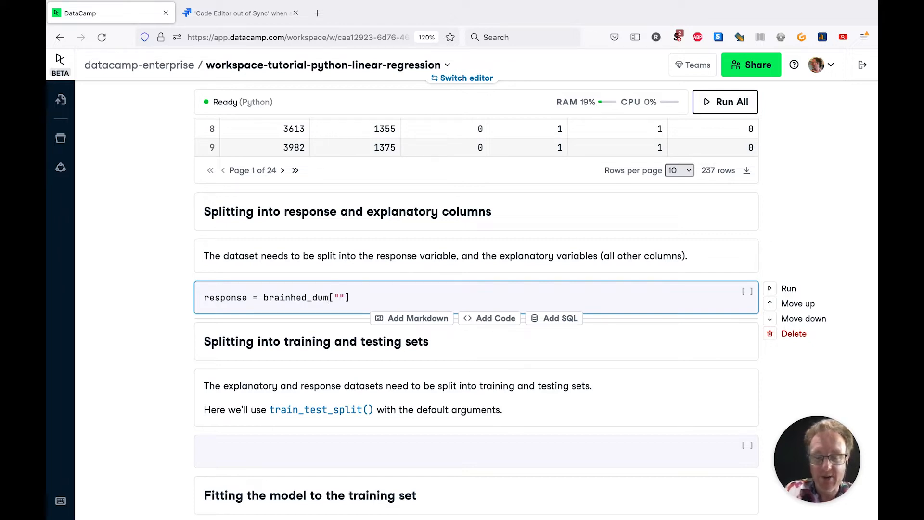
pyautogui.write('brain_weight_g')
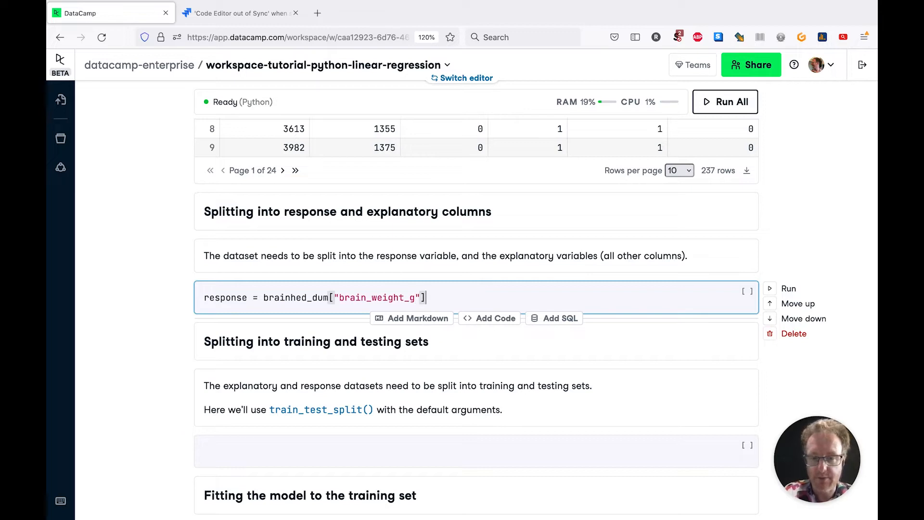
# Set explanatory to brainhead_dum with brain_weight_g dropped, and run the cell
pyautogui.write('explana')
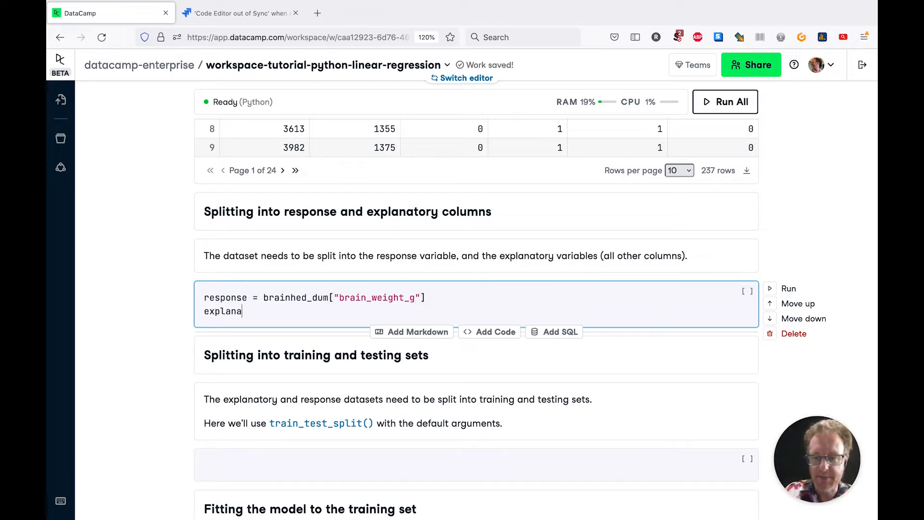
pyautogui.write('tory =')
pyautogui.click(317, 297)
pyautogui.write('a')
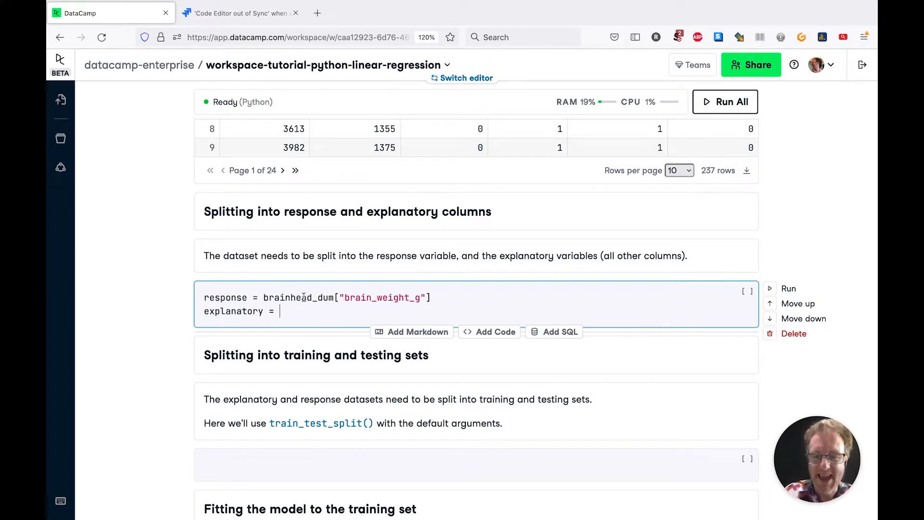
pyautogui.write('brainhead_dum')
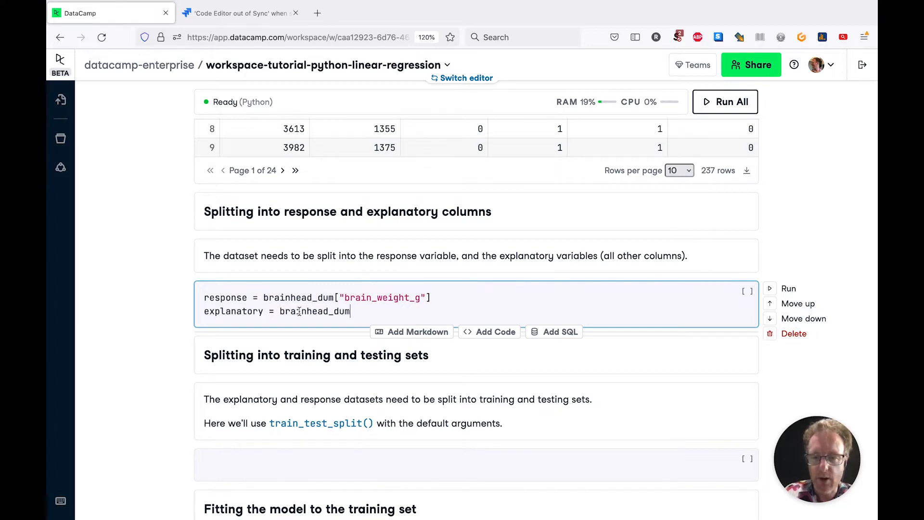
pyautogui.write('.drop()')
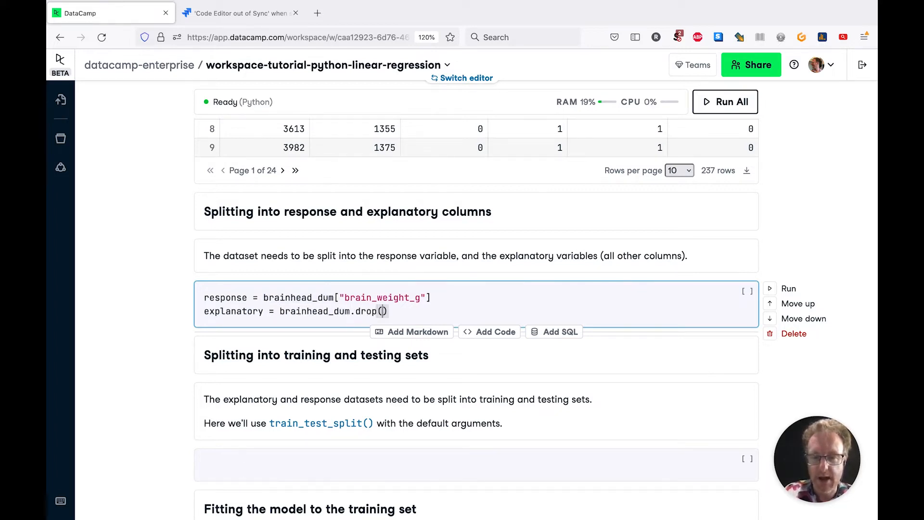
pyautogui.write('co')
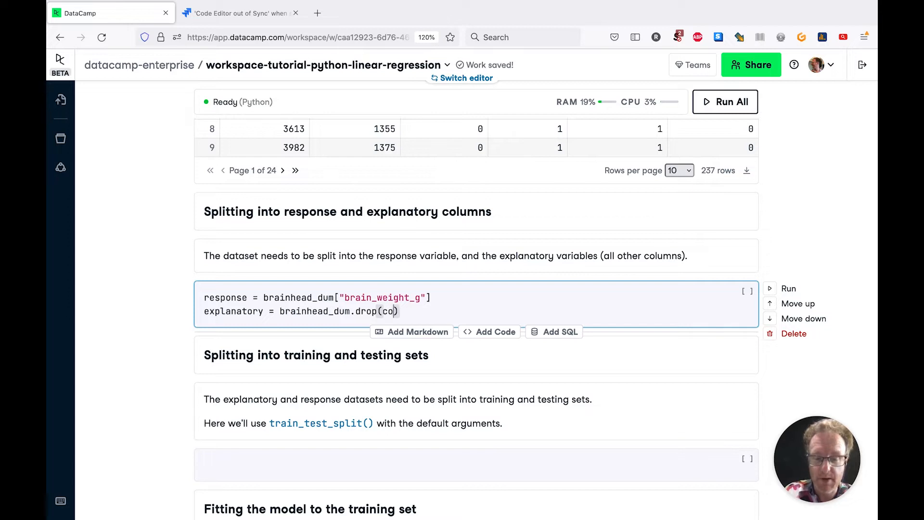
pyautogui.write('lumns=')
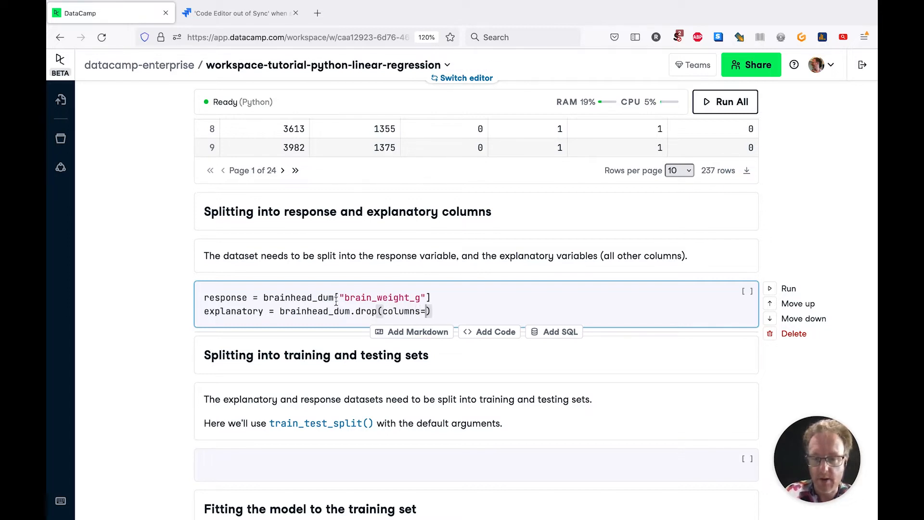
pyautogui.doubleClick(381, 297)
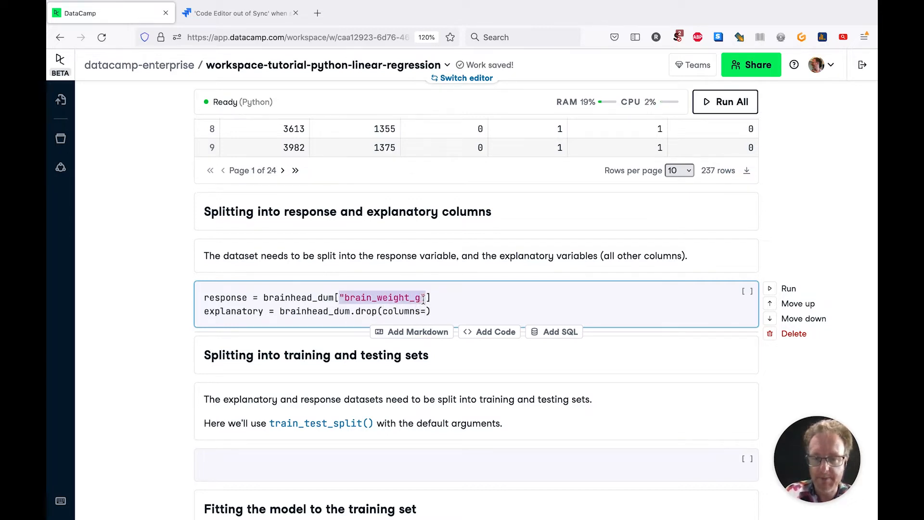
pyautogui.write('"brain_weight_g"')
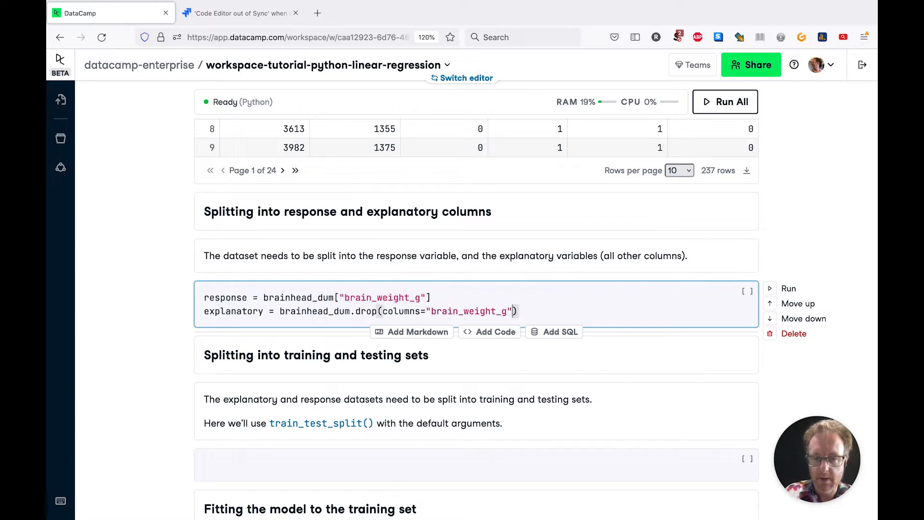
pyautogui.click(788, 288)
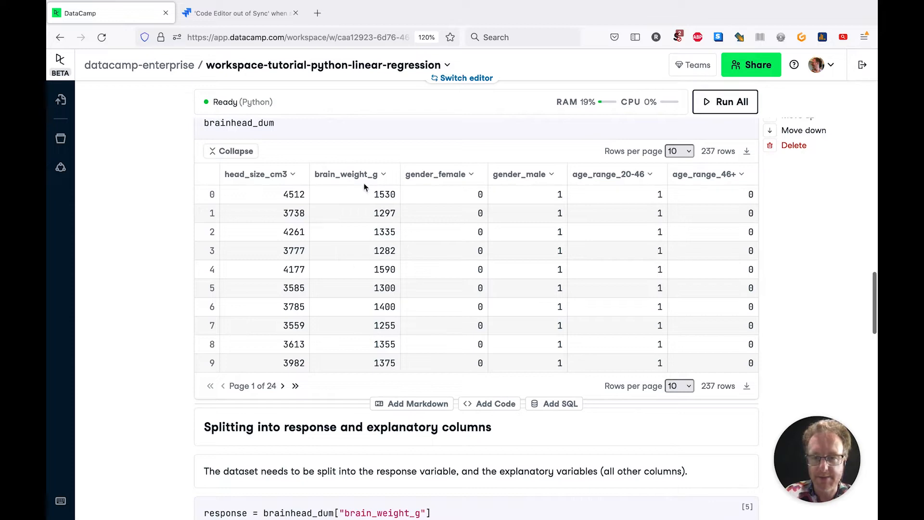
# Assign explanatory_train, explanatory_test, response_train, response_test from train_test_split(explanatory, response)
pyautogui.scroll(-3)
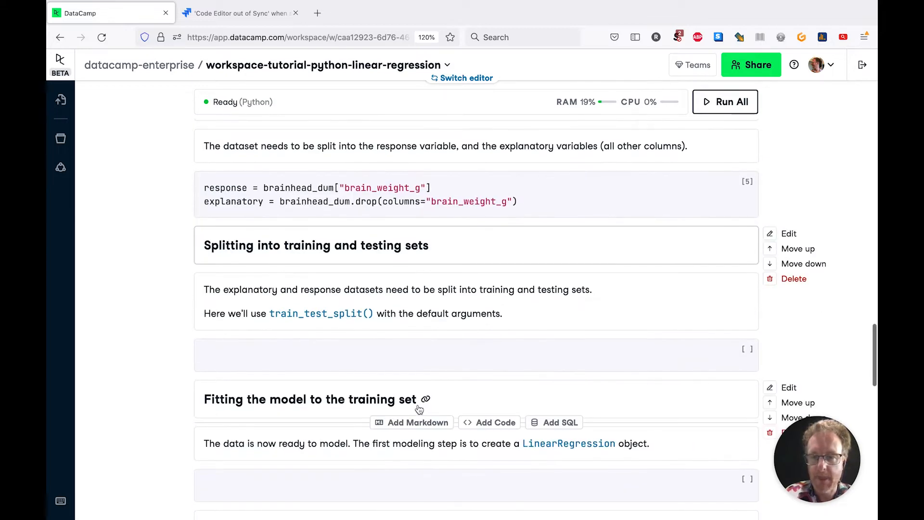
pyautogui.scroll(-3)
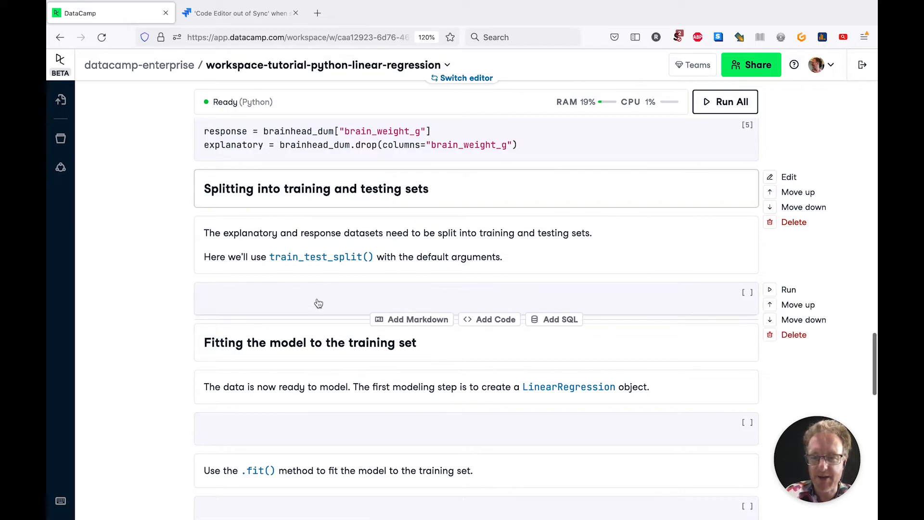
pyautogui.write('train_test_')
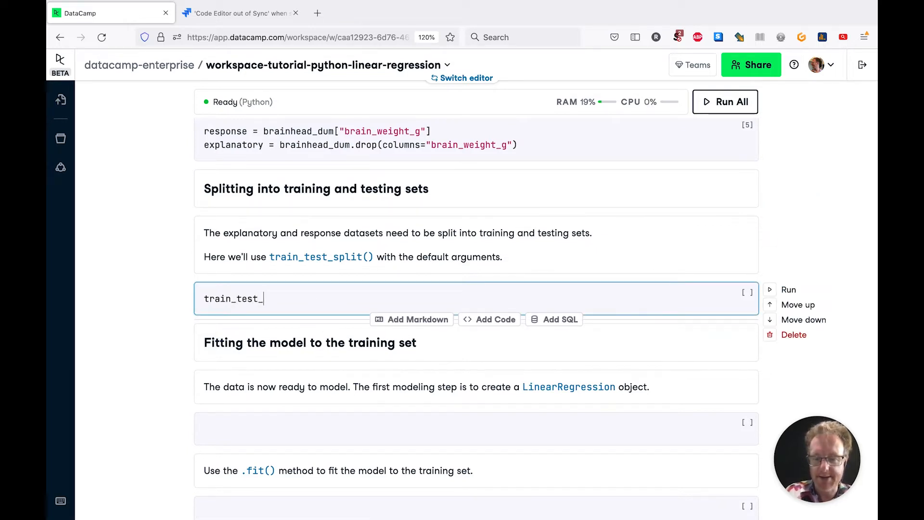
pyautogui.write('split(expl')
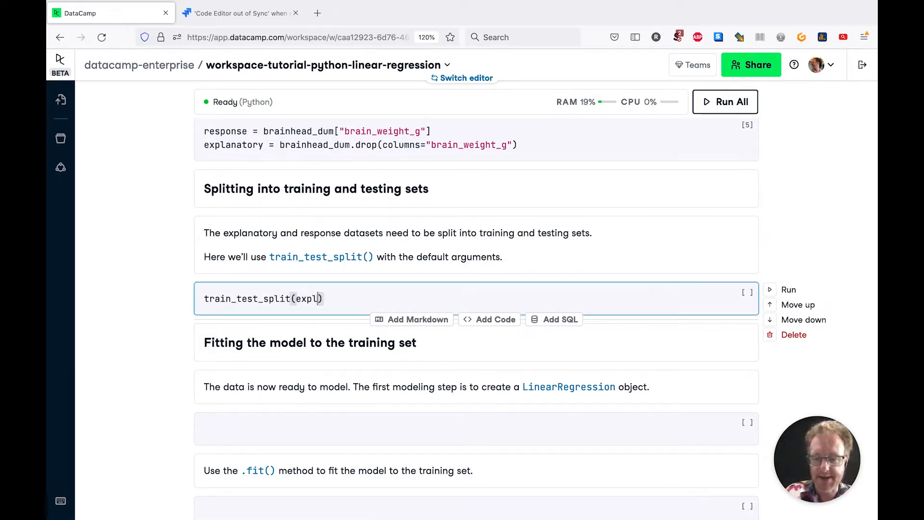
pyautogui.write('anatory')
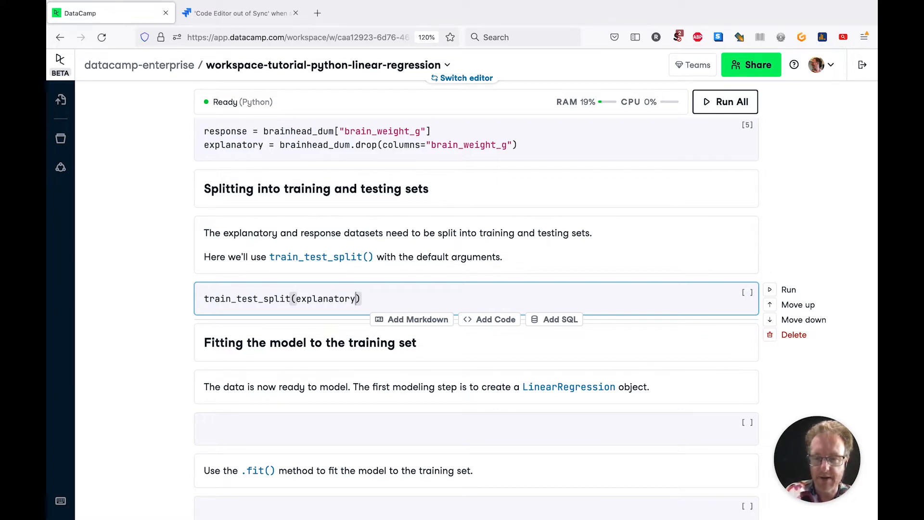
pyautogui.write(', response')
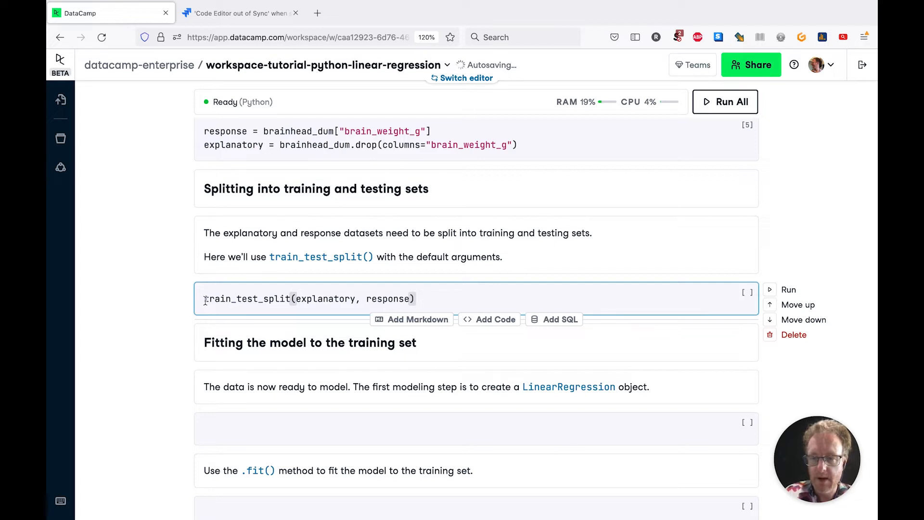
pyautogui.write('expl')
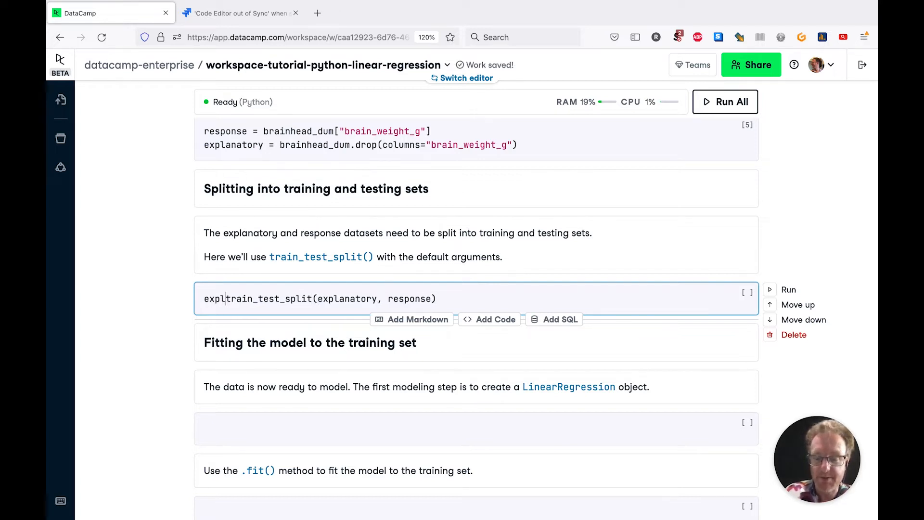
pyautogui.write('anatory_train')
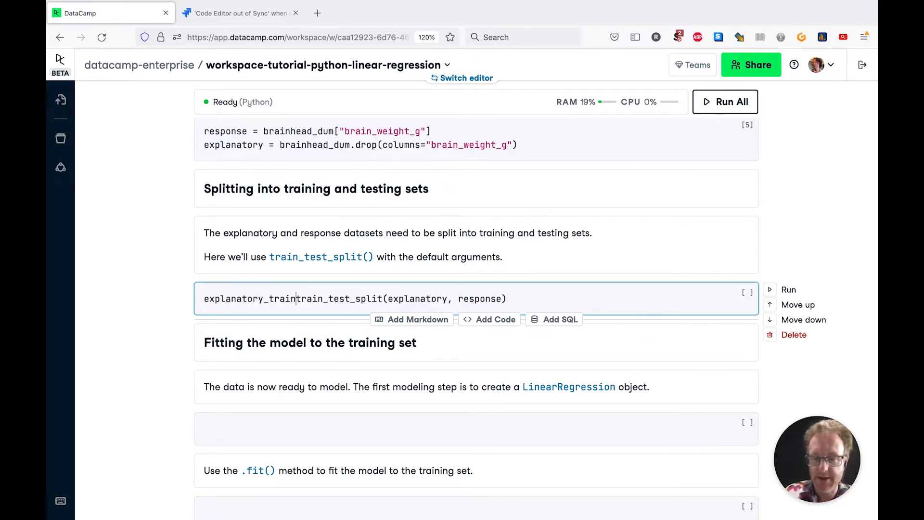
pyautogui.doubleClick(234, 298)
pyautogui.write(', ')
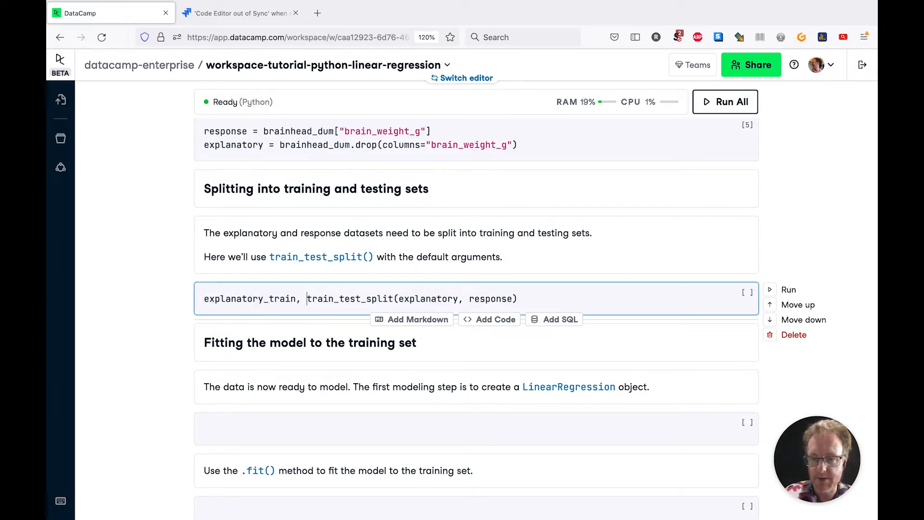
pyautogui.write('explanatory_test,')
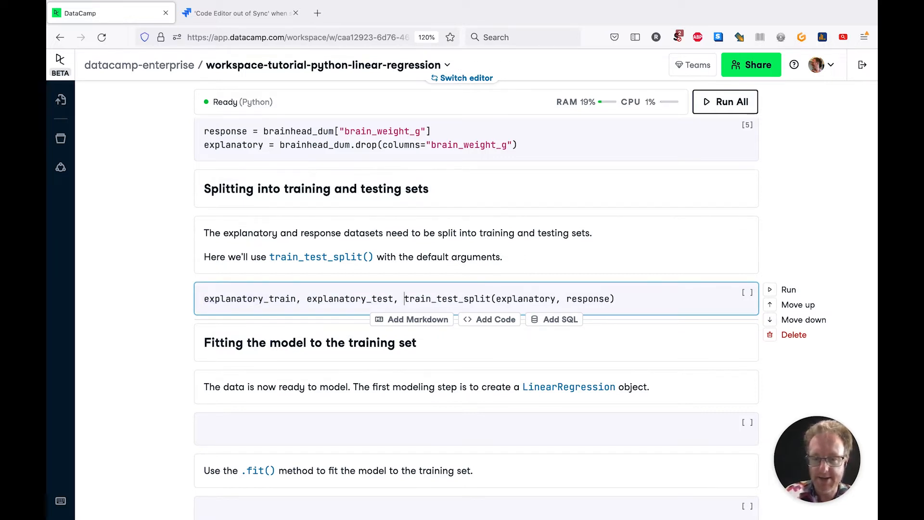
pyautogui.write('ree')
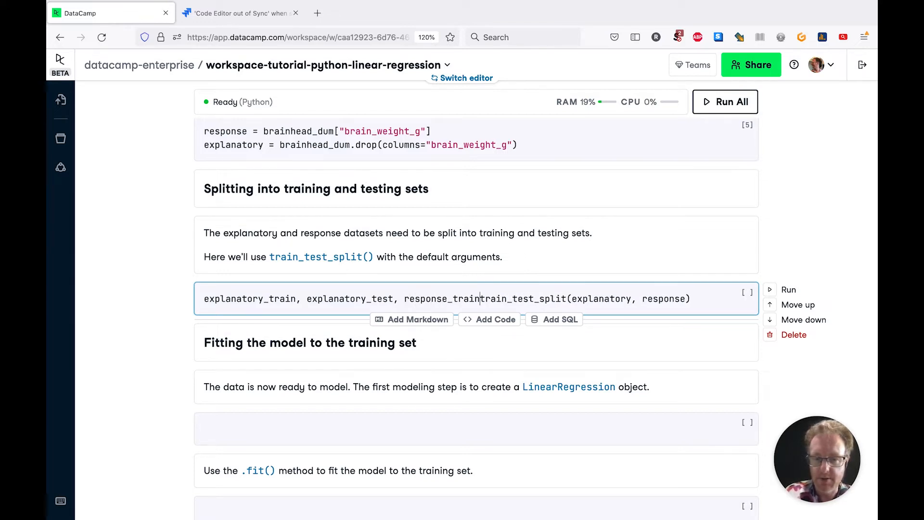
pyautogui.doubleClick(428, 299)
pyautogui.write(', response_test = ')
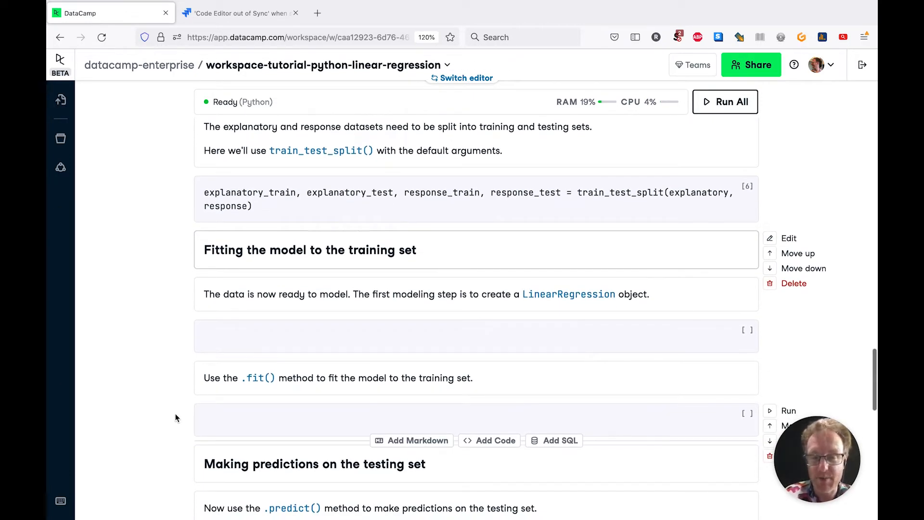
# Create the model mdl = LinearRegression() in a new cell
pyautogui.scroll(-3)
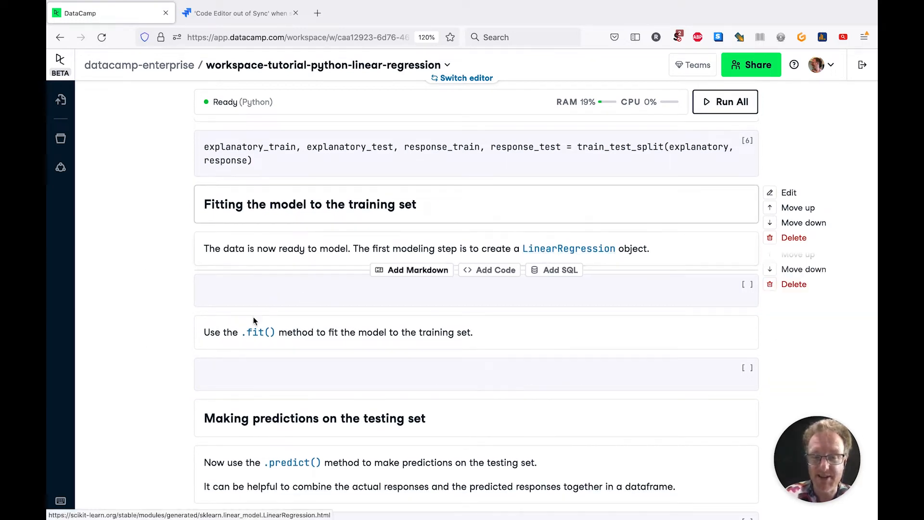
pyautogui.write('mdl = L')
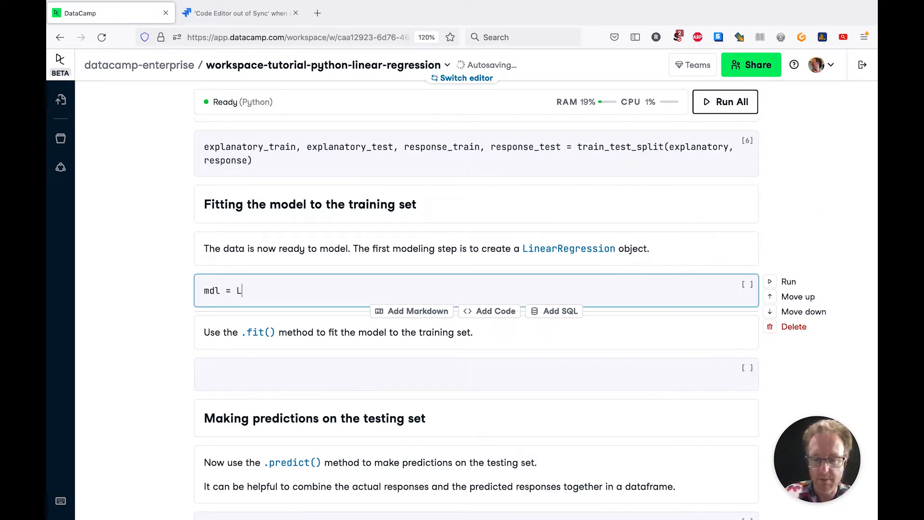
pyautogui.write('inearRe')
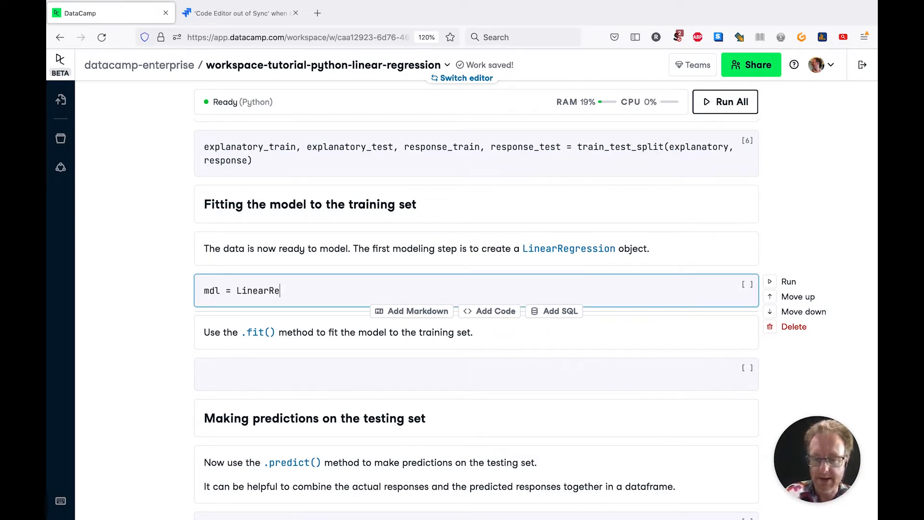
pyautogui.write('gression()')
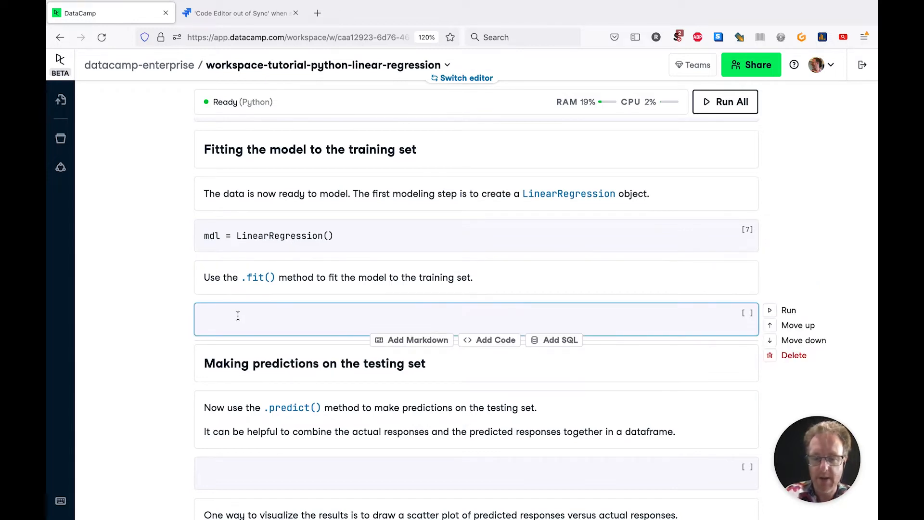
# Fit mdl on explanatory_train and response_train
pyautogui.write('mdl.')
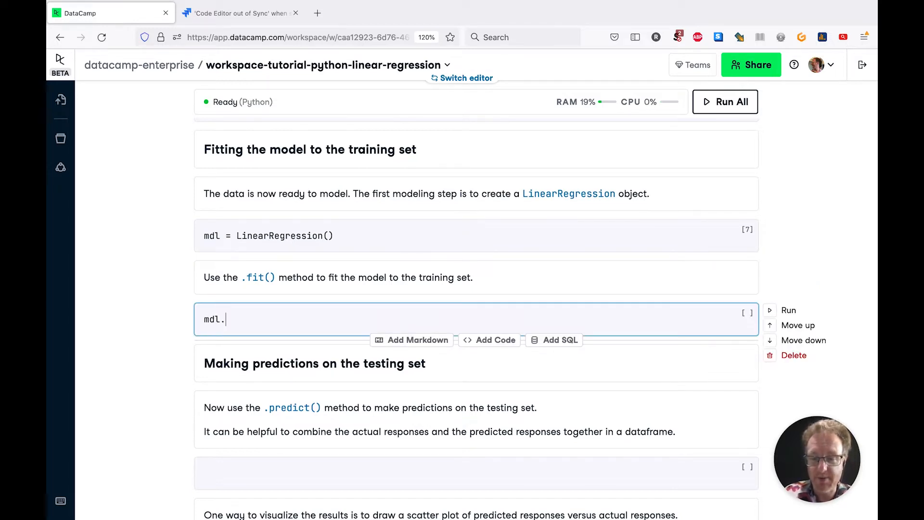
pyautogui.write('fit()')
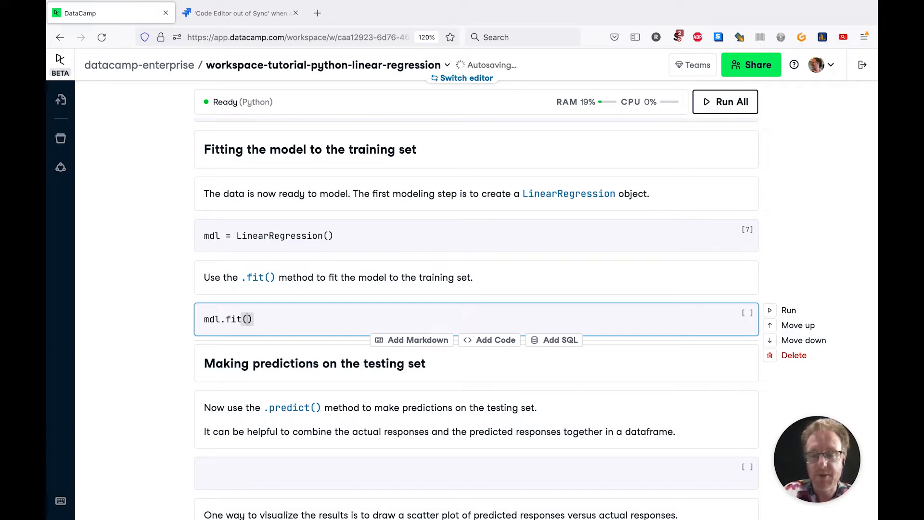
pyautogui.write('explanatory_train,')
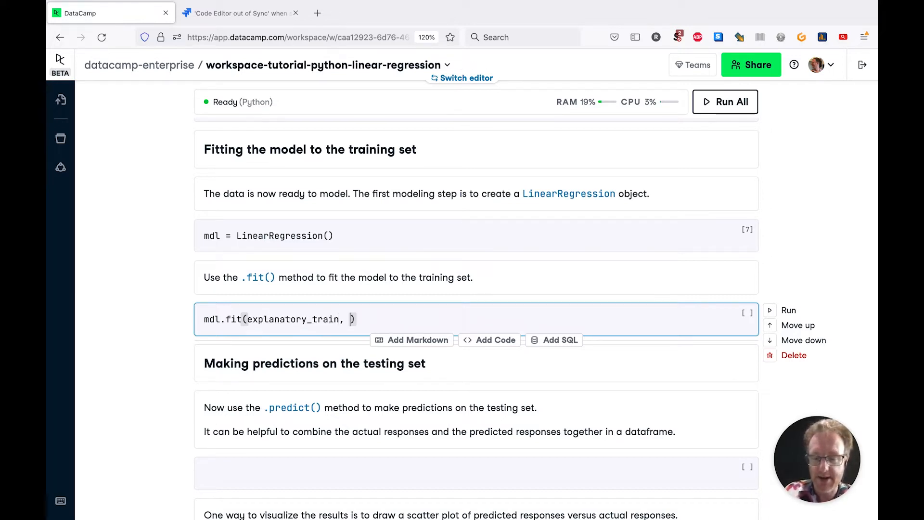
pyautogui.write('resposnes)')
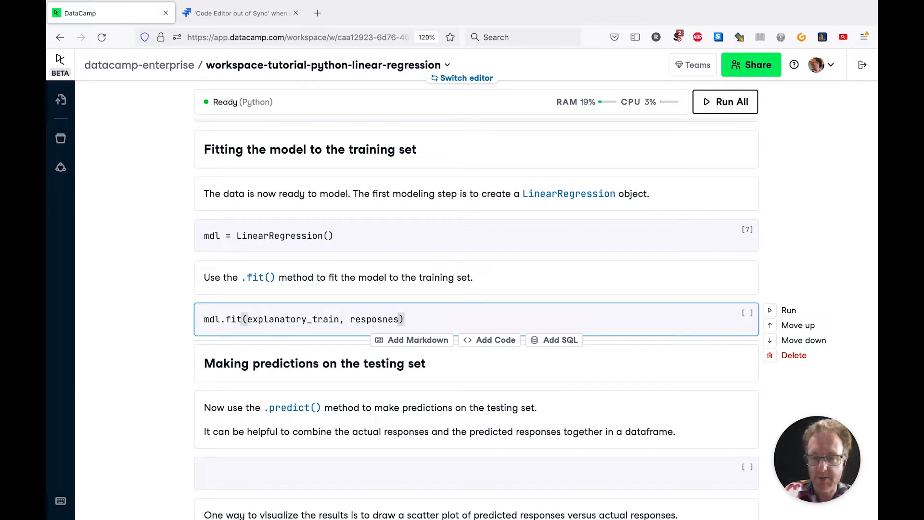
pyautogui.write('response_train')
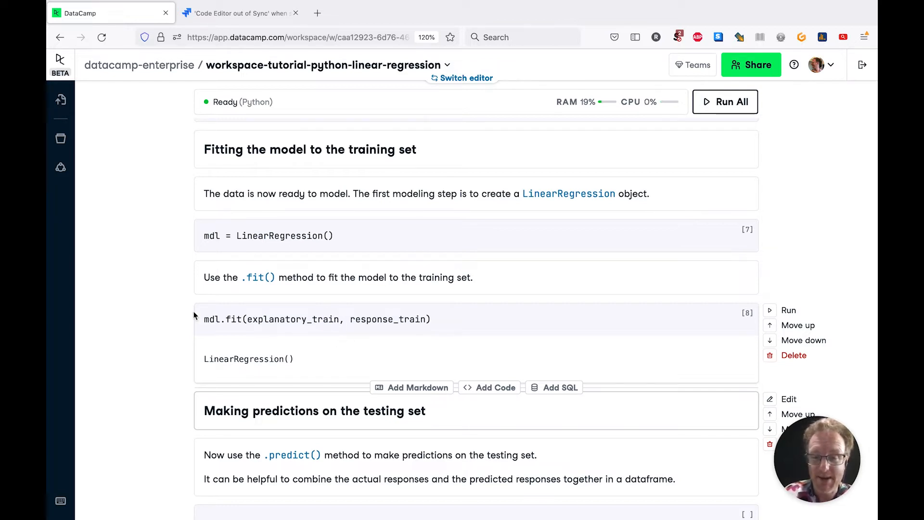
# Run mdl.predict(explanatory_test) under 'Making predictions'
pyautogui.scroll(-3)
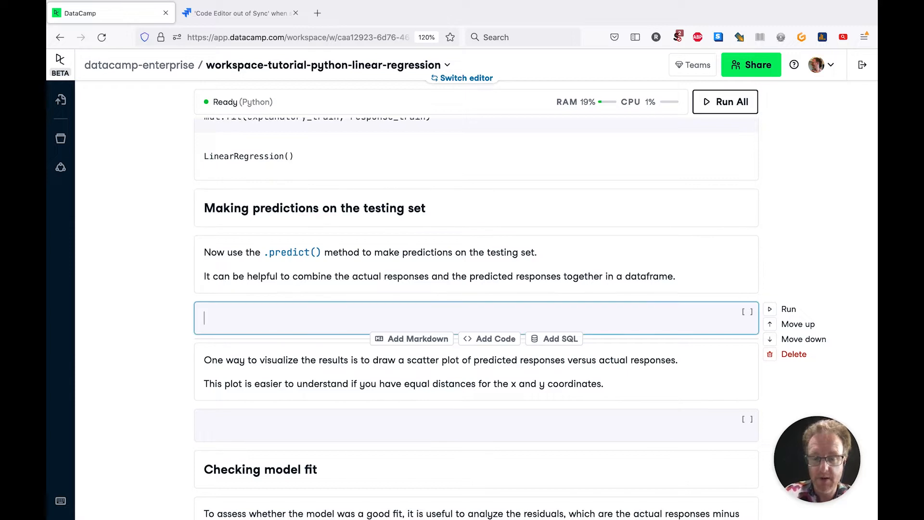
pyautogui.write('mdl')
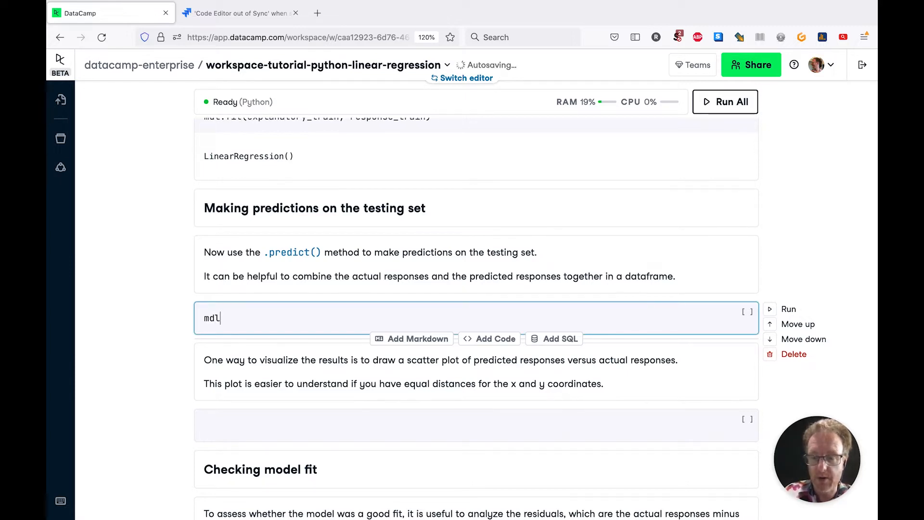
pyautogui.write('.predict()')
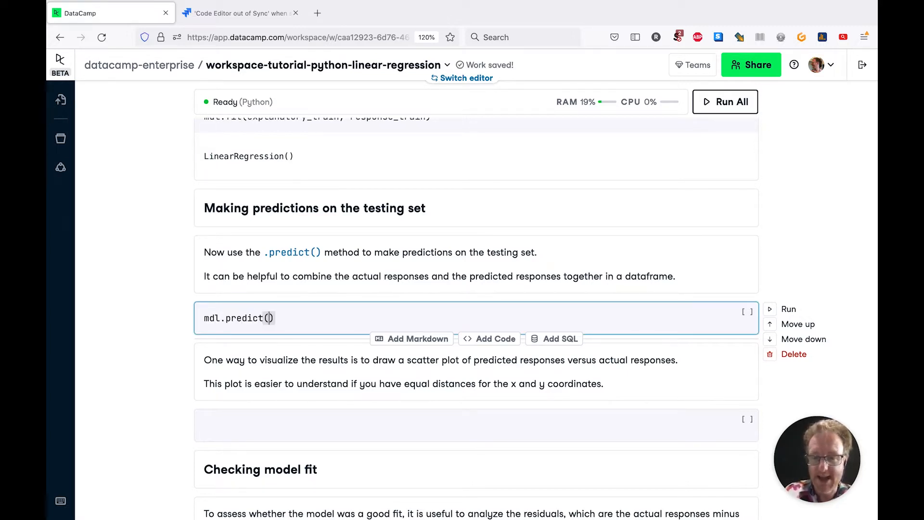
pyautogui.write('explat')
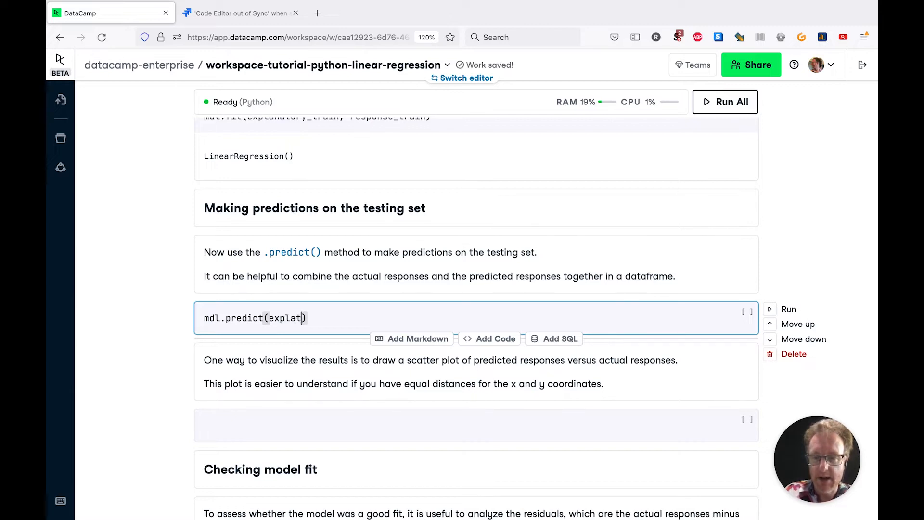
pyautogui.write('anatroy')
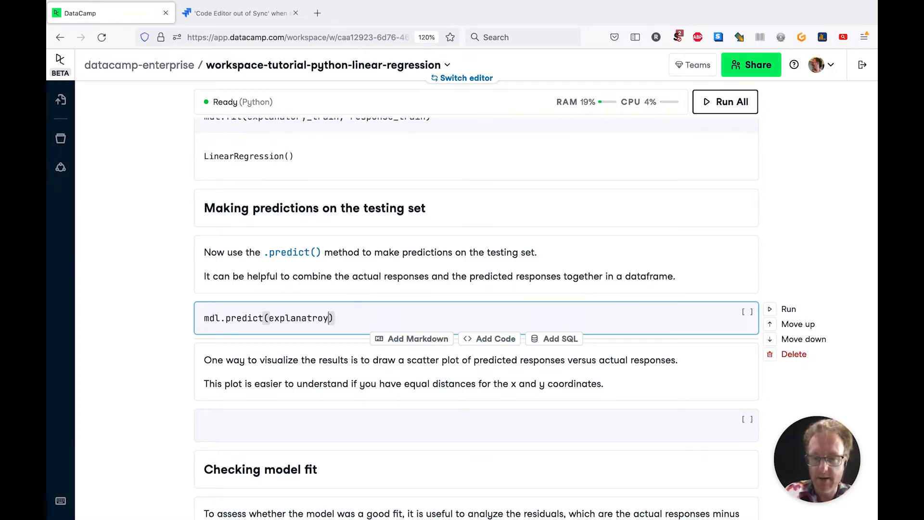
pyautogui.write('explanatory_tes')
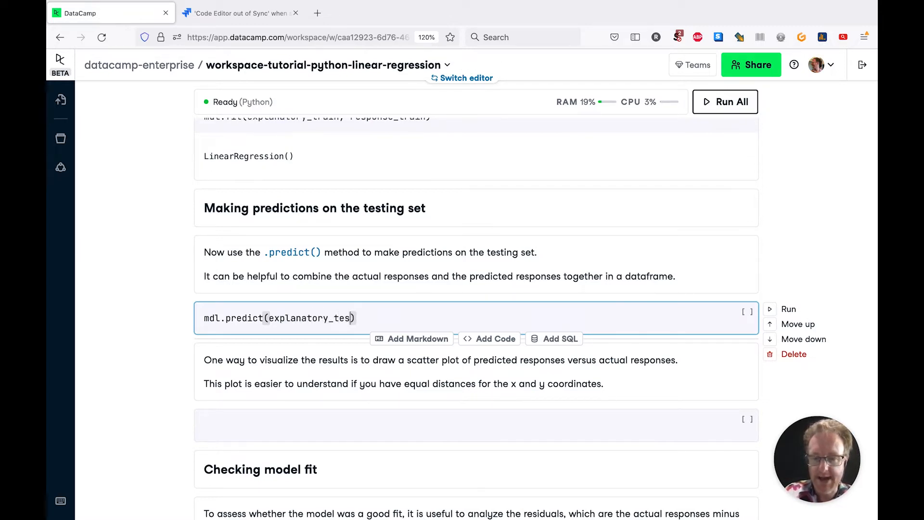
pyautogui.click(787, 309)
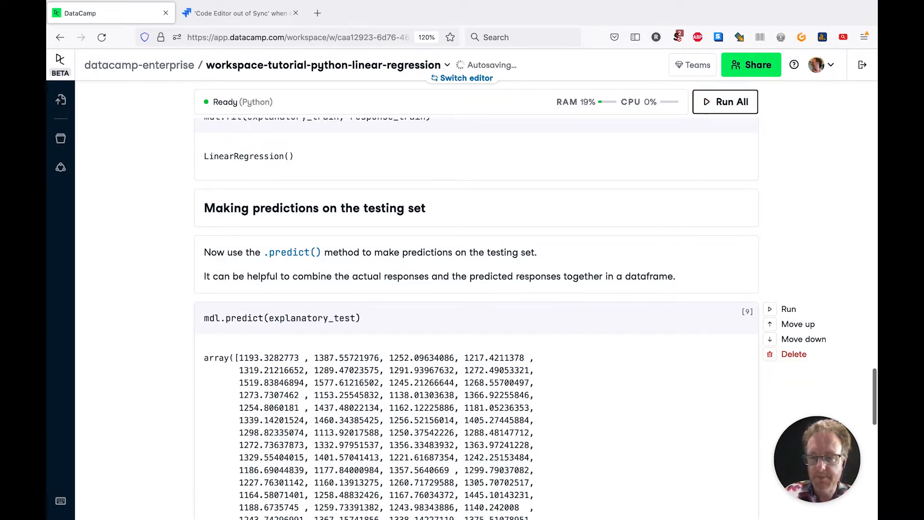
# Highlight the first predicted value and begin wrapping the call with pd
pyautogui.scroll(-3)
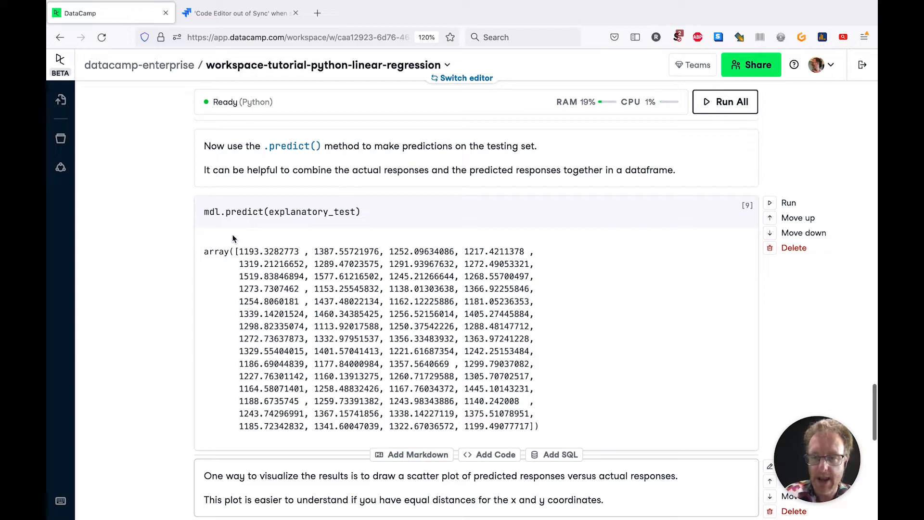
pyautogui.doubleClick(268, 252)
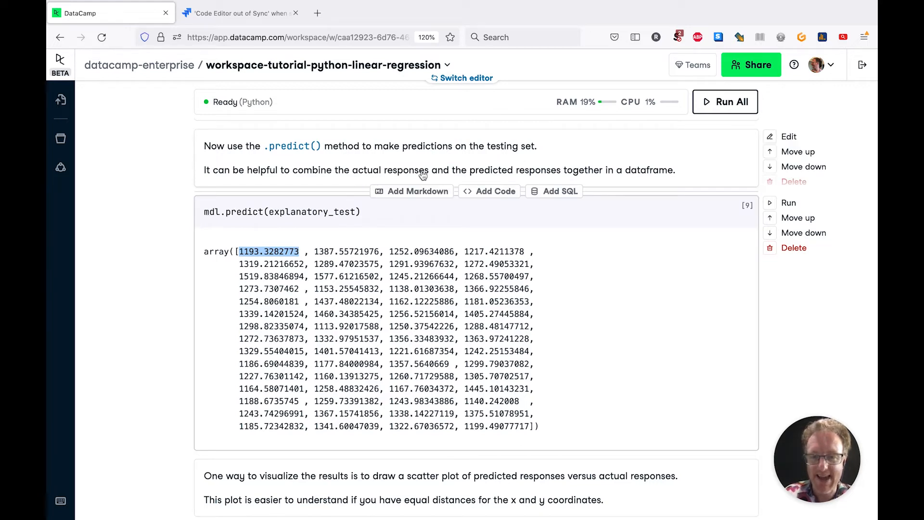
pyautogui.moveTo(526, 171)
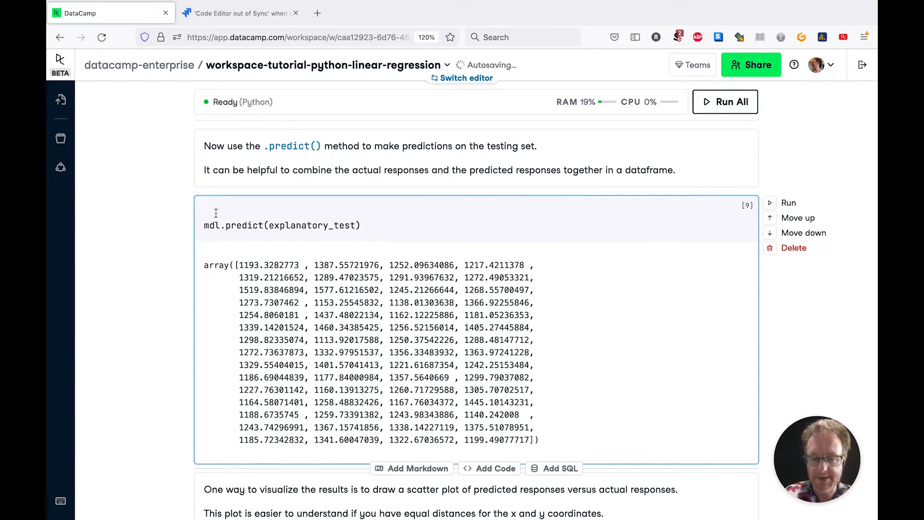
pyautogui.write('pd')
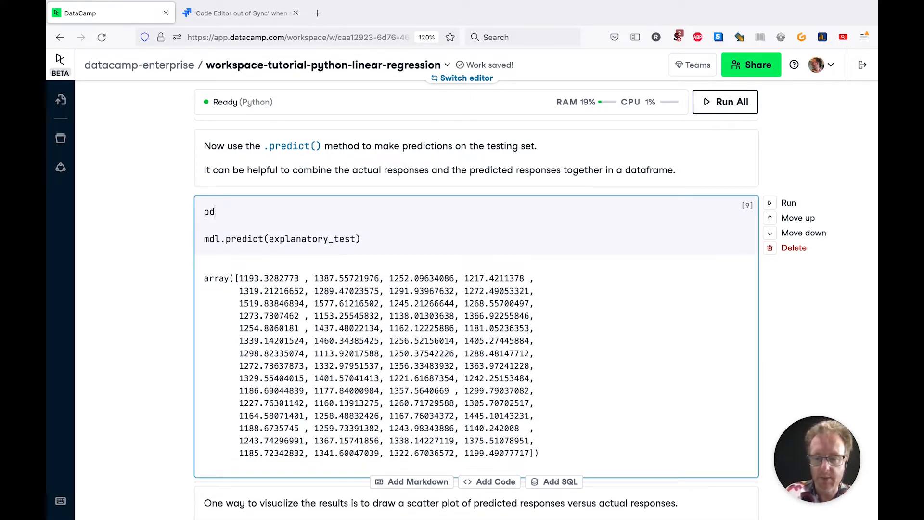
# Build a pd.DataFrame with "actual" from response_test and "predicted" from the predictions
pyautogui.write('.DataFrame()')
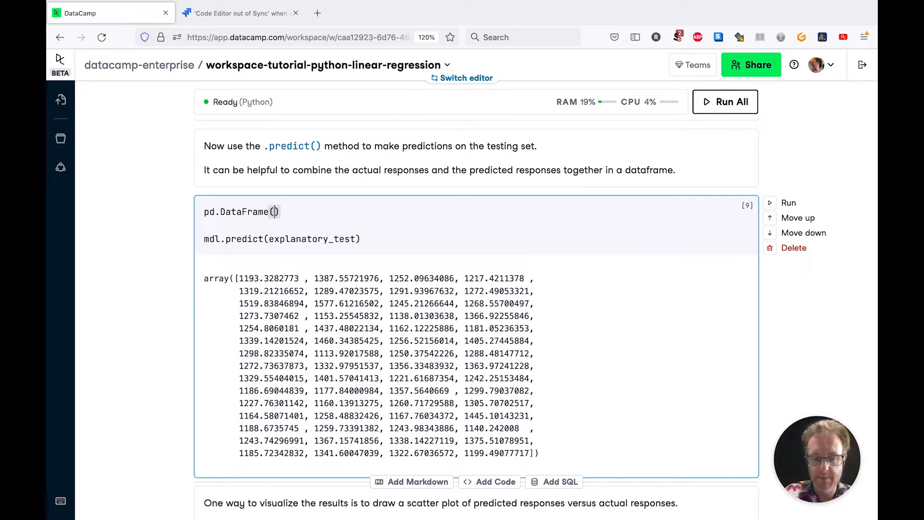
pyautogui.write('{}')
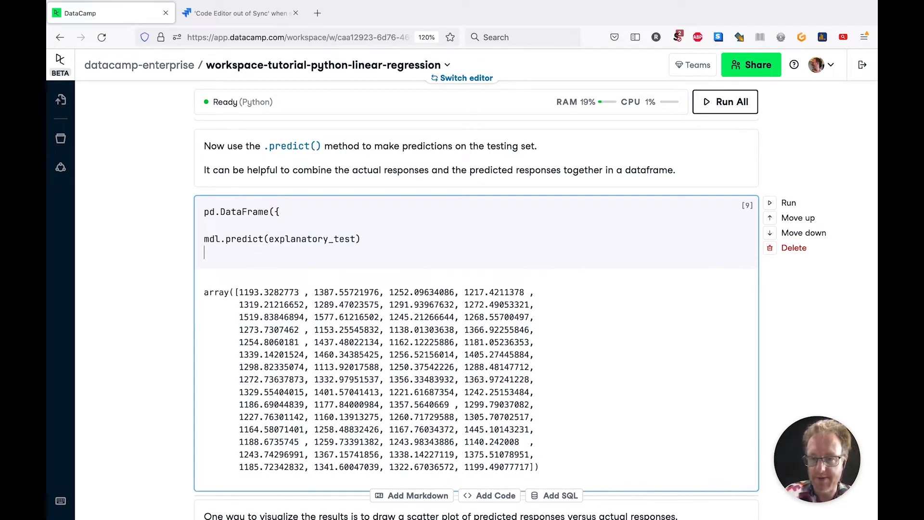
pyautogui.write('})')
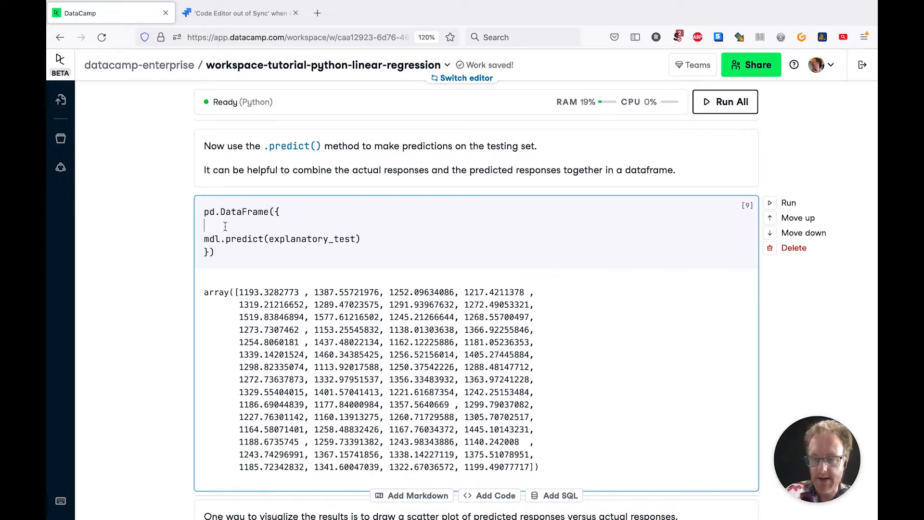
pyautogui.write('"a"')
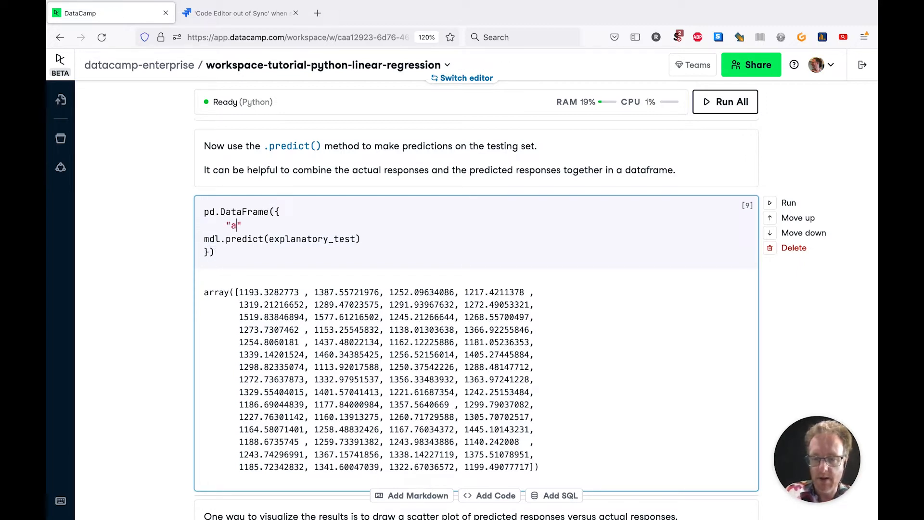
pyautogui.write('c')
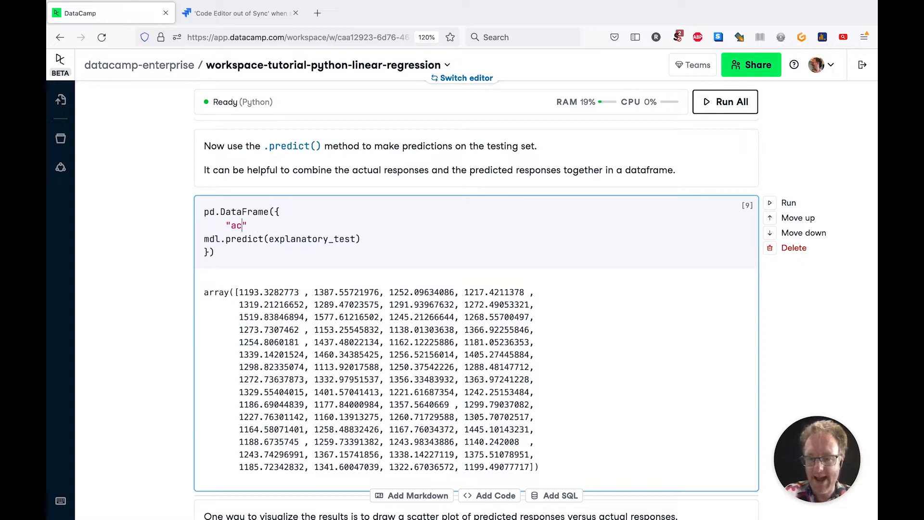
pyautogui.write('tual":')
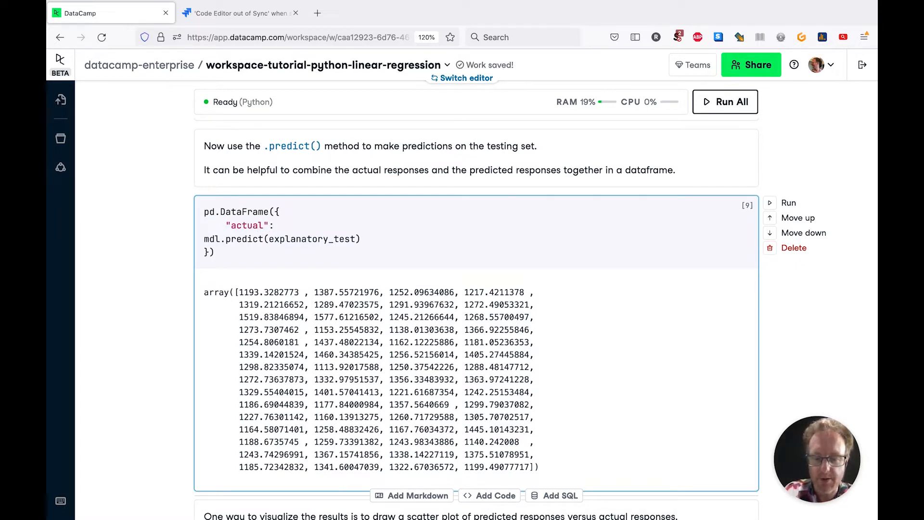
pyautogui.write('responses')
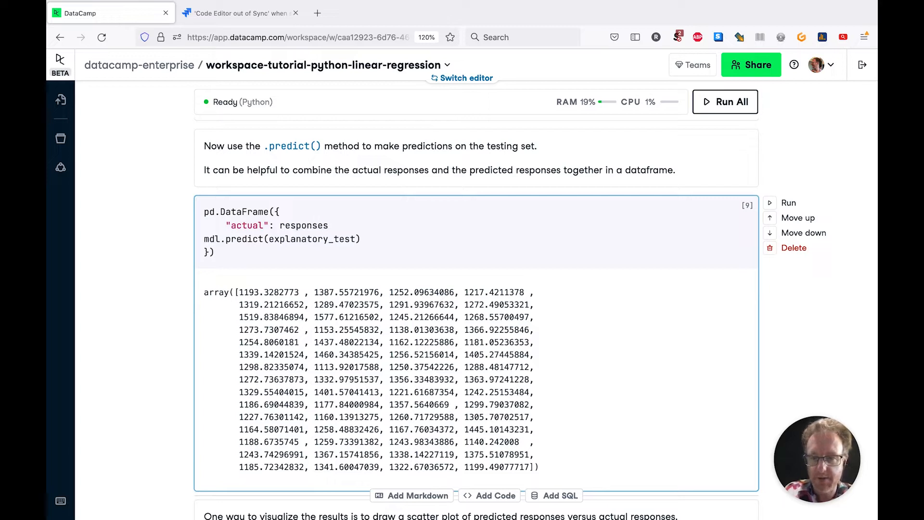
pyautogui.write('response_')
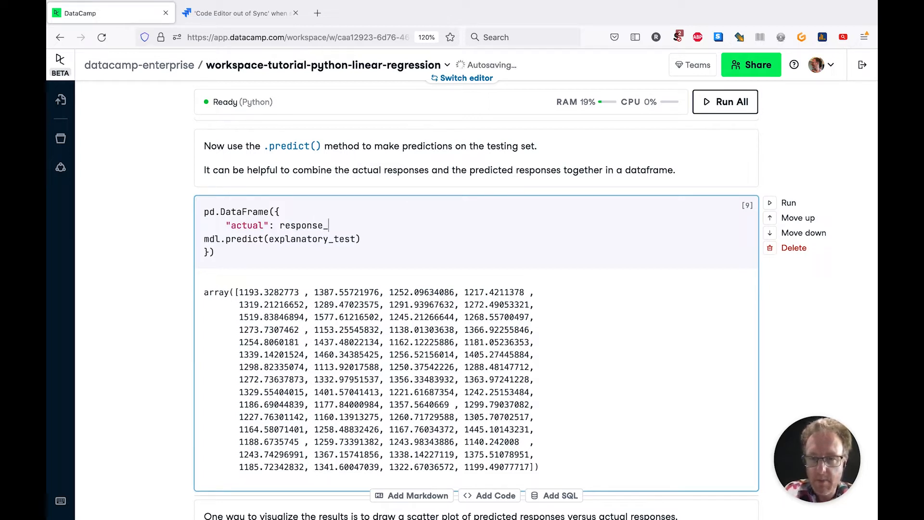
pyautogui.write('test,')
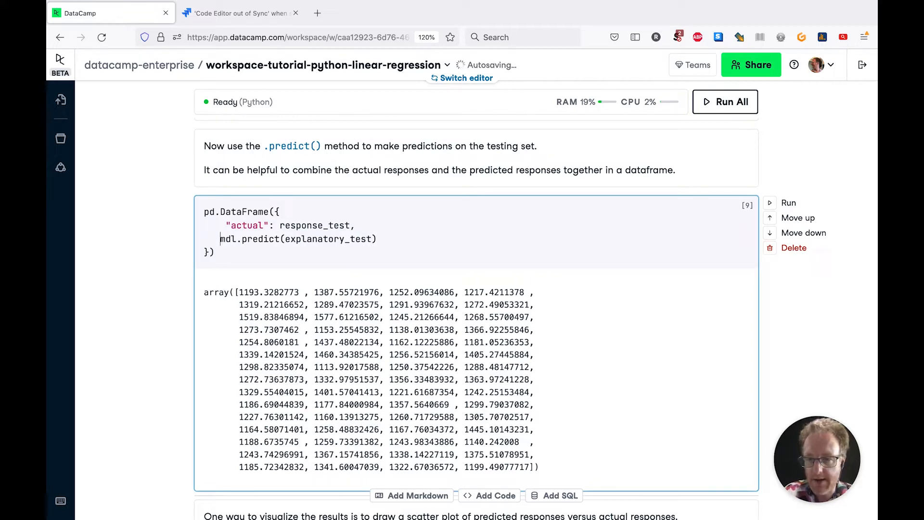
pyautogui.write('"":')
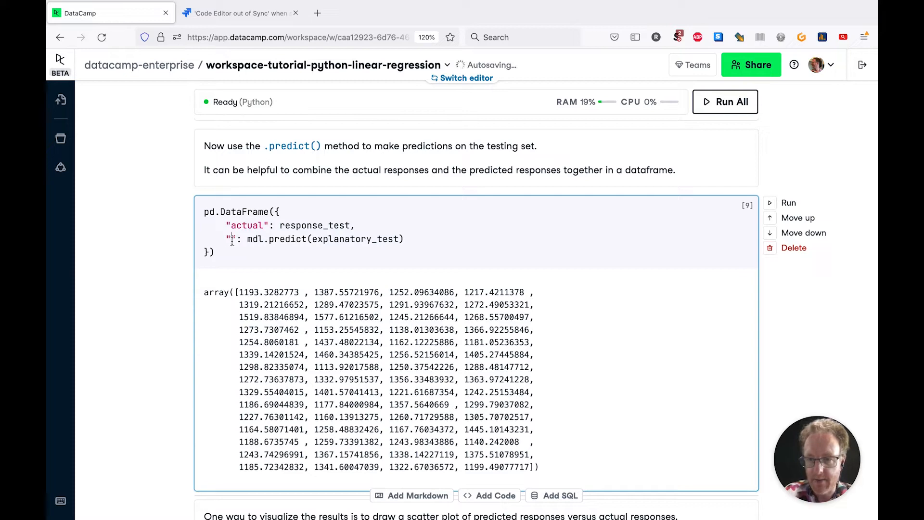
pyautogui.write('predicted')
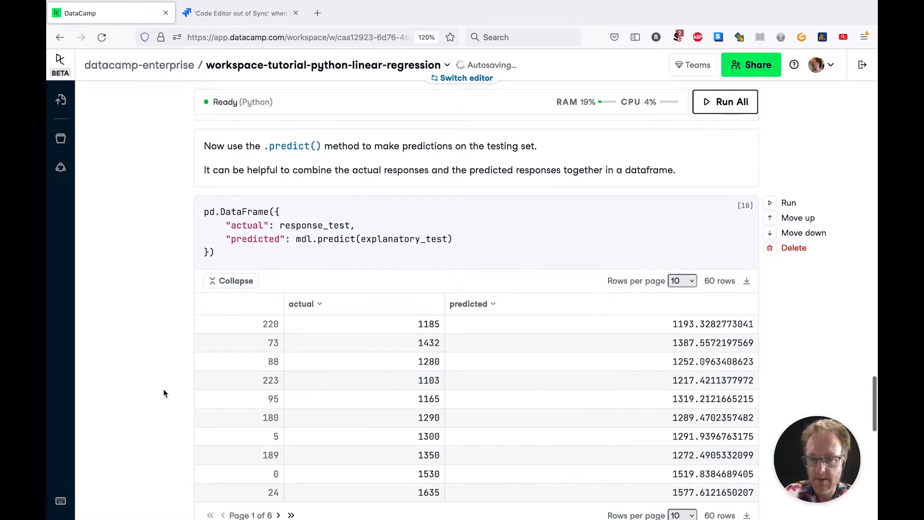
pyautogui.scroll(-3)
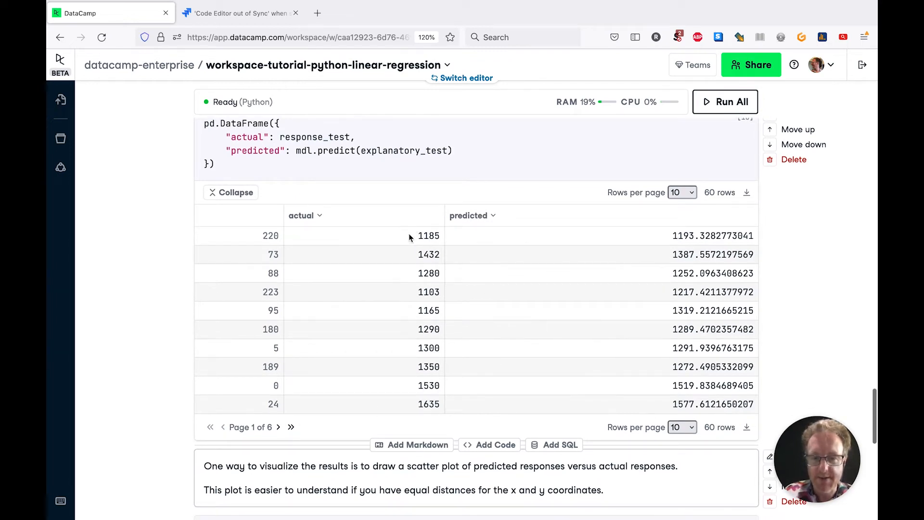
pyautogui.moveTo(435, 383)
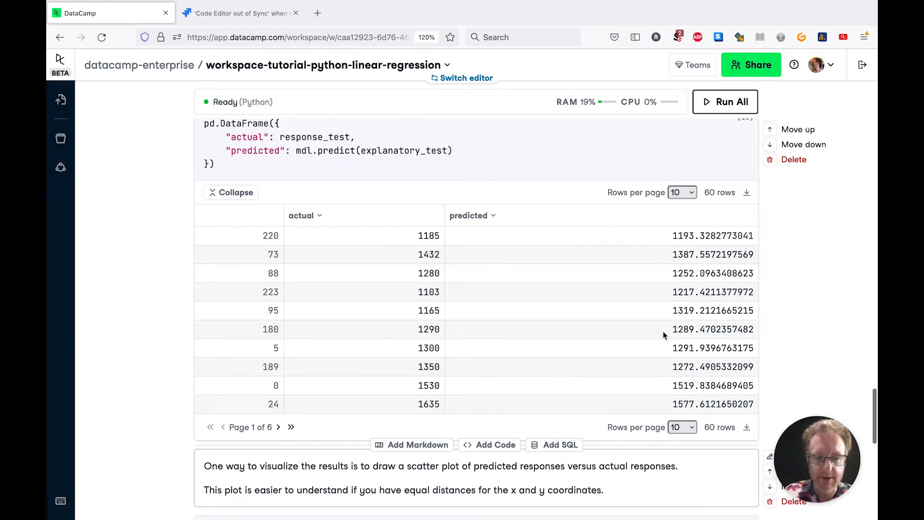
pyautogui.moveTo(465, 278)
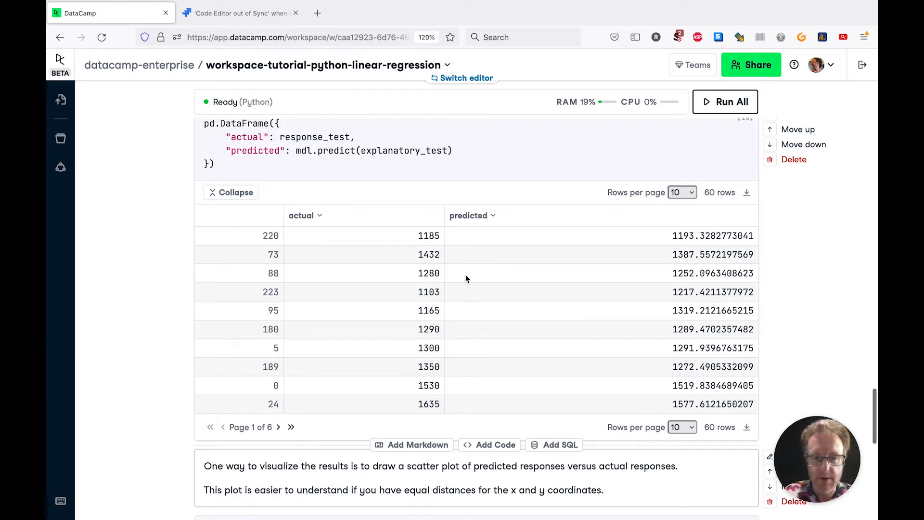
pyautogui.doubleClick(428, 235)
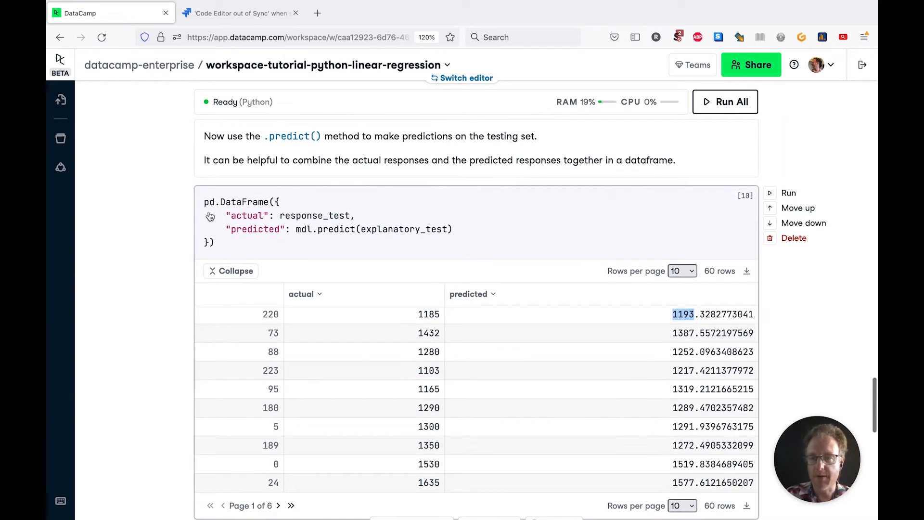
# Save the table as responses, then scroll down to the scatter-plot cell
pyautogui.write('responses =')
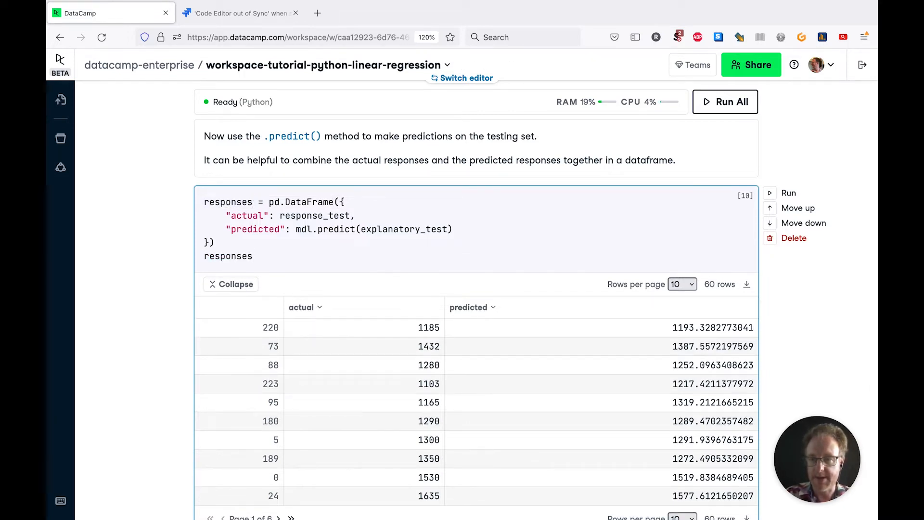
pyautogui.scroll(-3)
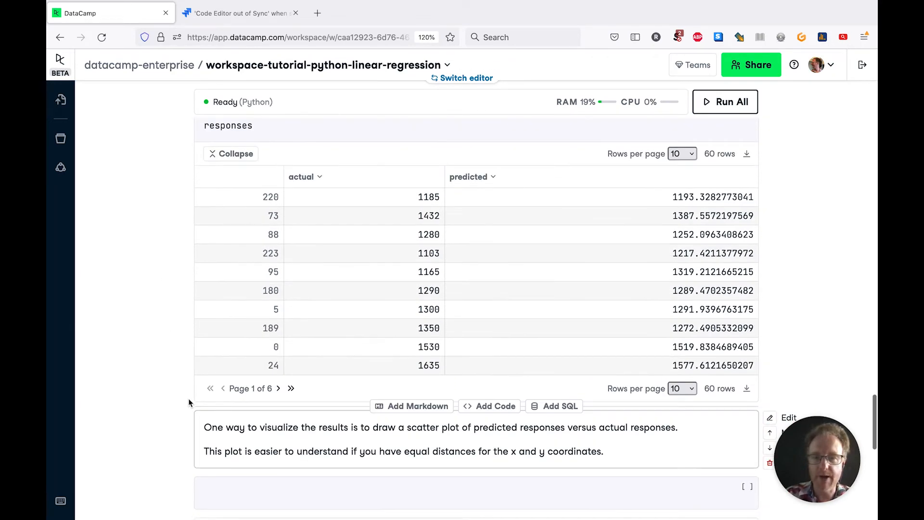
pyautogui.moveTo(174, 365)
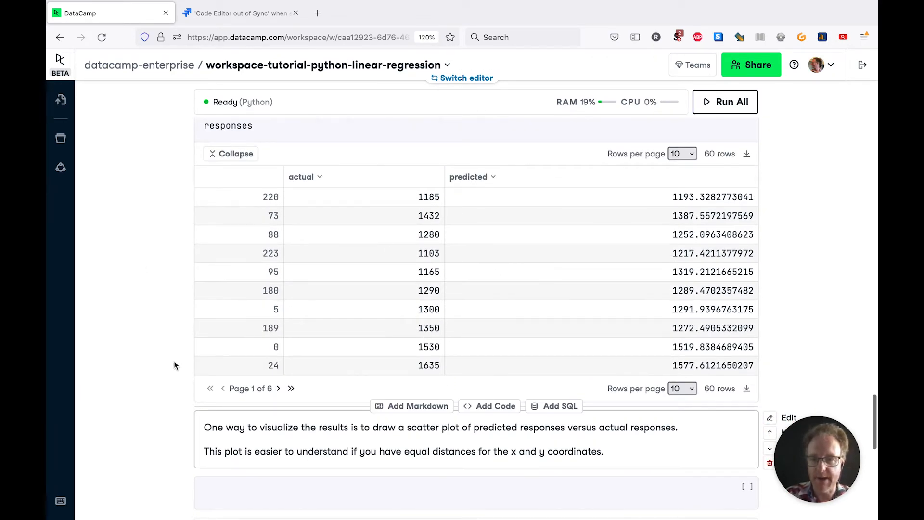
pyautogui.scroll(-3)
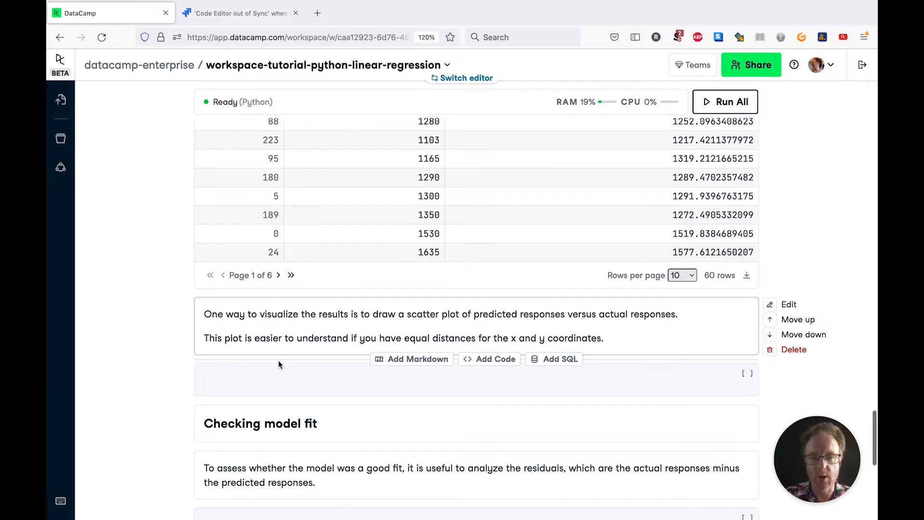
# Plot responses with px.scatter, actual on x and predicted on y
pyautogui.write('px.scatter(')
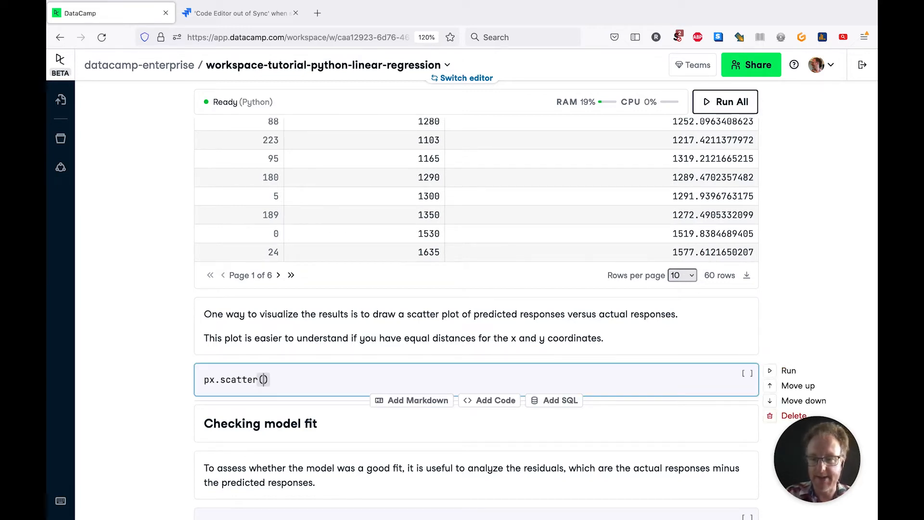
pyautogui.write('responses')
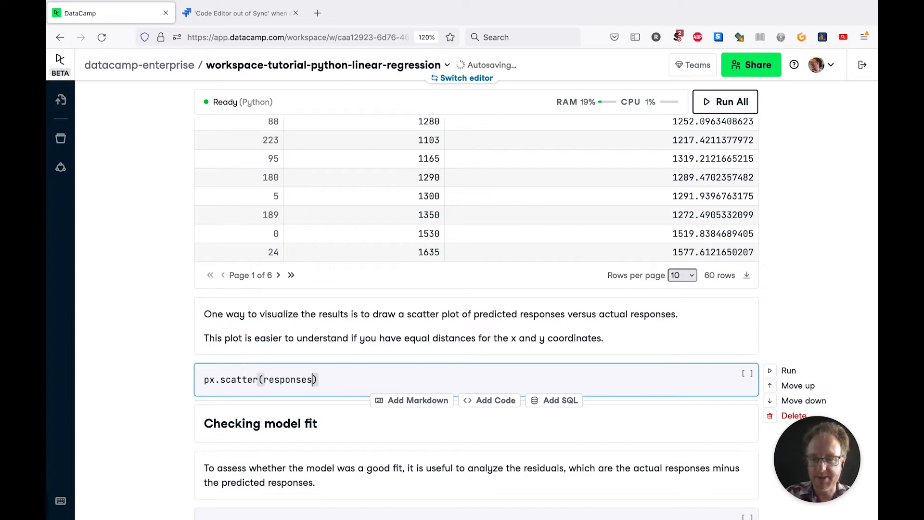
pyautogui.write(', x=""')
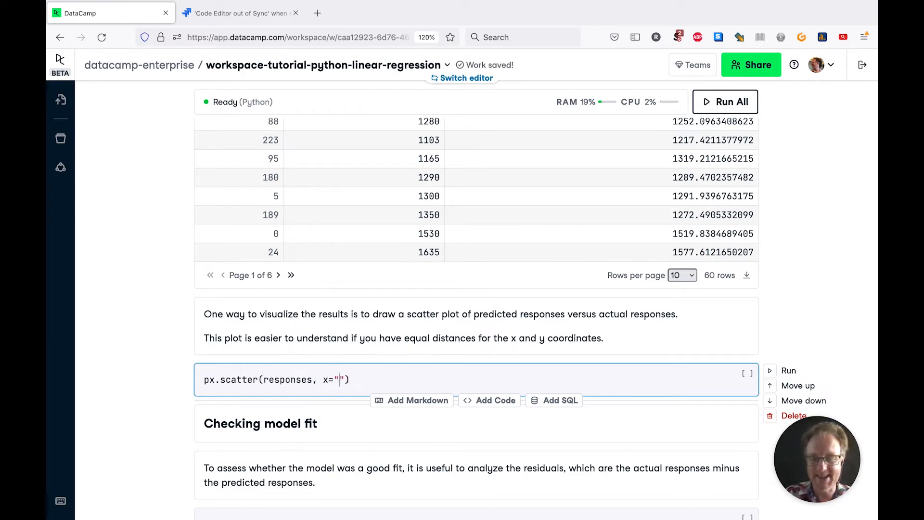
pyautogui.write('act')
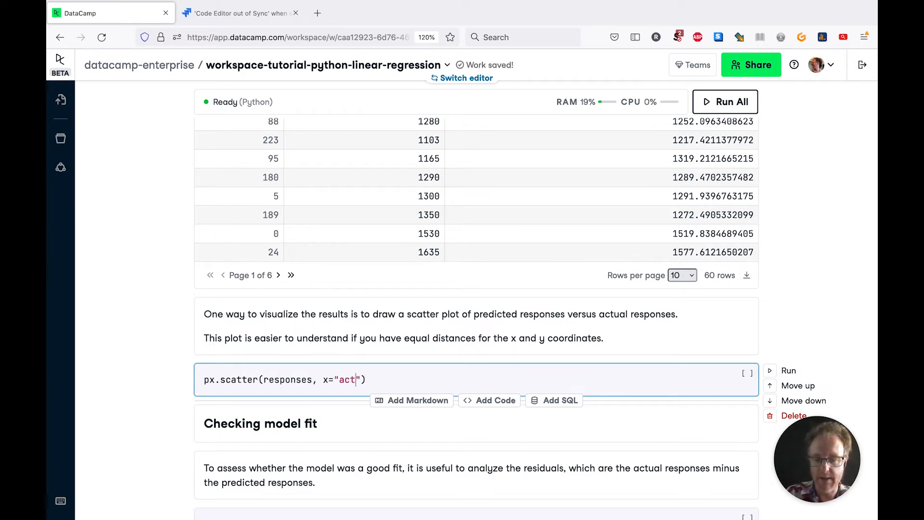
pyautogui.write('ual')
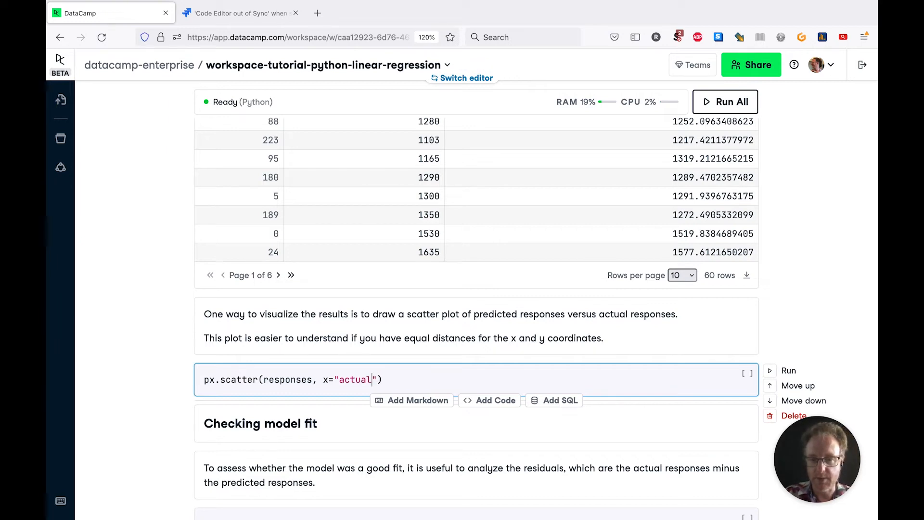
pyautogui.write(', y="')
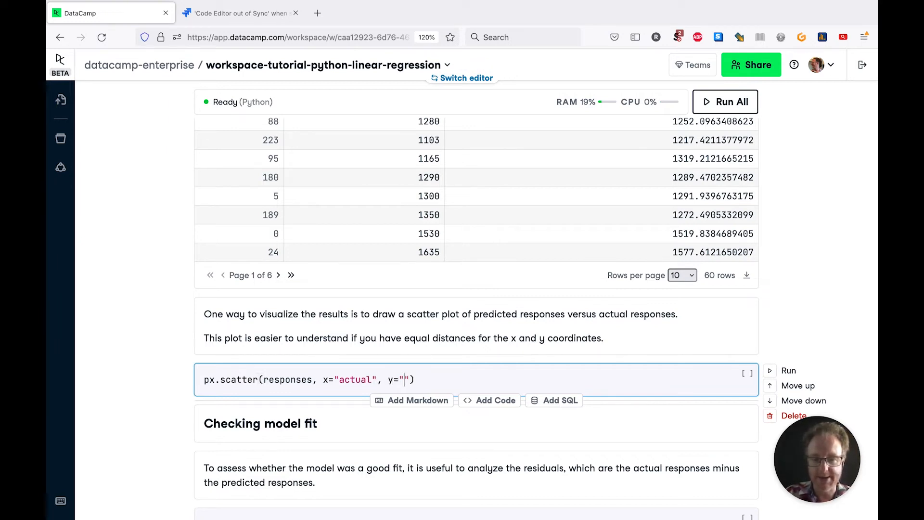
pyautogui.write('predicted')
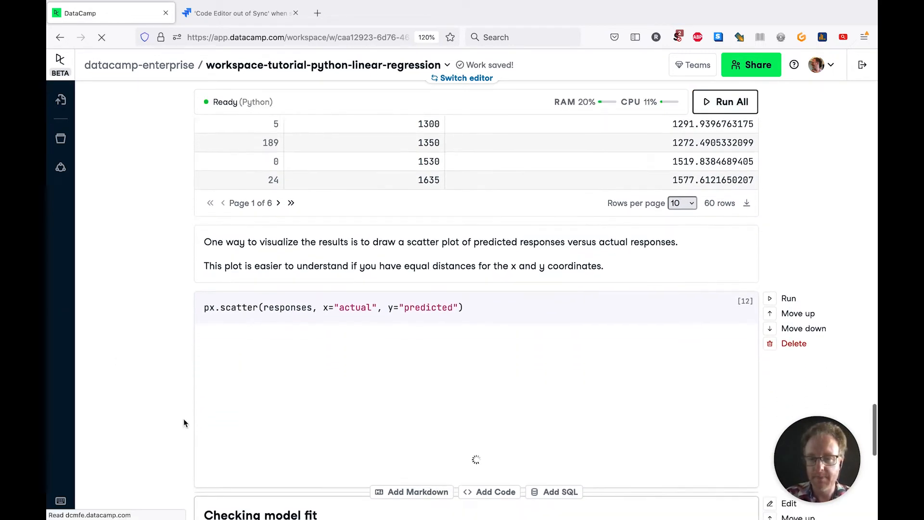
# Scroll down to view the rendered predicted-versus-actual brain weight scatter plot
pyautogui.scroll(-3)
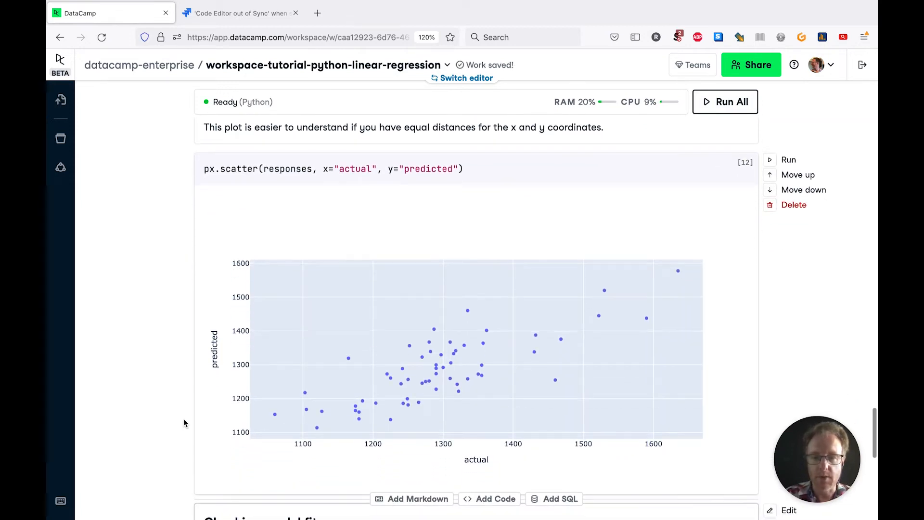
pyautogui.moveTo(571, 411)
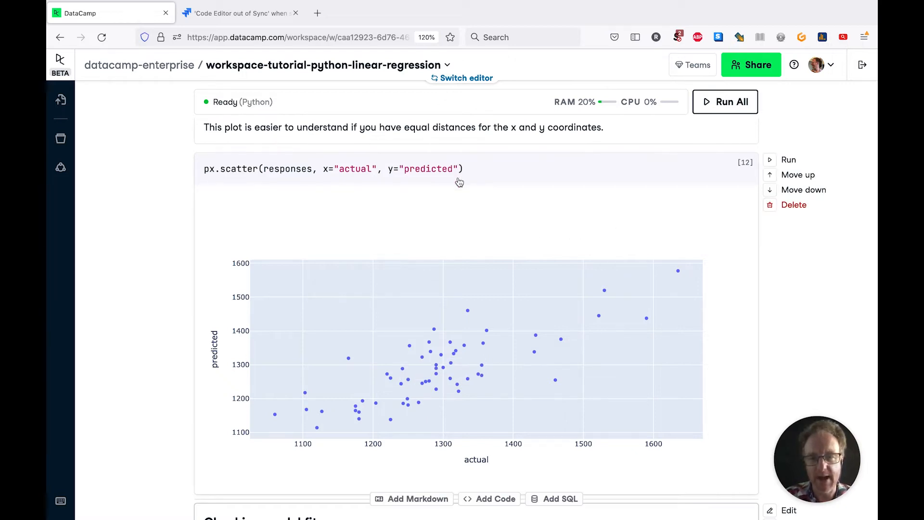
pyautogui.moveTo(389, 441)
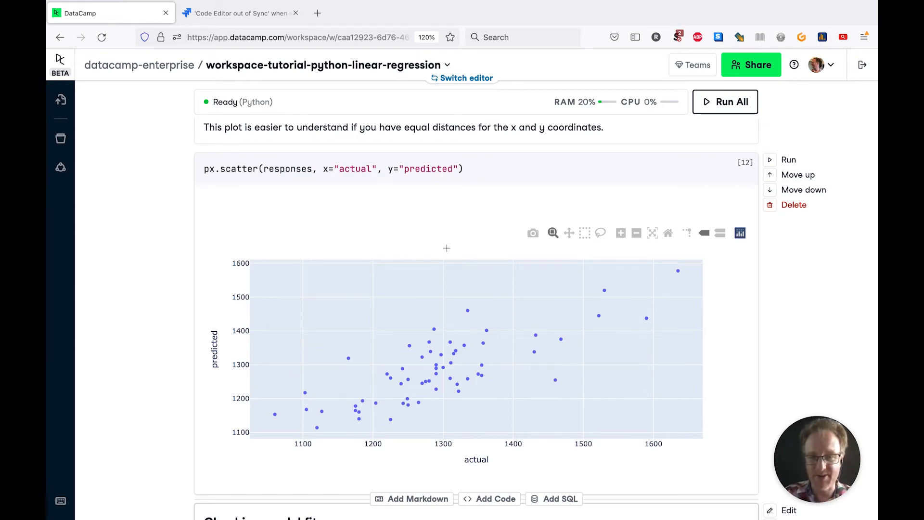
pyautogui.write(', w')
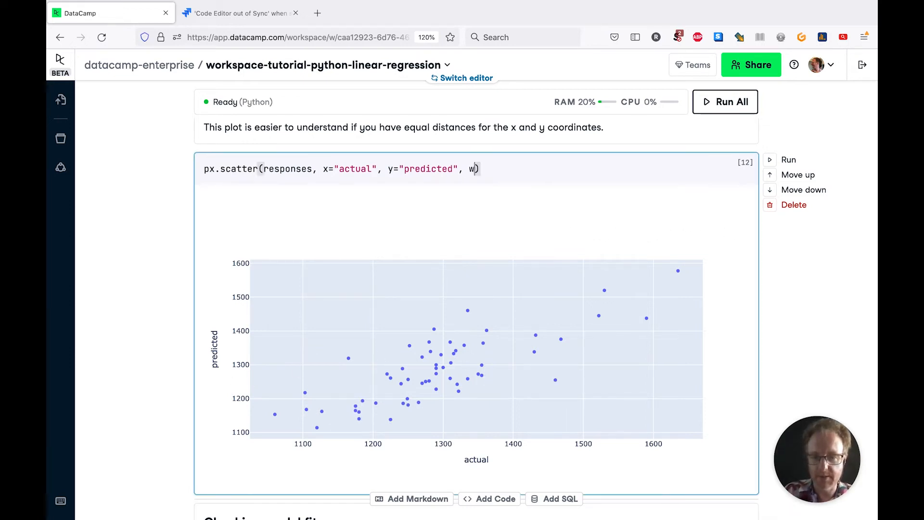
pyautogui.write('idht=600')
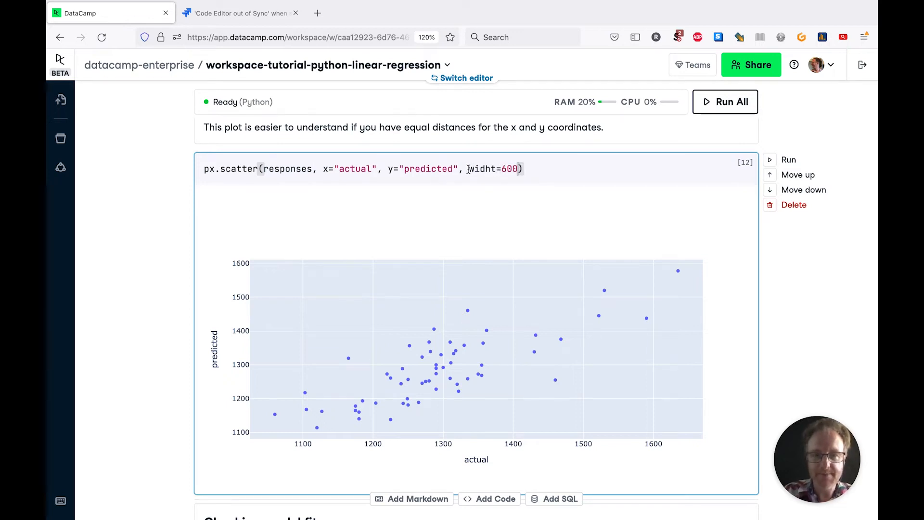
pyautogui.write(', heig')
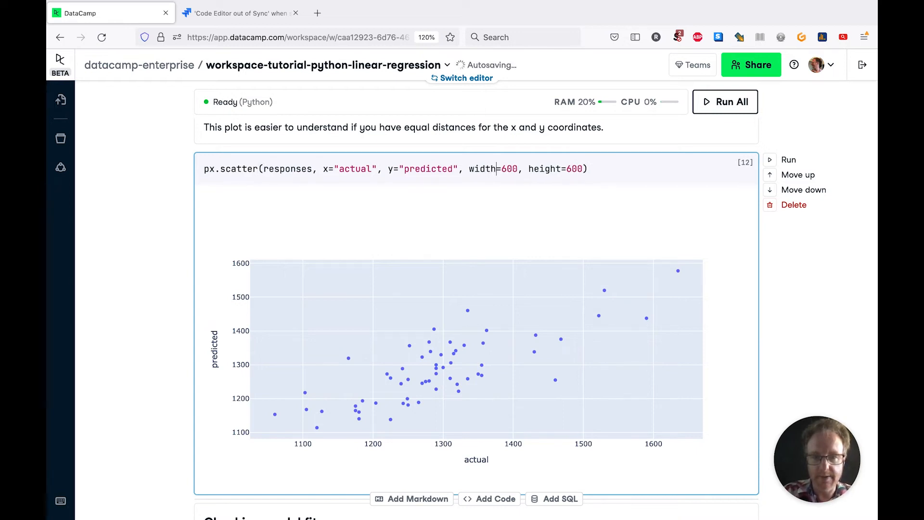
pyautogui.click(724, 101)
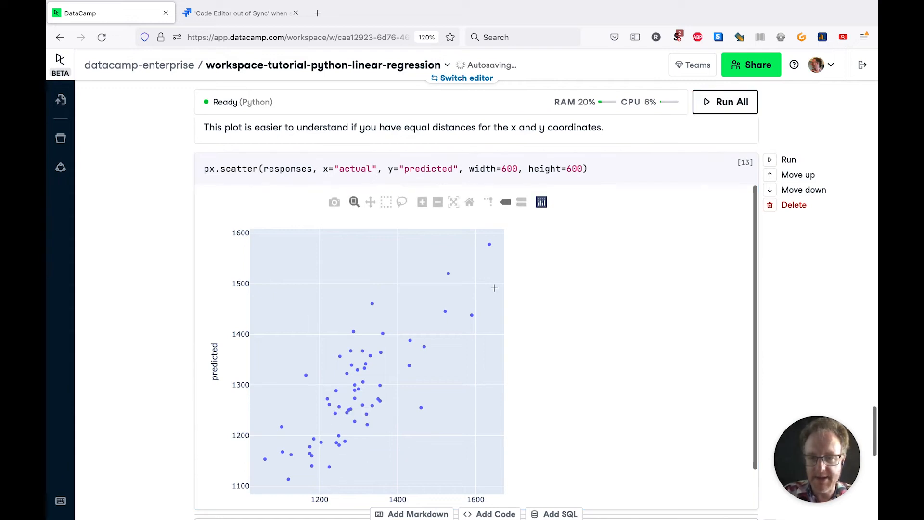
pyautogui.moveTo(320, 328)
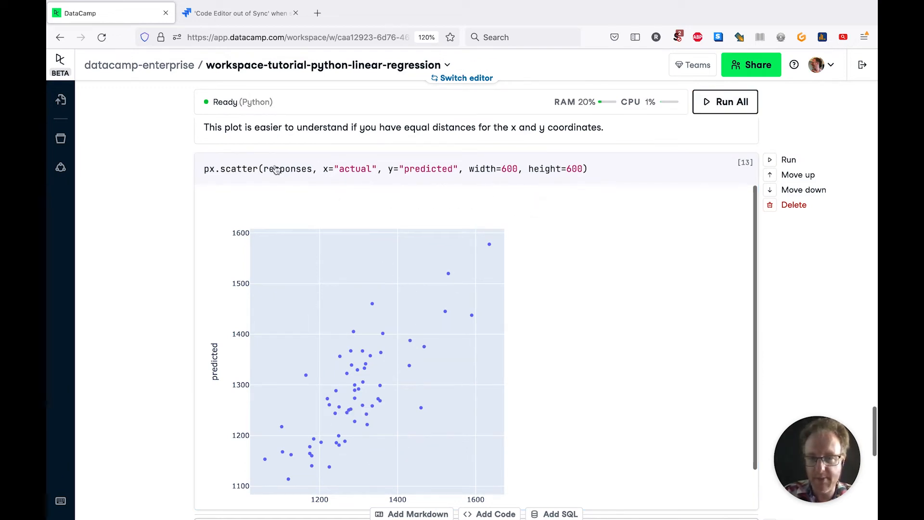
pyautogui.click(274, 169)
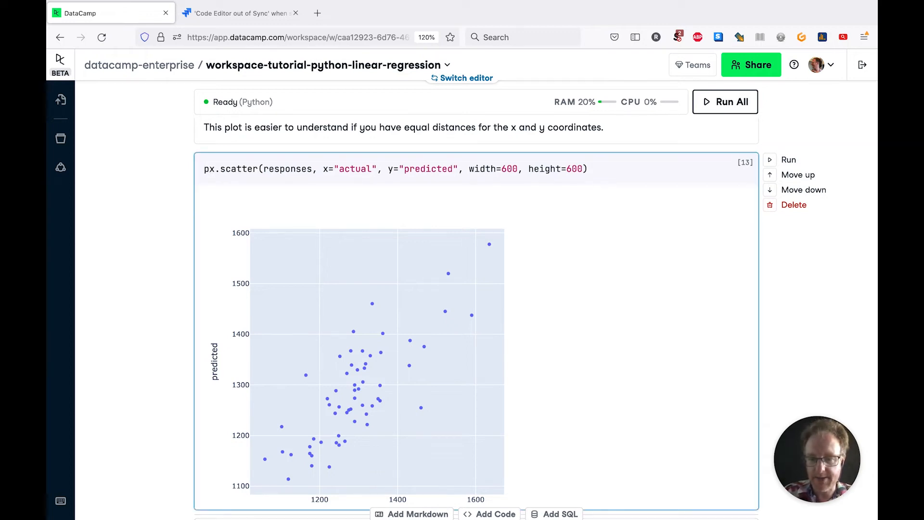
# Store the plot as fig and apply update_yaxes(scaleanchor='x', scaleratio=1) for equal axes
pyautogui.write('fig =')
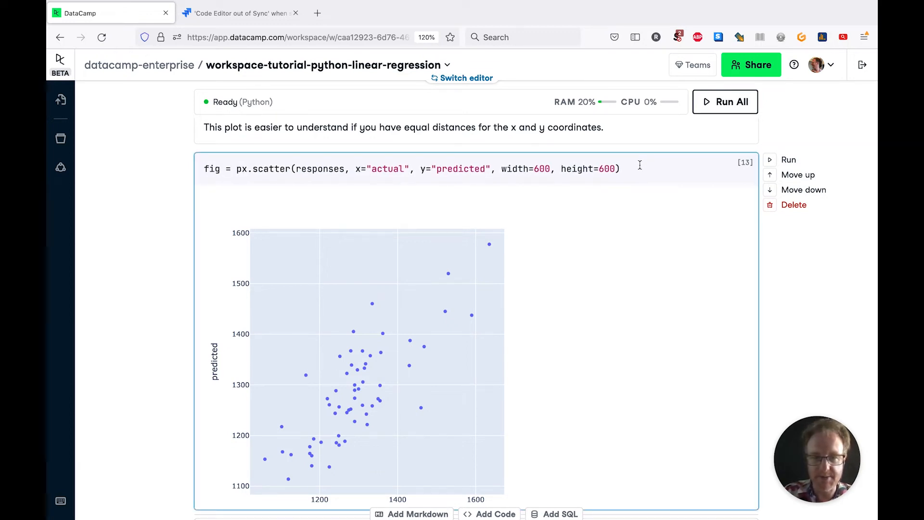
pyautogui.write('fig.update_yaxes')
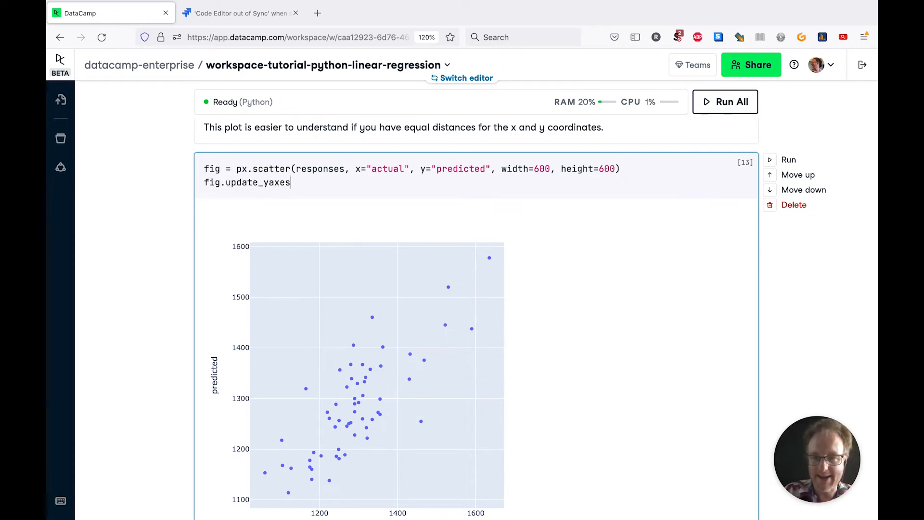
pyautogui.write('(')
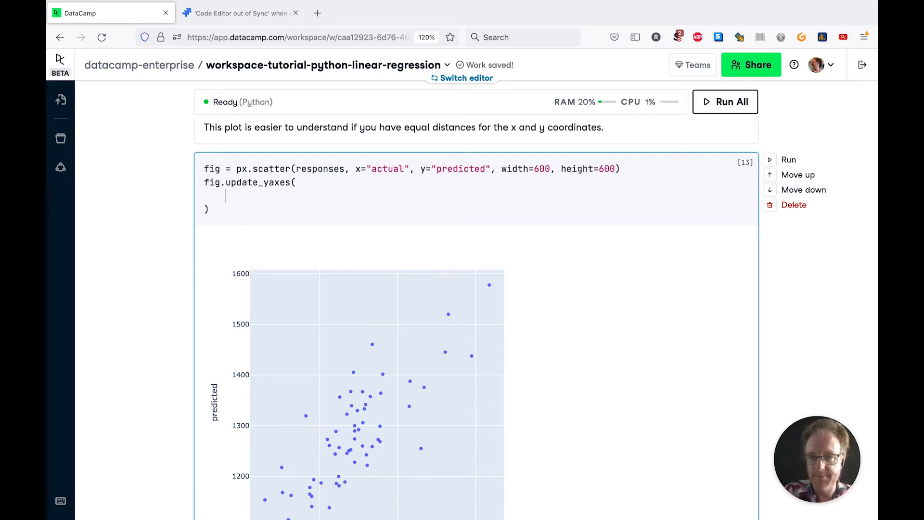
pyautogui.write('scaleanchor')
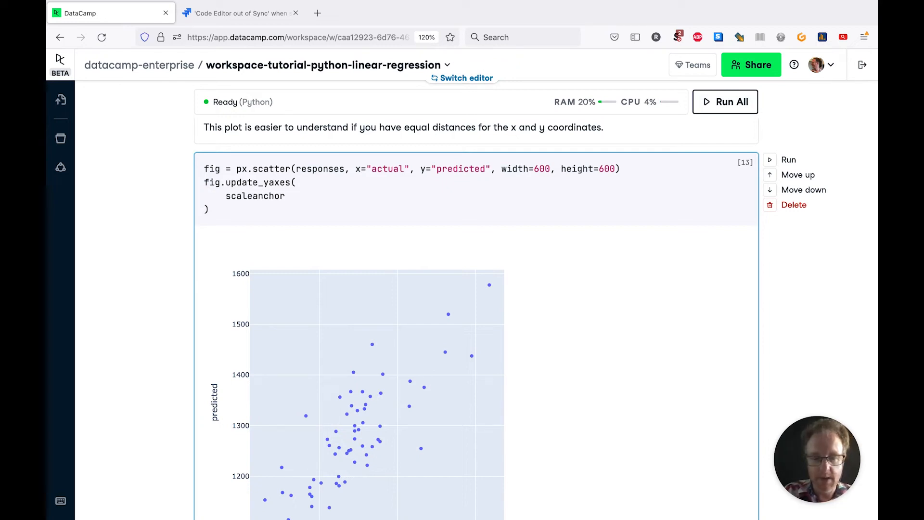
pyautogui.write("='x'")
pyautogui.write('scaleratio=')
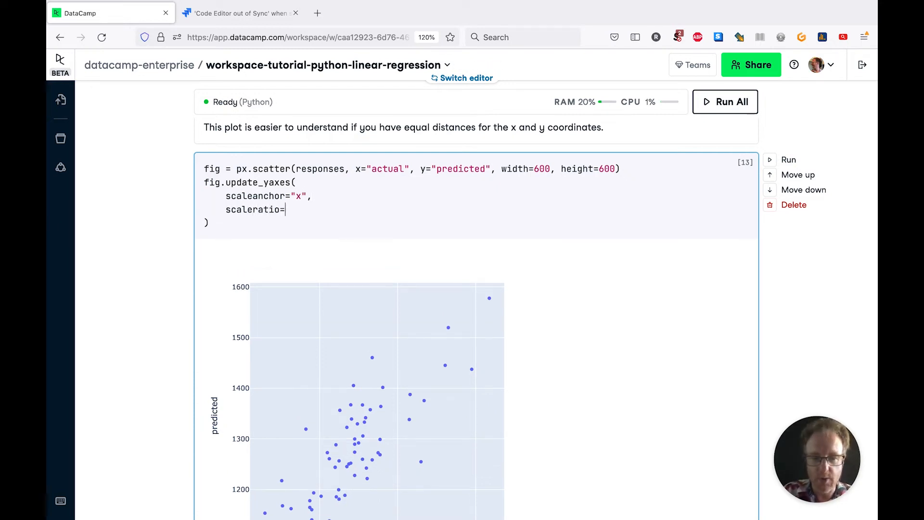
pyautogui.write('1')
pyautogui.write('fig')
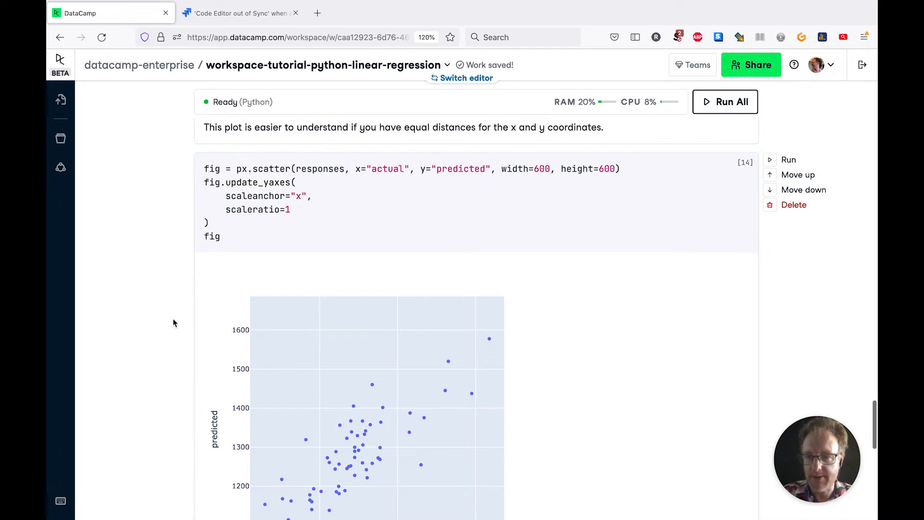
pyautogui.scroll(-3)
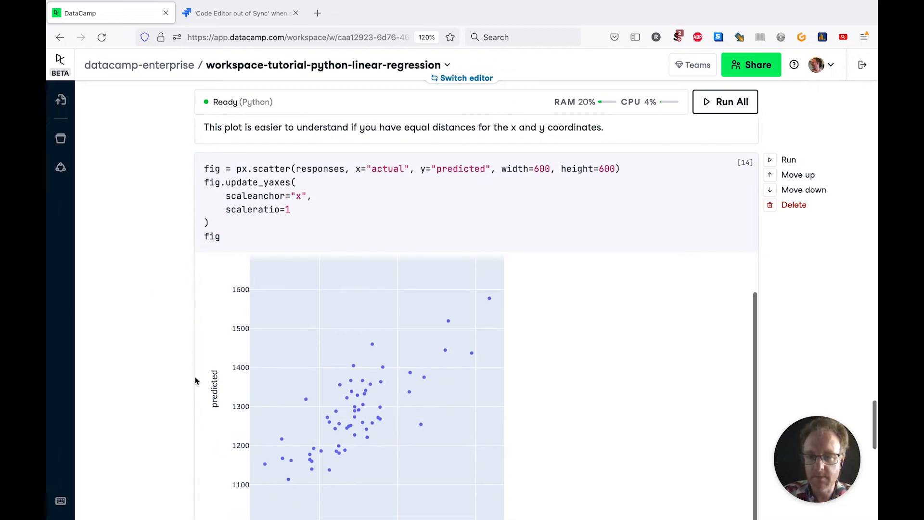
pyautogui.scroll(-3)
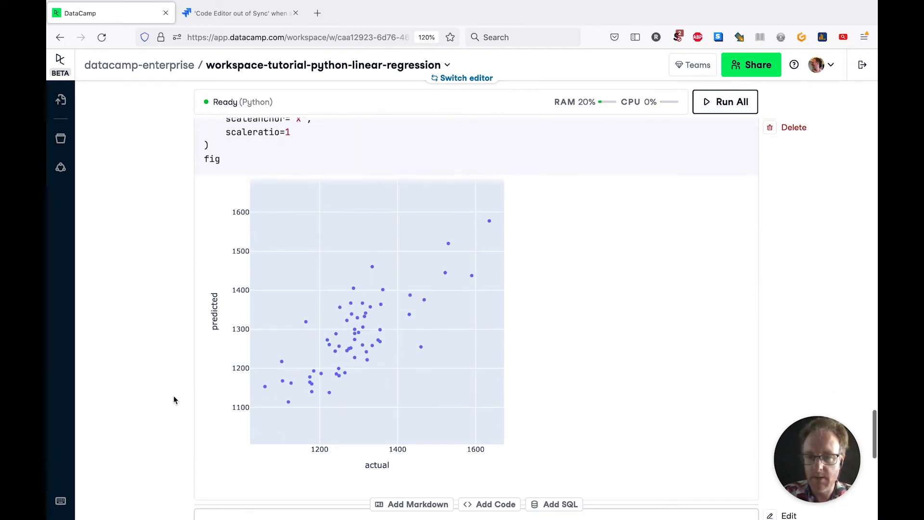
pyautogui.moveTo(262, 158)
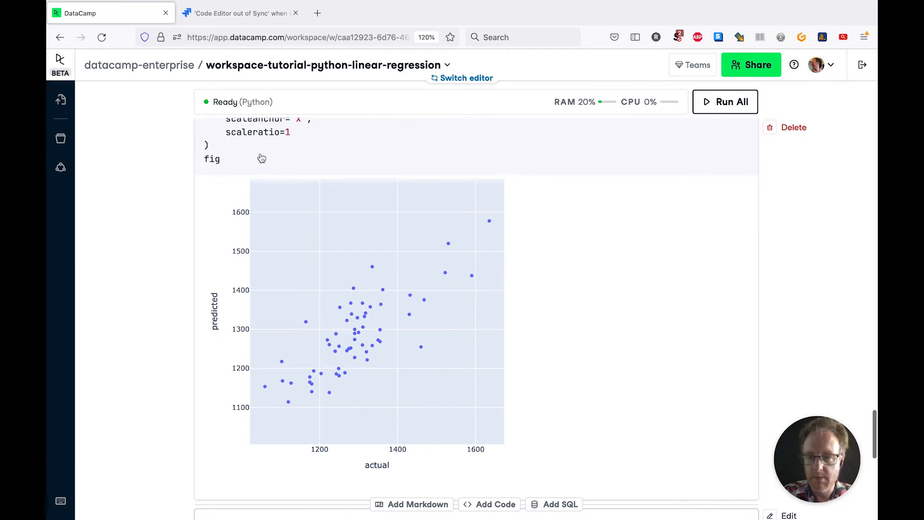
pyautogui.scroll(-3)
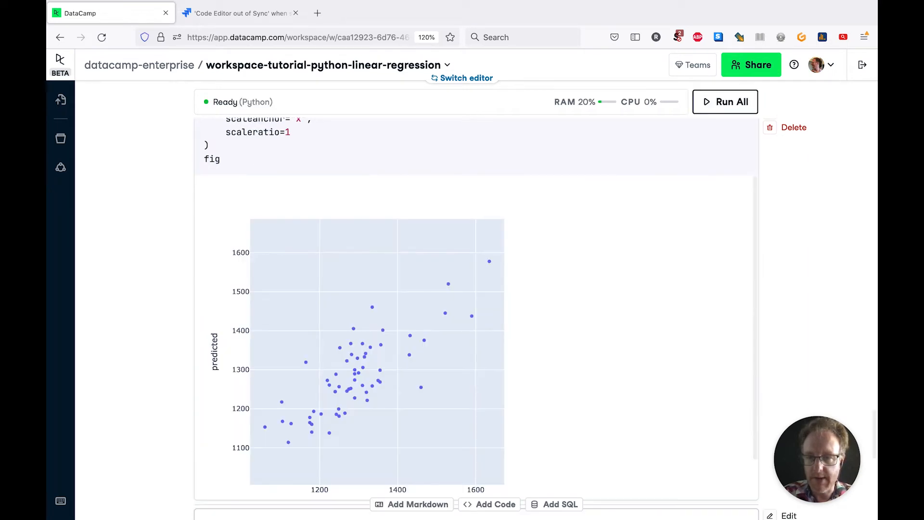
pyautogui.moveTo(239, 404)
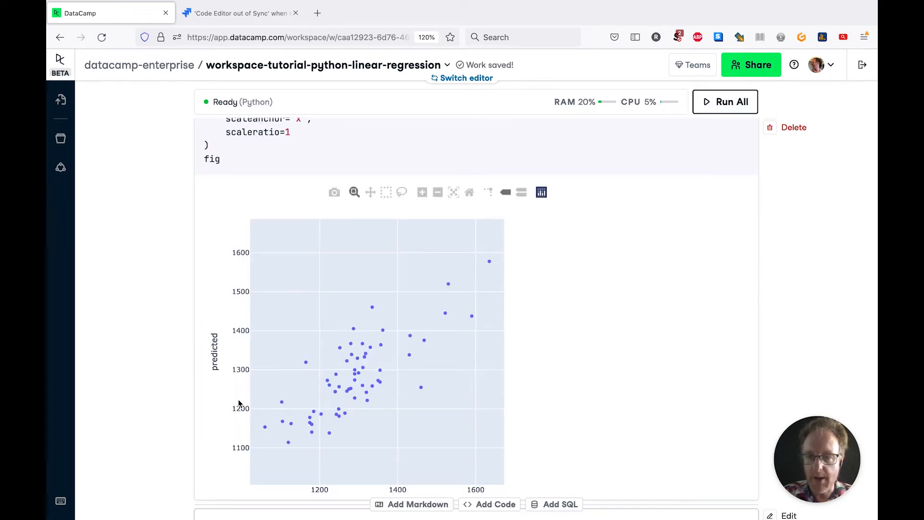
pyautogui.scroll(-3)
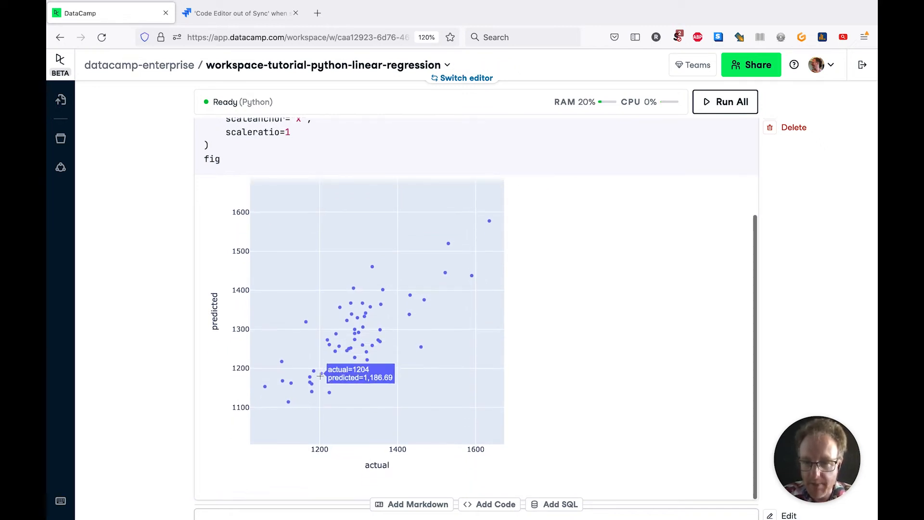
pyautogui.moveTo(360, 411)
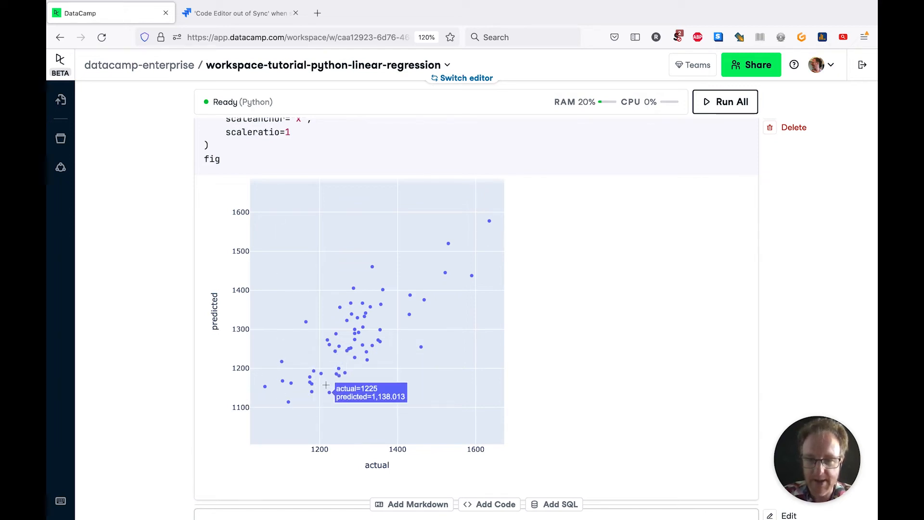
pyautogui.moveTo(317, 409)
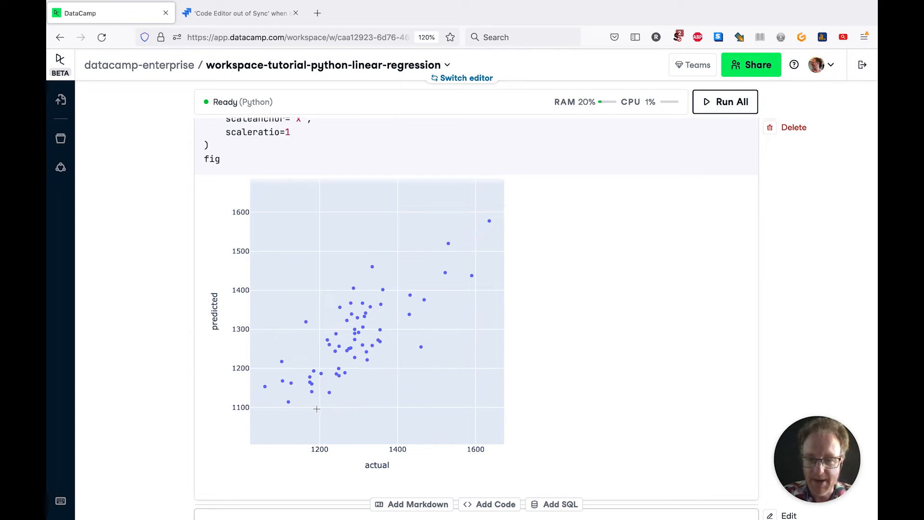
pyautogui.moveTo(398, 410)
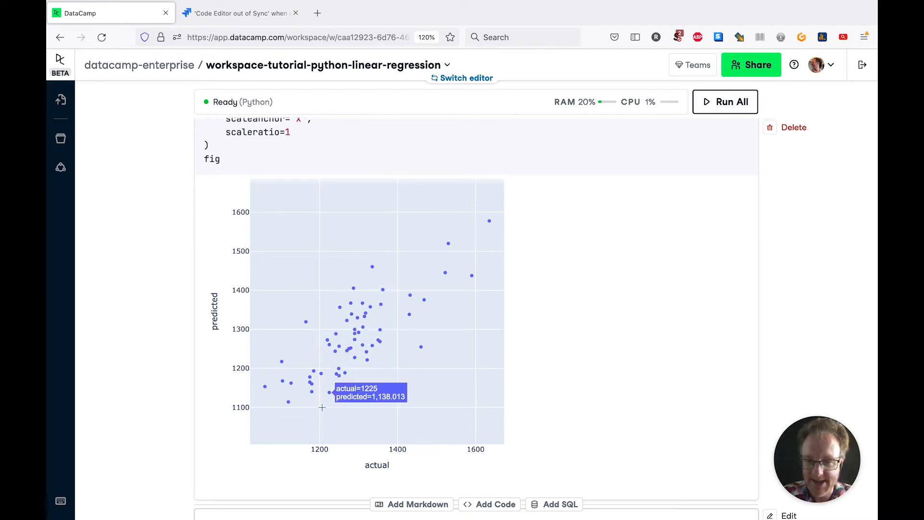
pyautogui.moveTo(307, 321)
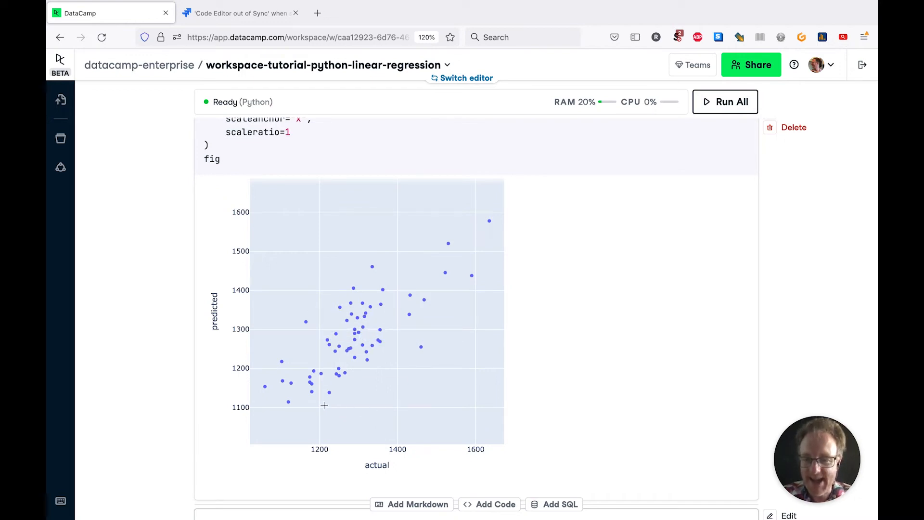
pyautogui.moveTo(316, 371)
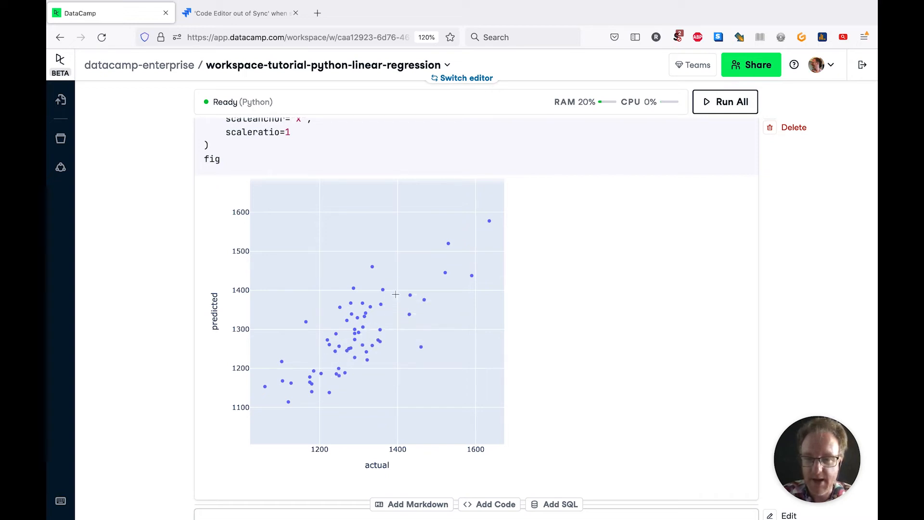
pyautogui.moveTo(406, 280)
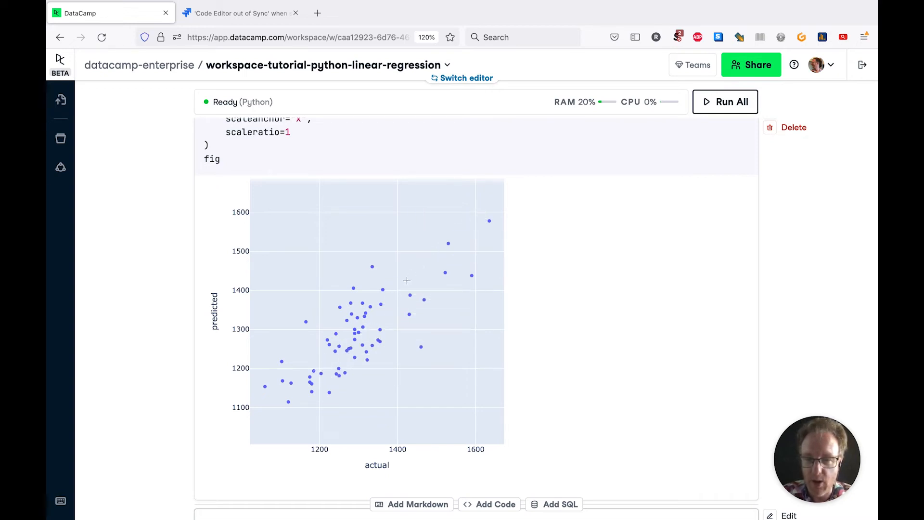
pyautogui.moveTo(312, 380)
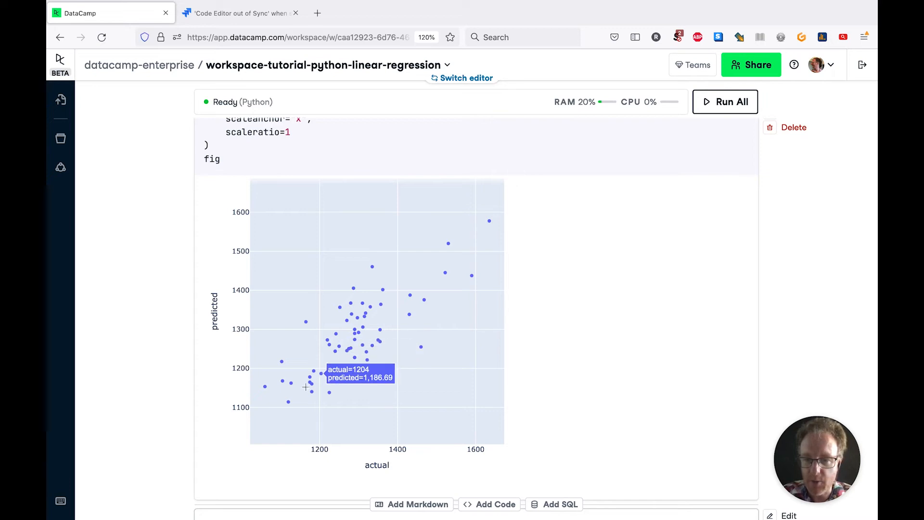
pyautogui.moveTo(253, 434)
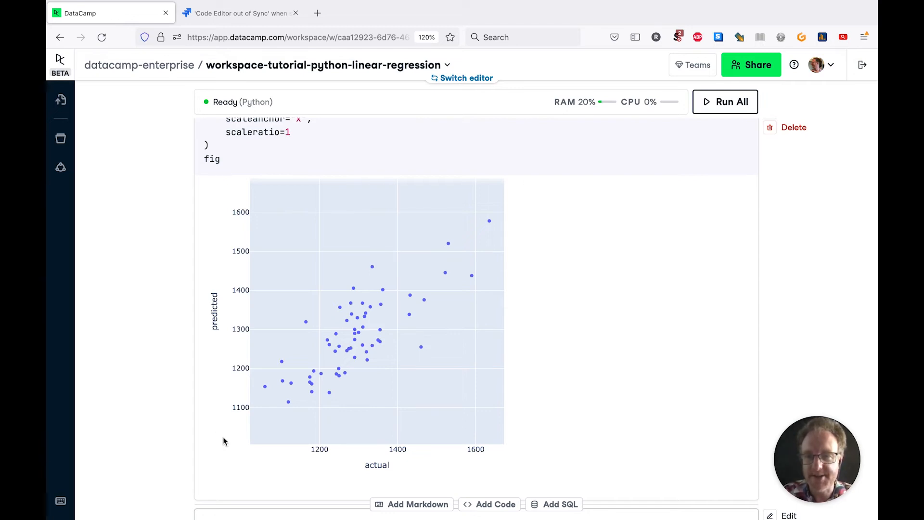
# Compute responses['residual'] as actual minus predicted and display the responses table
pyautogui.scroll(-3)
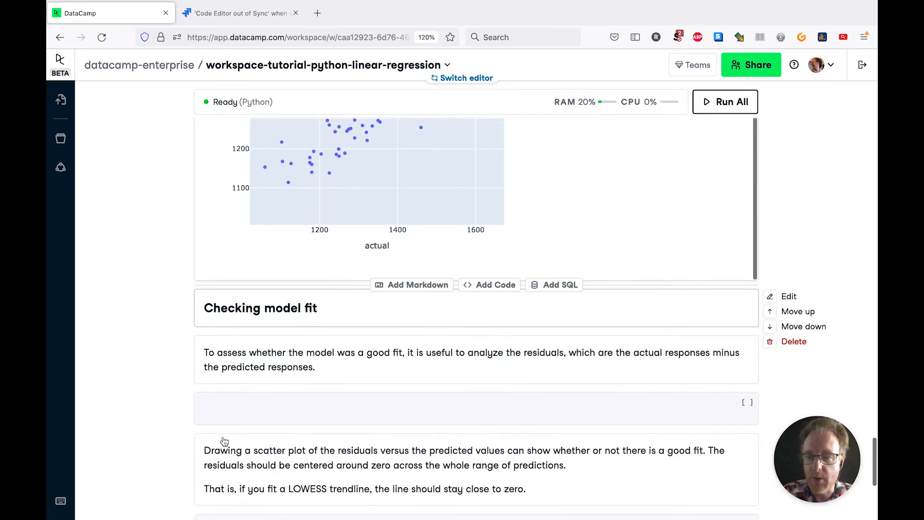
pyautogui.scroll(-3)
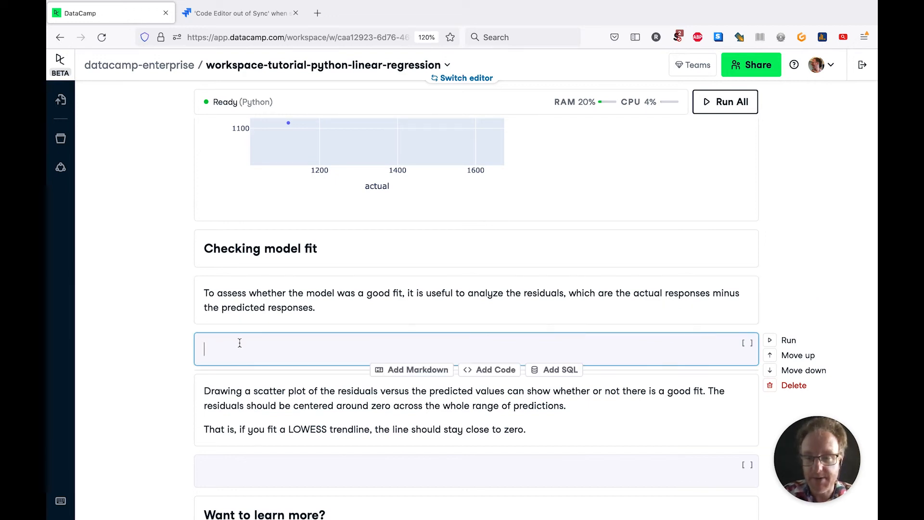
pyautogui.write('responses["')
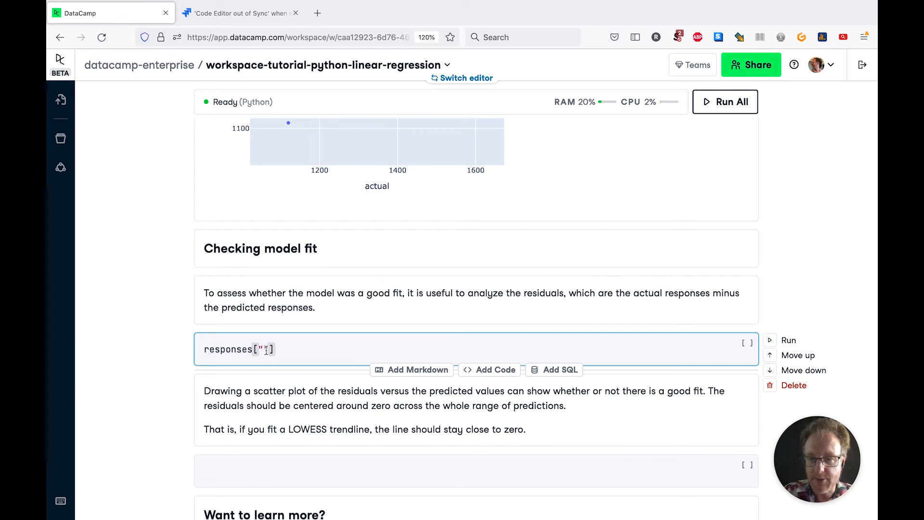
pyautogui.write('res')
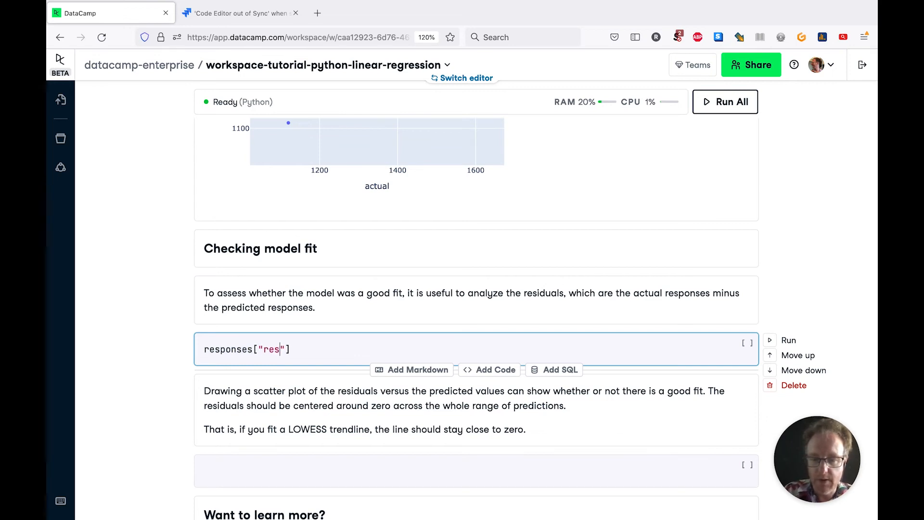
pyautogui.write('idual')
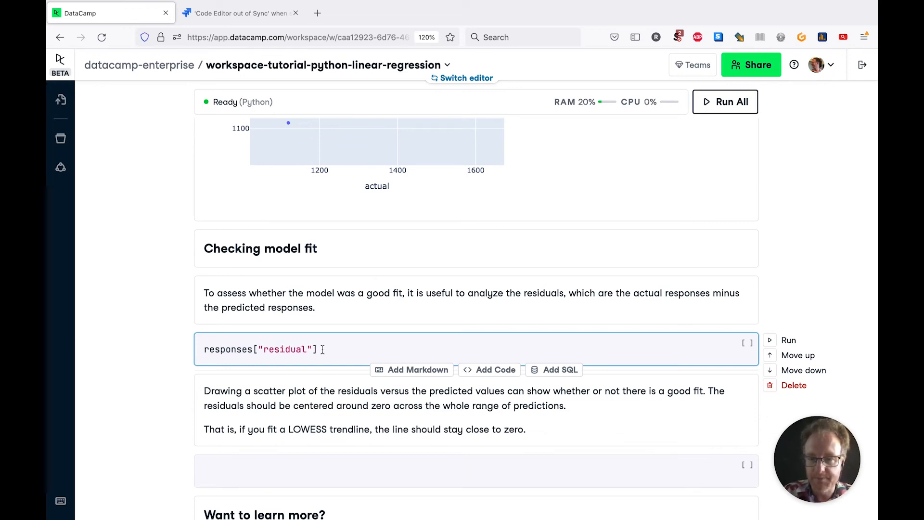
pyautogui.write('= responses["y"]')
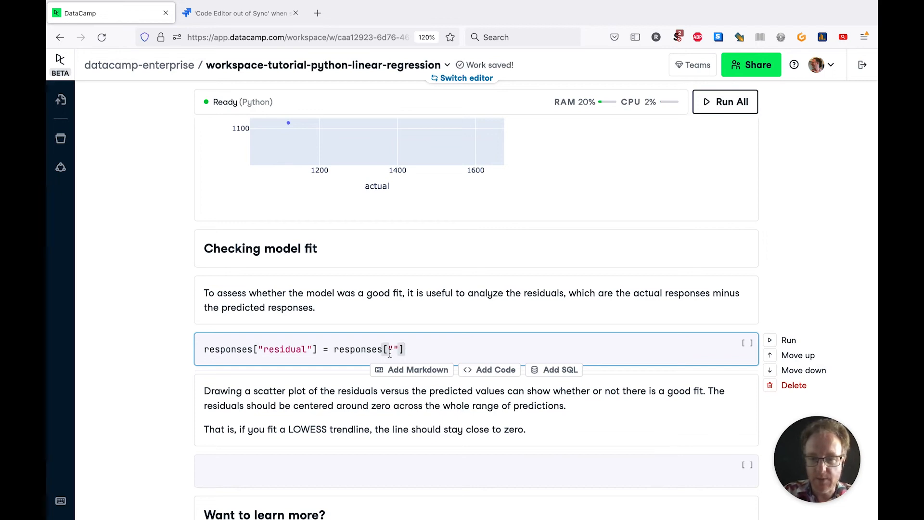
pyautogui.write('actual')
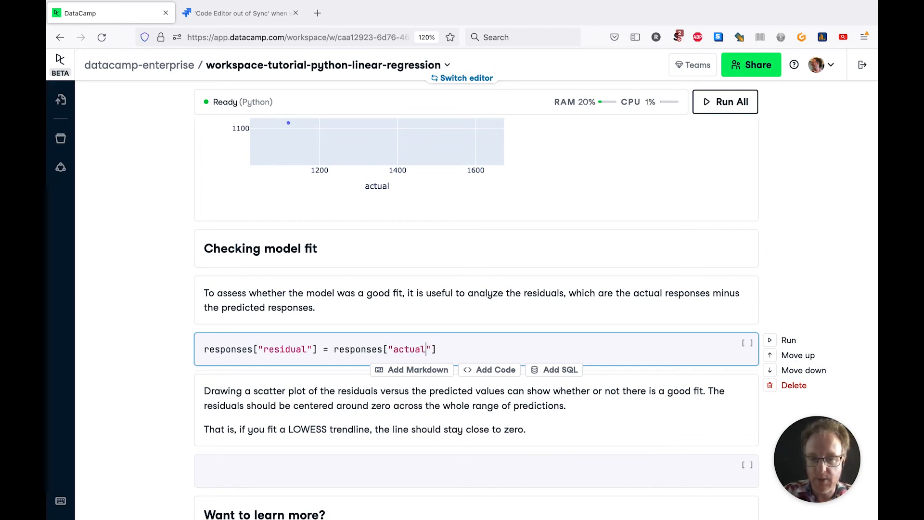
pyautogui.write('- responses[""]')
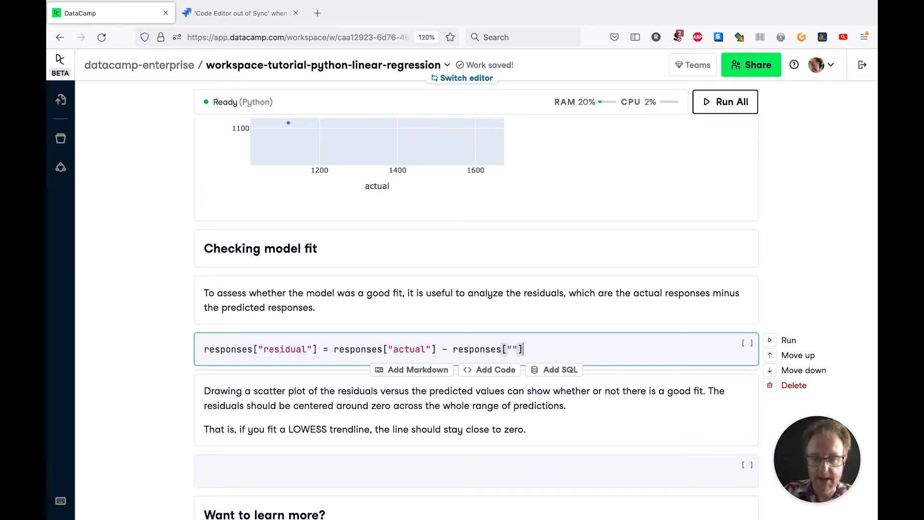
pyautogui.write('predict')
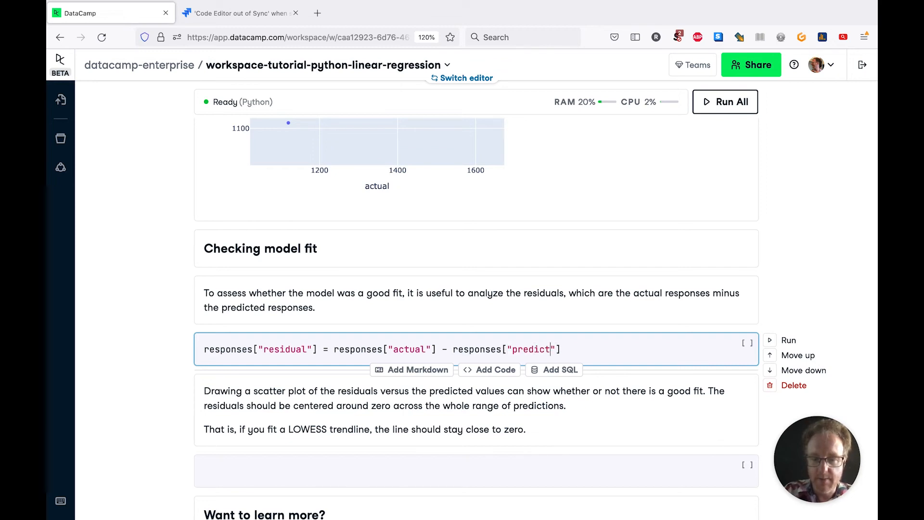
pyautogui.write('ed')
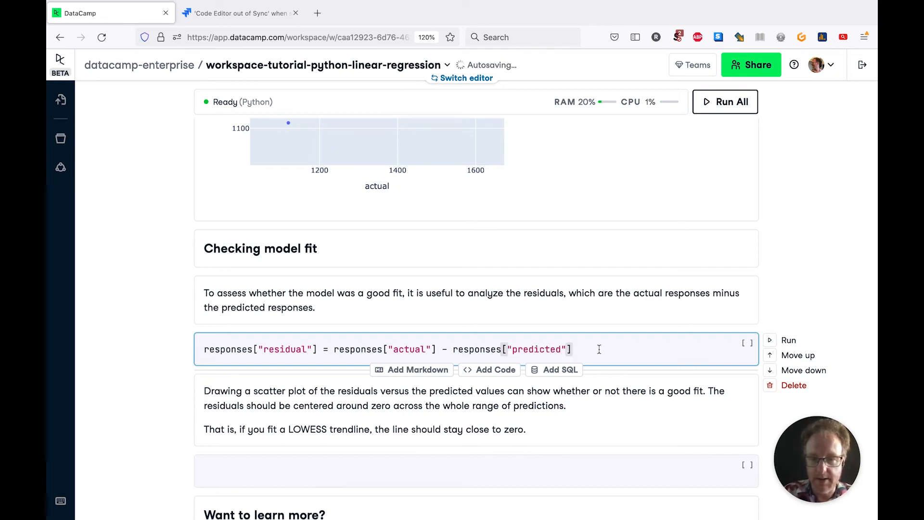
pyautogui.write('responses')
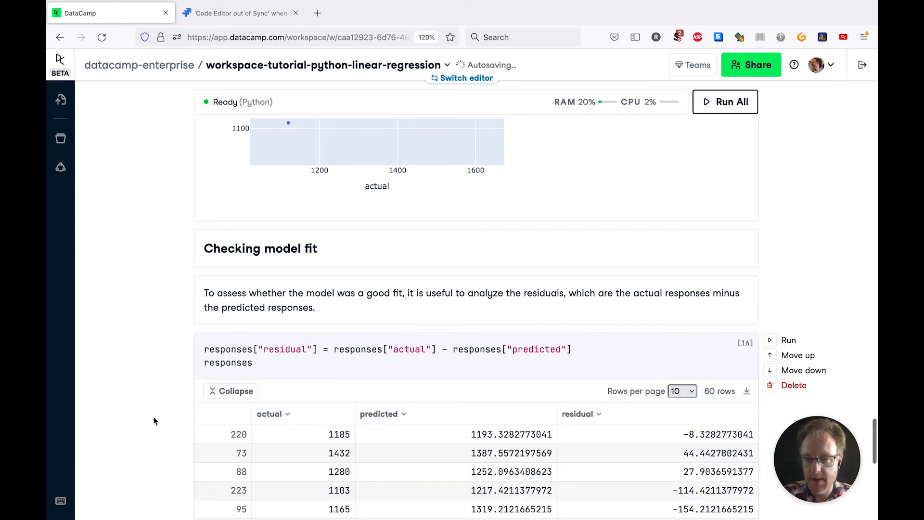
pyautogui.scroll(-3)
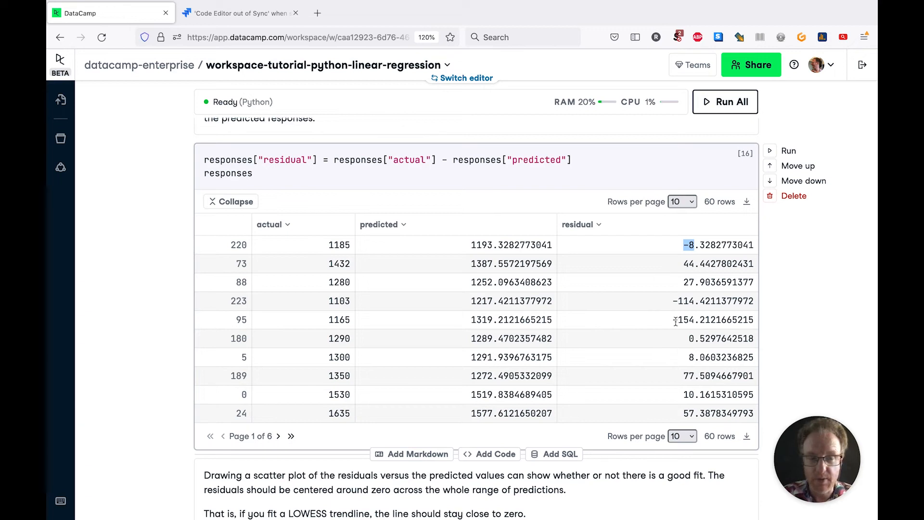
pyautogui.doubleClick(683, 320)
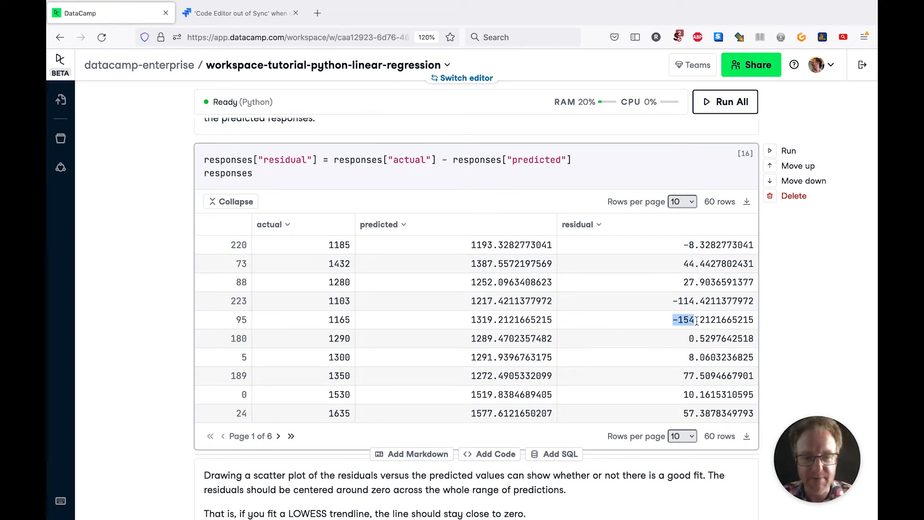
pyautogui.moveTo(684, 329)
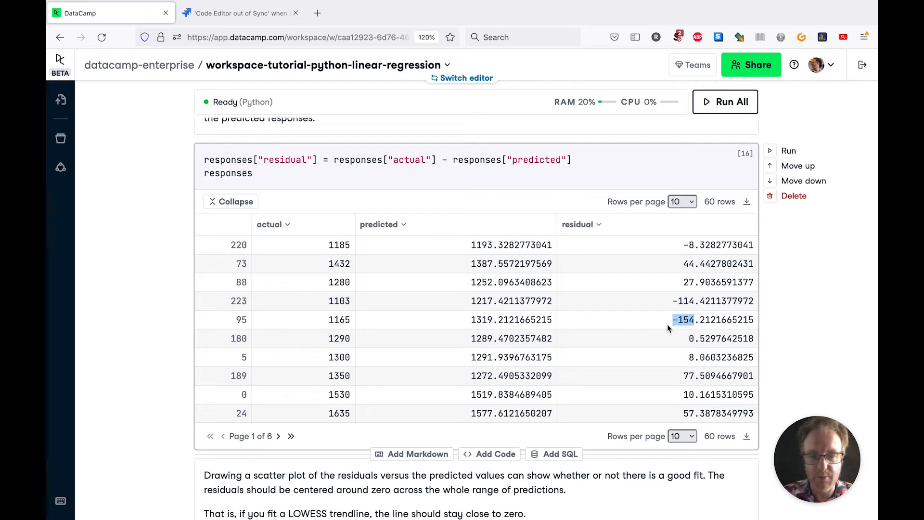
pyautogui.moveTo(423, 339)
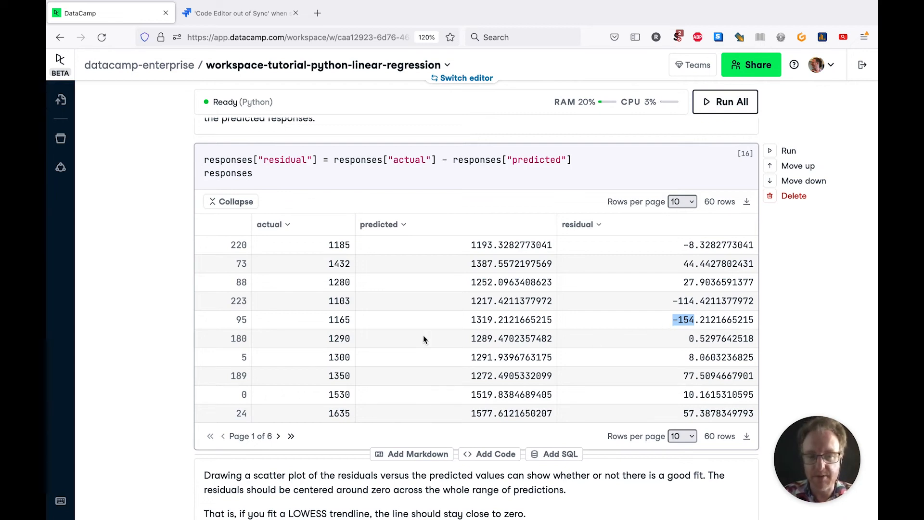
pyautogui.moveTo(173, 393)
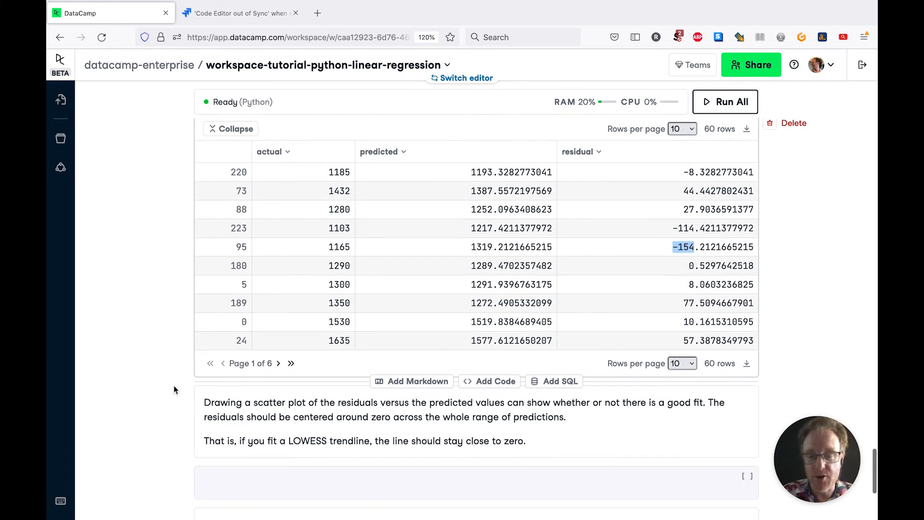
pyautogui.scroll(-3)
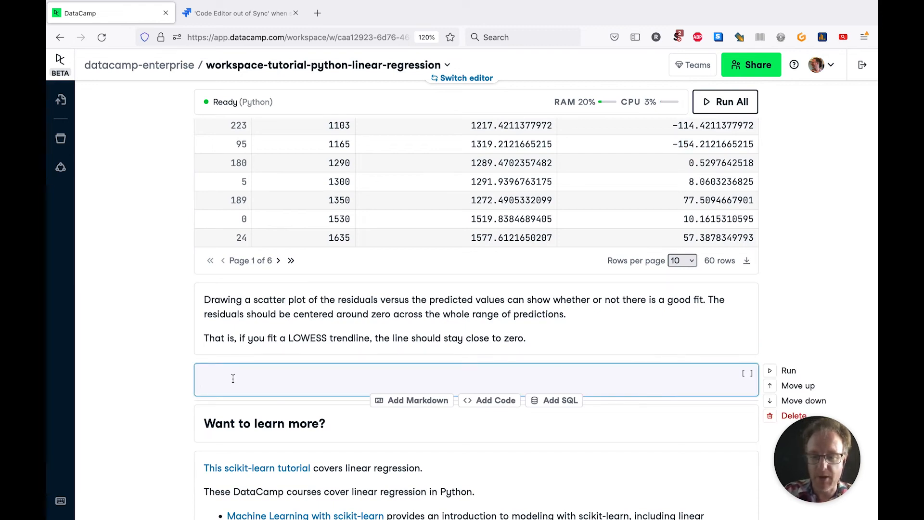
# Enter px.scatter(responses, x='predicted', y='residual') to plot residuals against predictions
pyautogui.write('px.scatter(responses, x=')
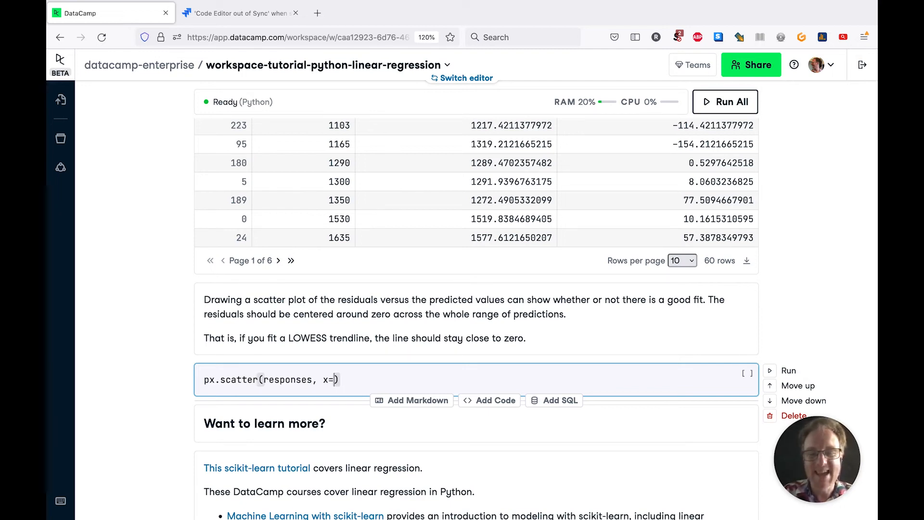
pyautogui.write('"p')
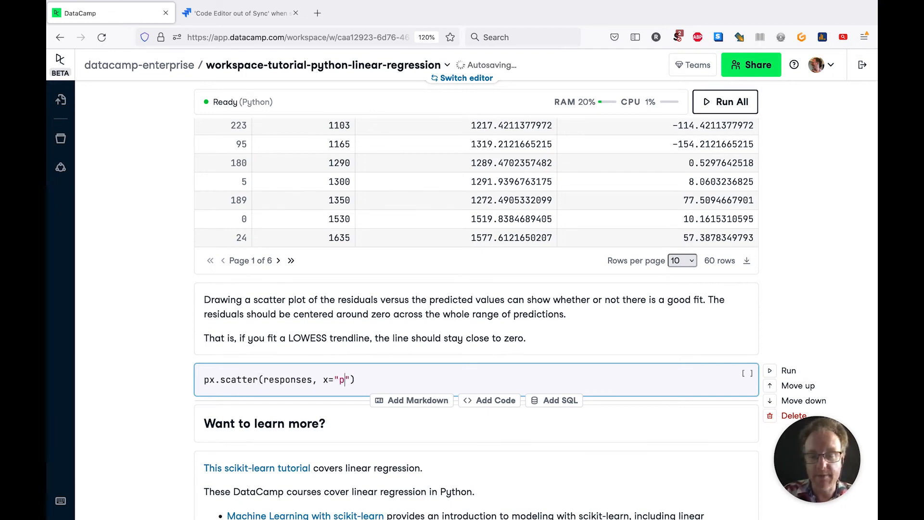
pyautogui.write('redicted')
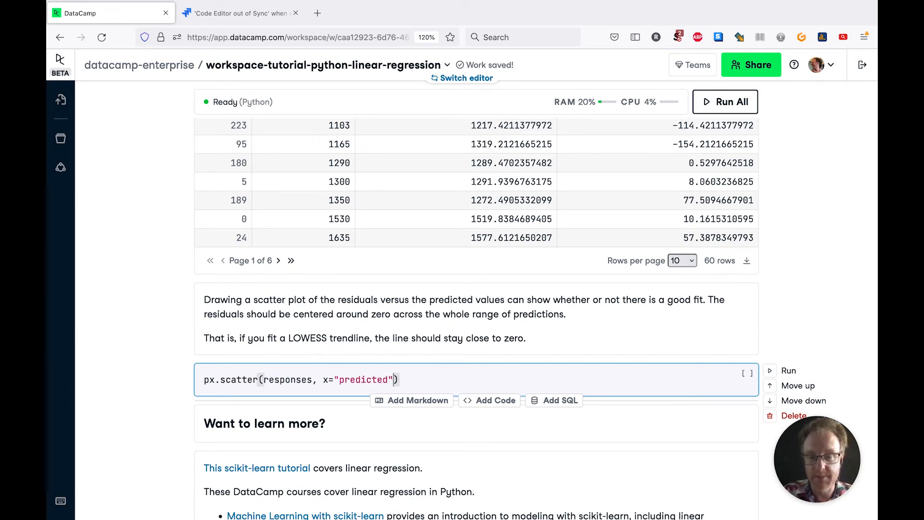
pyautogui.write(', y=""')
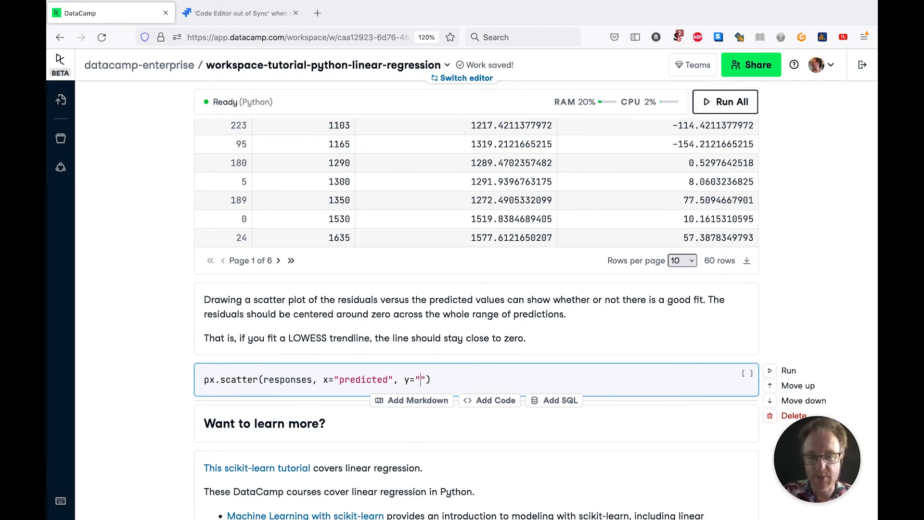
pyautogui.write('residual')
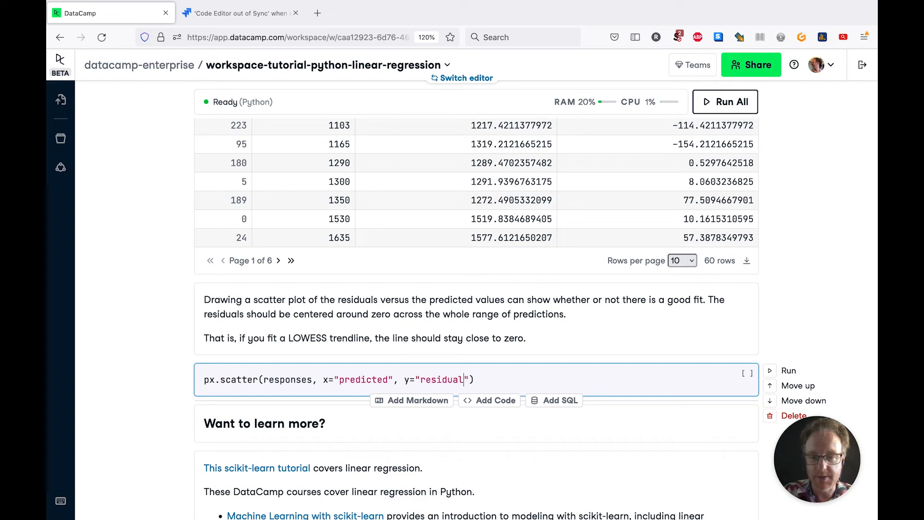
pyautogui.write('s')
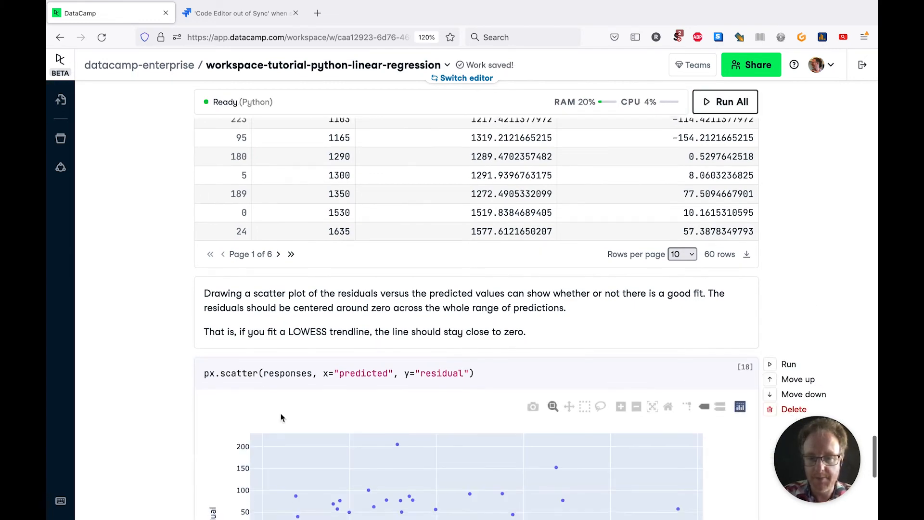
pyautogui.scroll(-3)
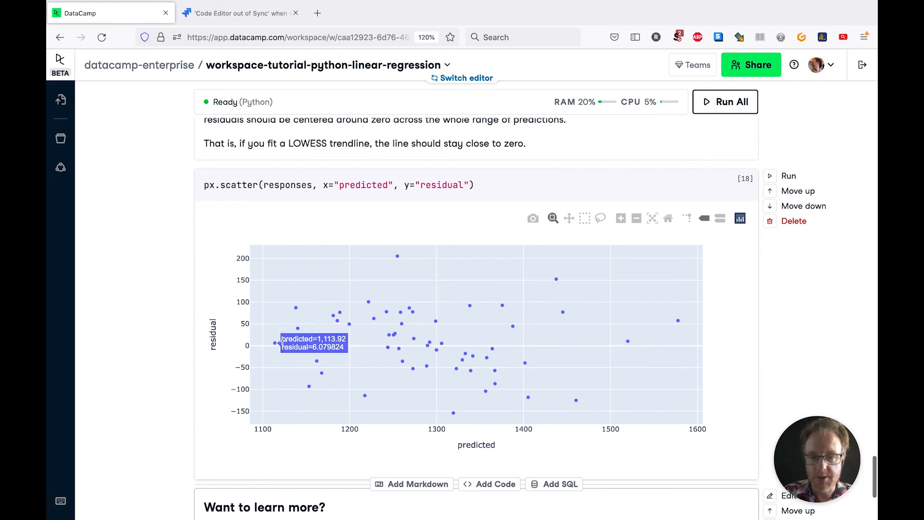
pyautogui.moveTo(646, 357)
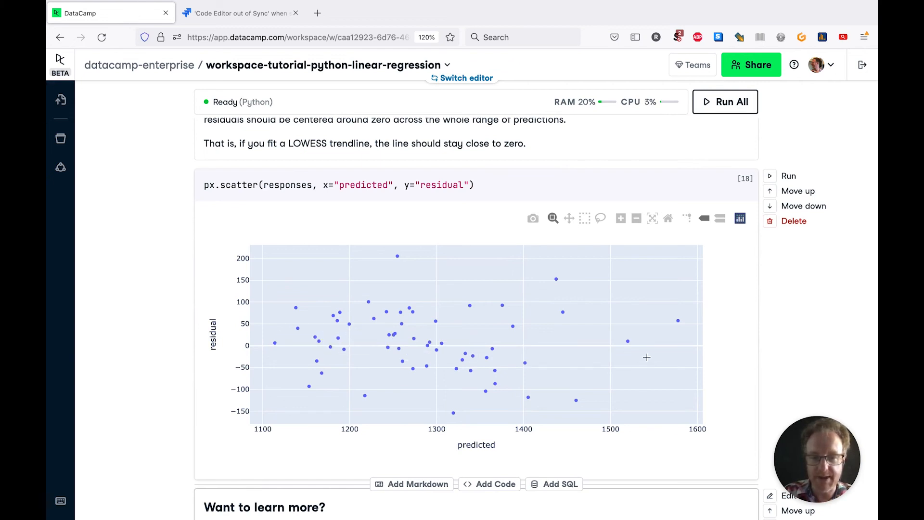
pyautogui.moveTo(567, 352)
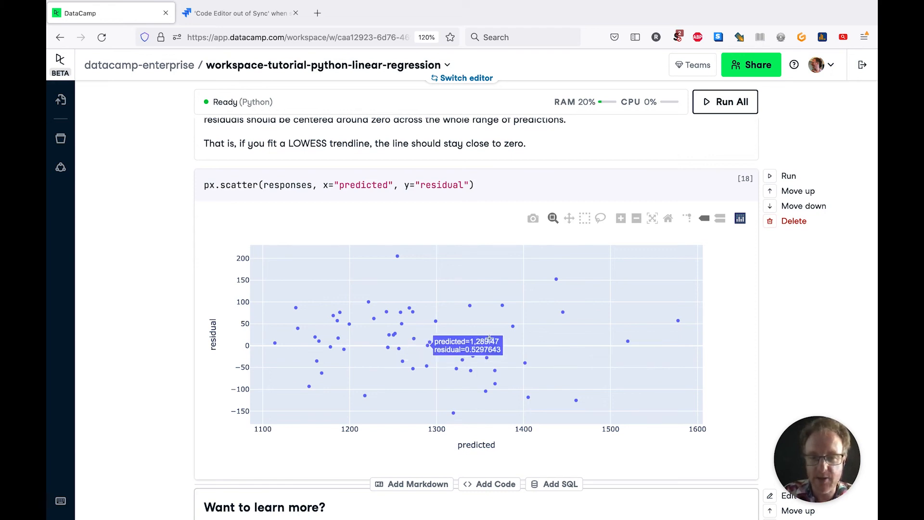
pyautogui.moveTo(492, 338)
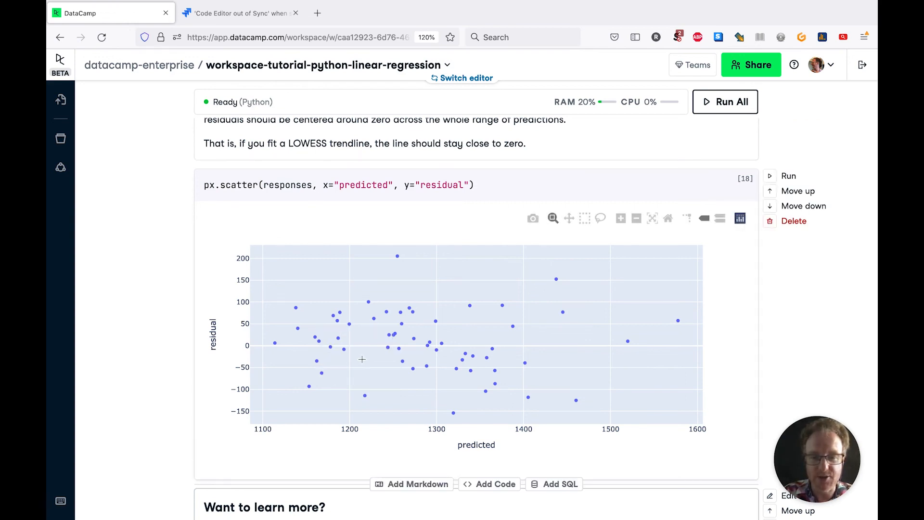
pyautogui.moveTo(274, 346)
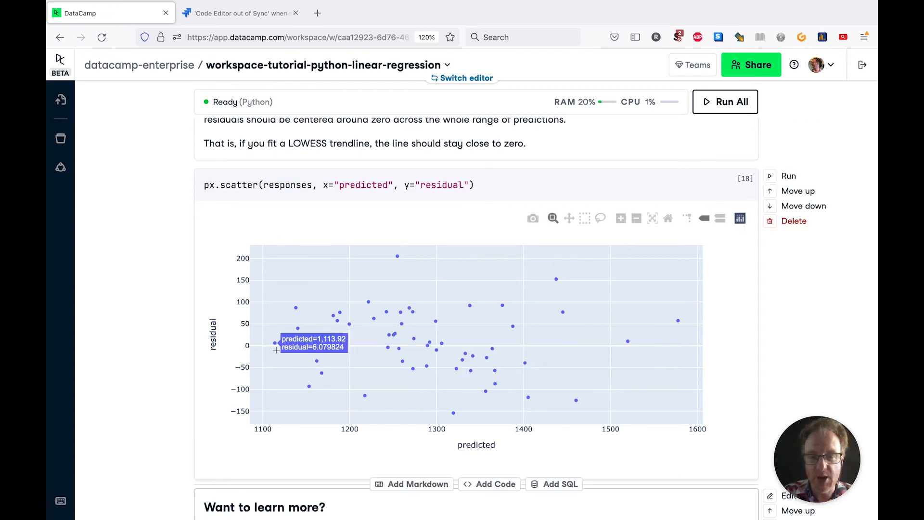
pyautogui.moveTo(470, 193)
pyautogui.write(', trendline="lowess"')
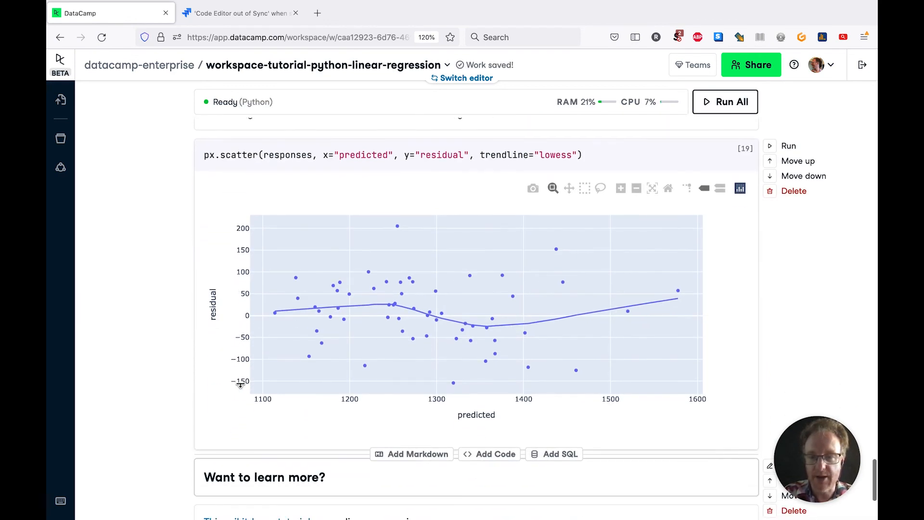
pyautogui.moveTo(407, 324)
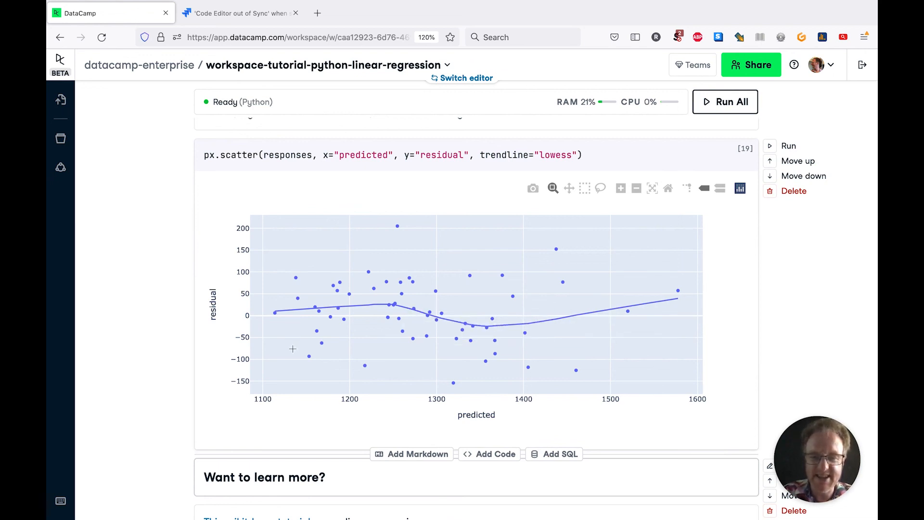
pyautogui.moveTo(405, 325)
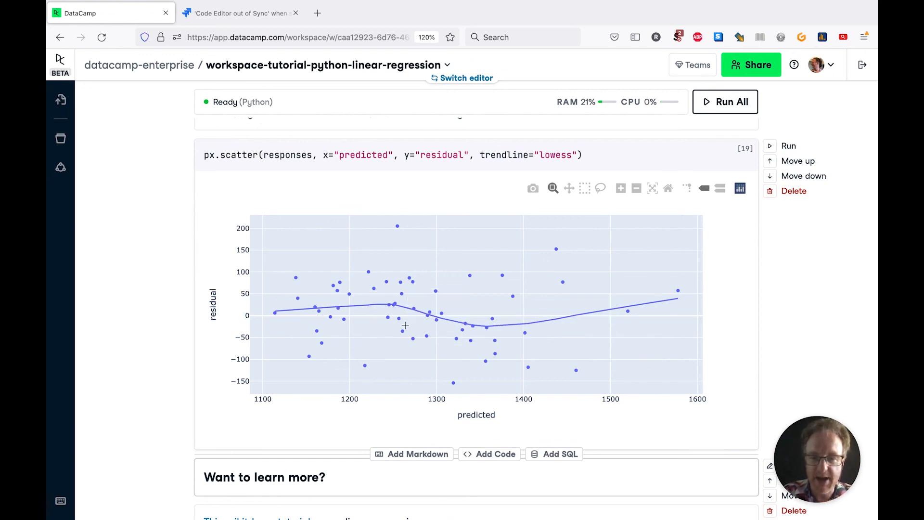
pyautogui.moveTo(622, 310)
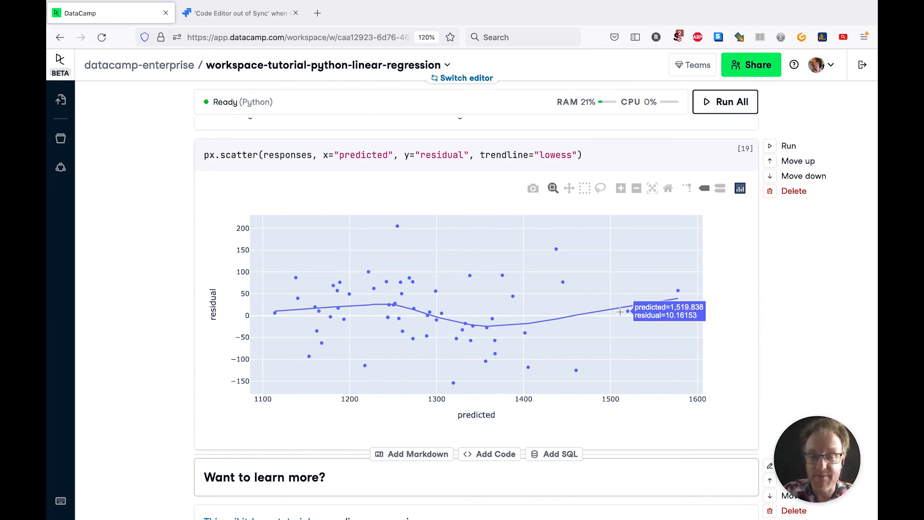
pyautogui.moveTo(206, 417)
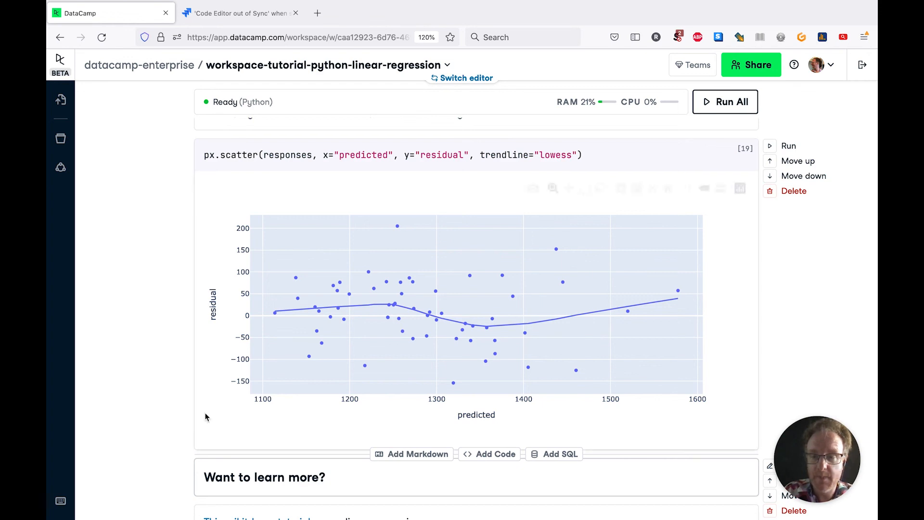
pyautogui.scroll(-3)
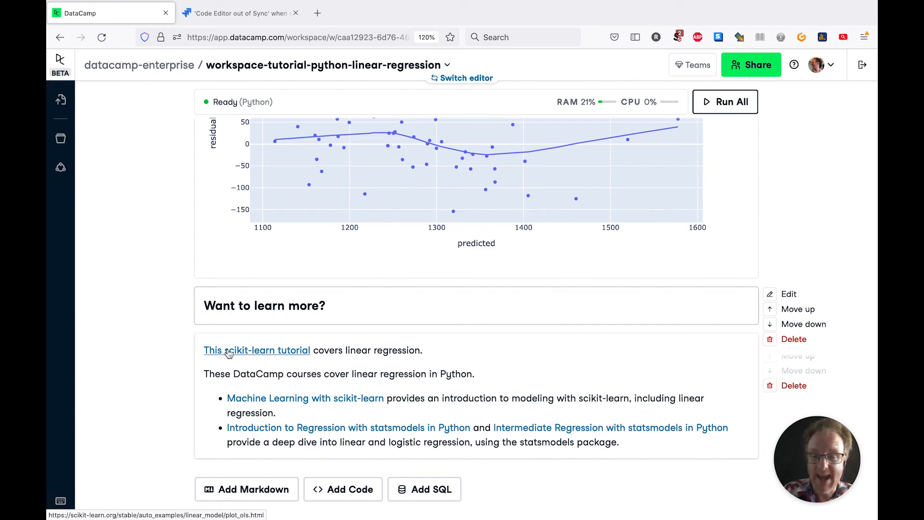
pyautogui.moveTo(305, 398)
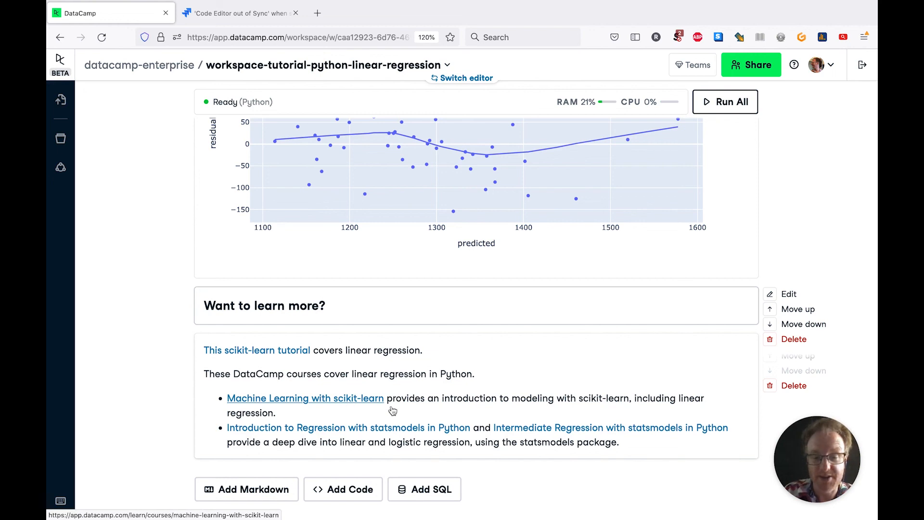
pyautogui.moveTo(558, 401)
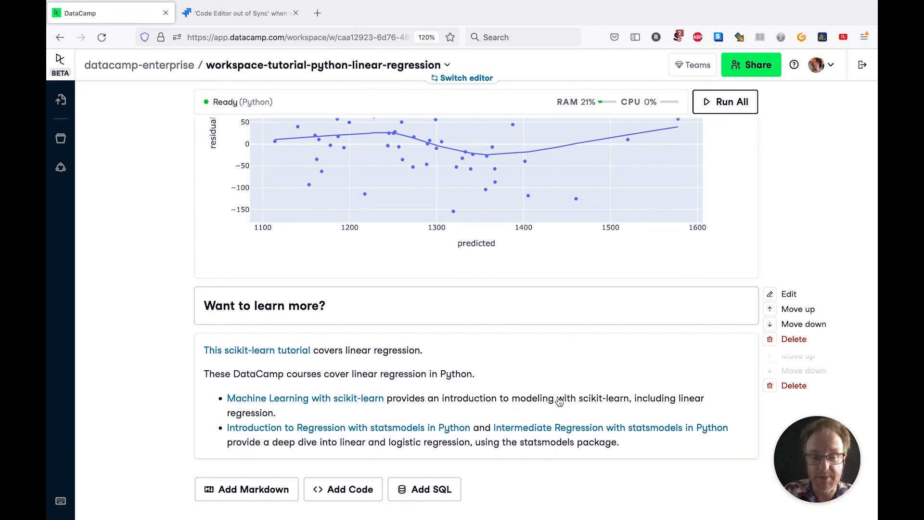
pyautogui.moveTo(371, 428)
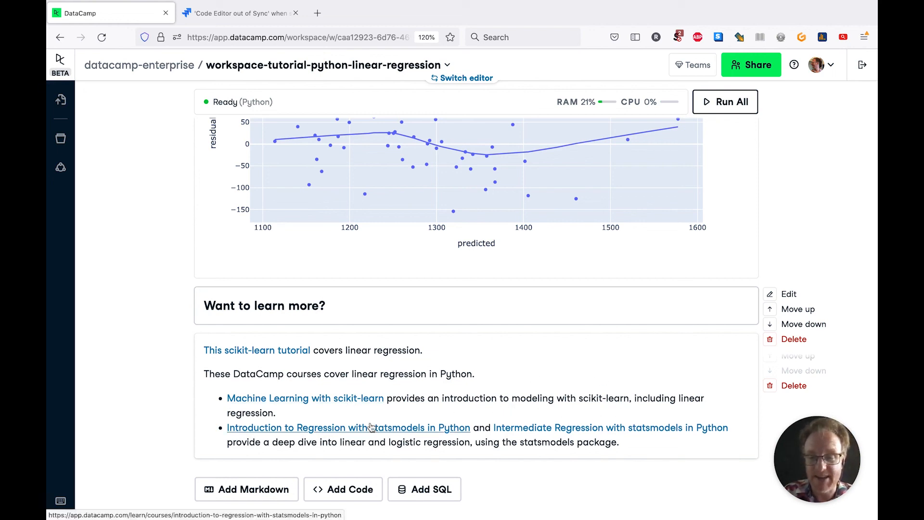
pyautogui.moveTo(450, 415)
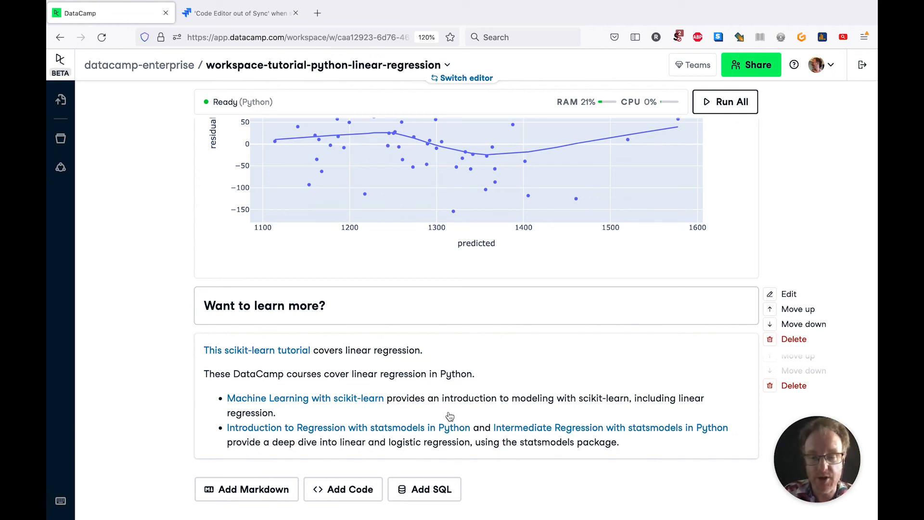
pyautogui.moveTo(285, 428)
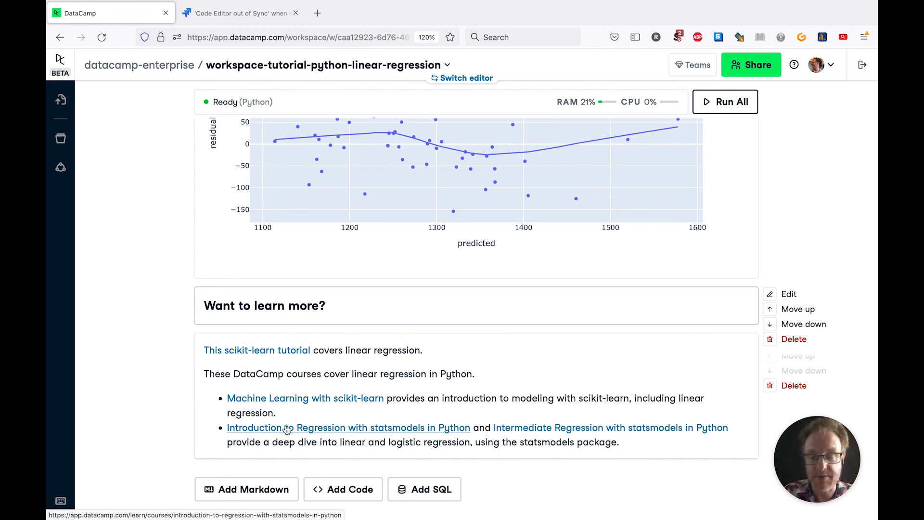
pyautogui.moveTo(399, 435)
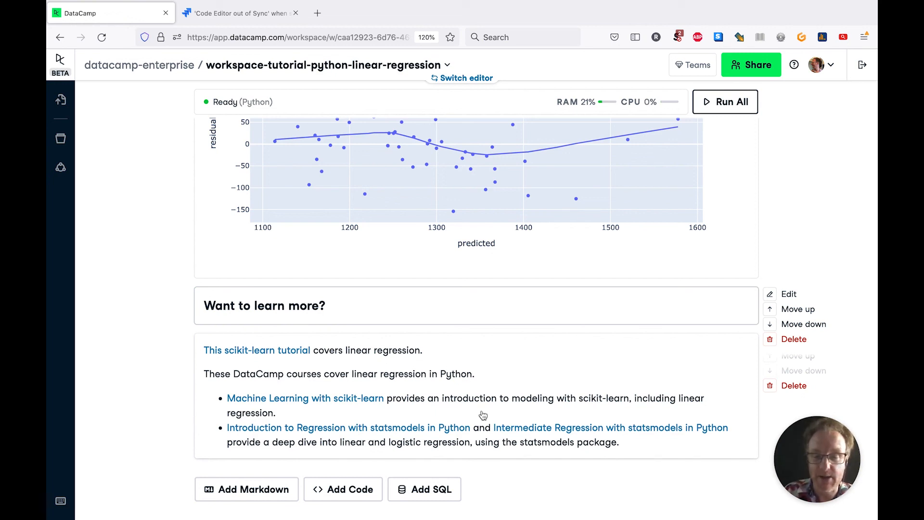
pyautogui.moveTo(405, 428)
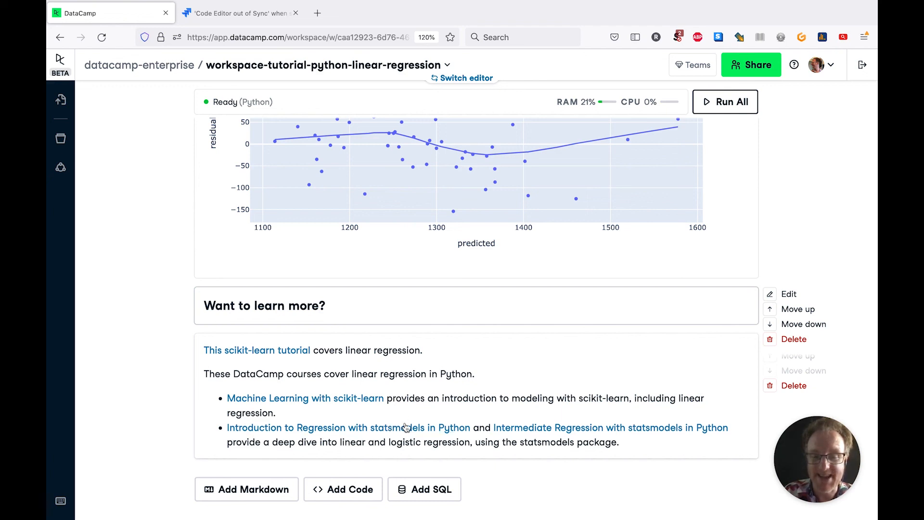